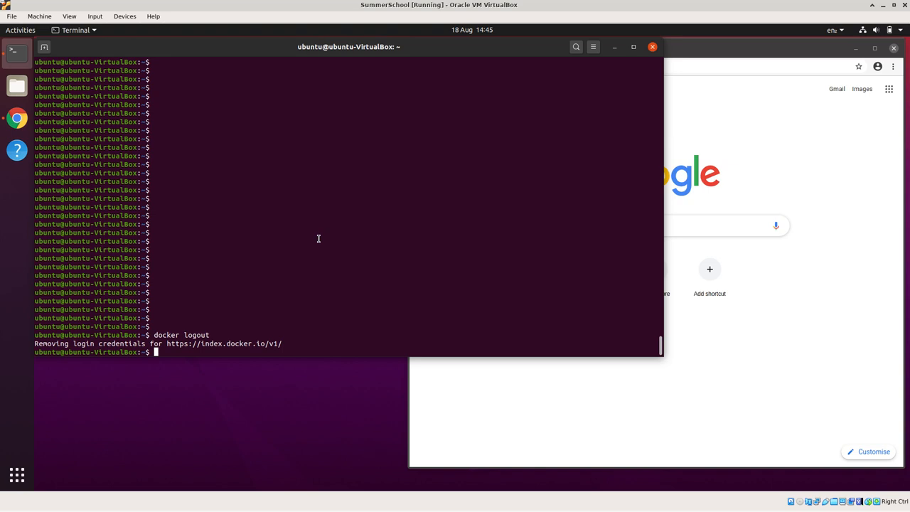
Rerun the git clone of containers-hands-on from history and list the repository contents.
{"action": "key", "text": "ctrl+r"}
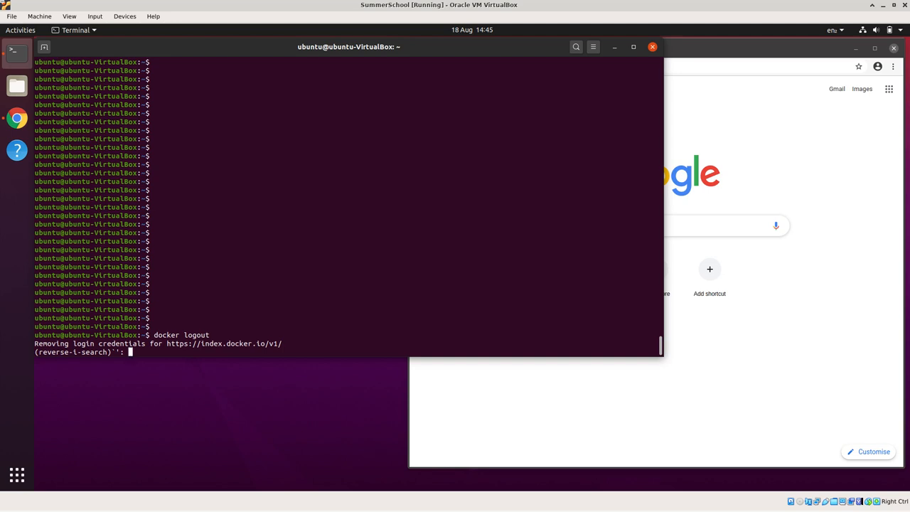
{"action": "type", "text": "clo"}
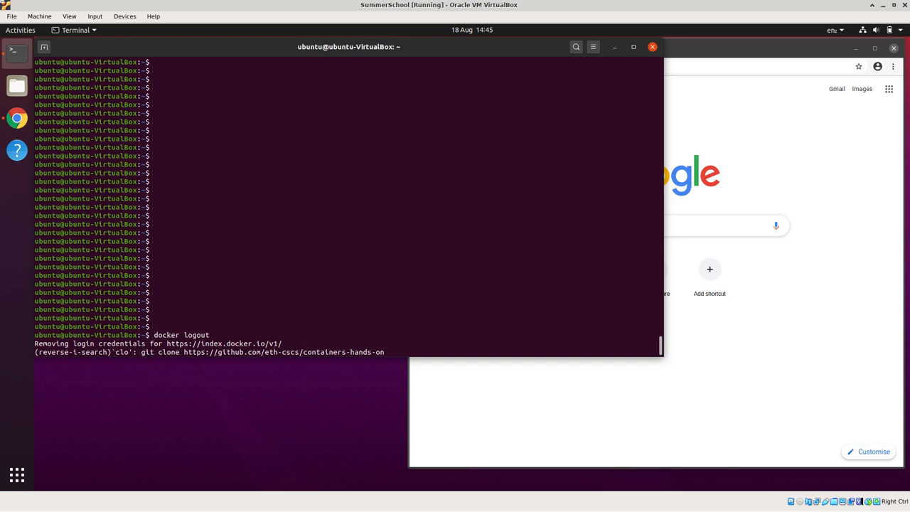
{"action": "key", "text": "Return"}
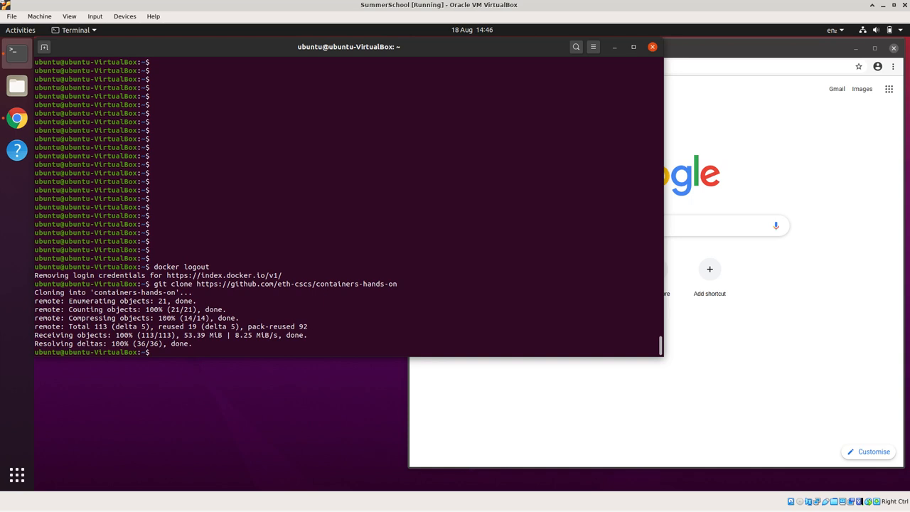
{"action": "type", "text": "ls containers-hands-on/"}
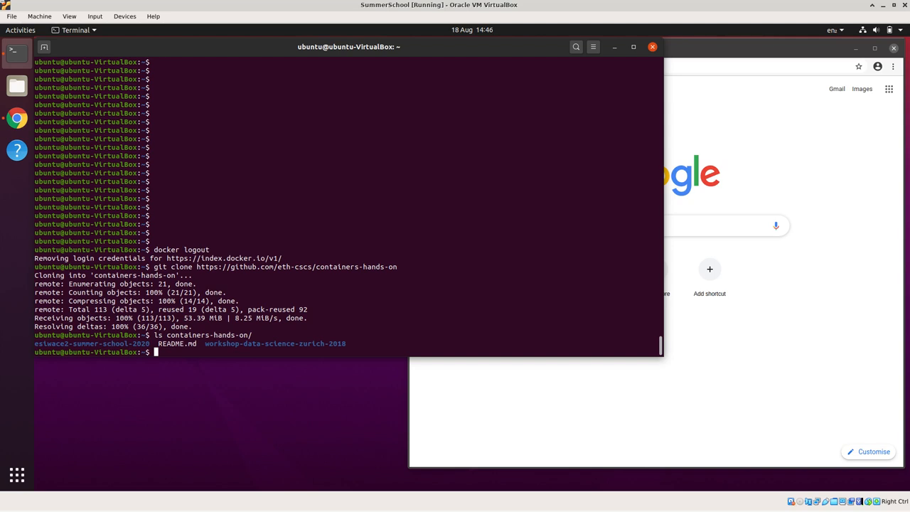
Change directory into containers-hands-on and its summer-school-2020 folder.
{"action": "type", "text": "cd"}
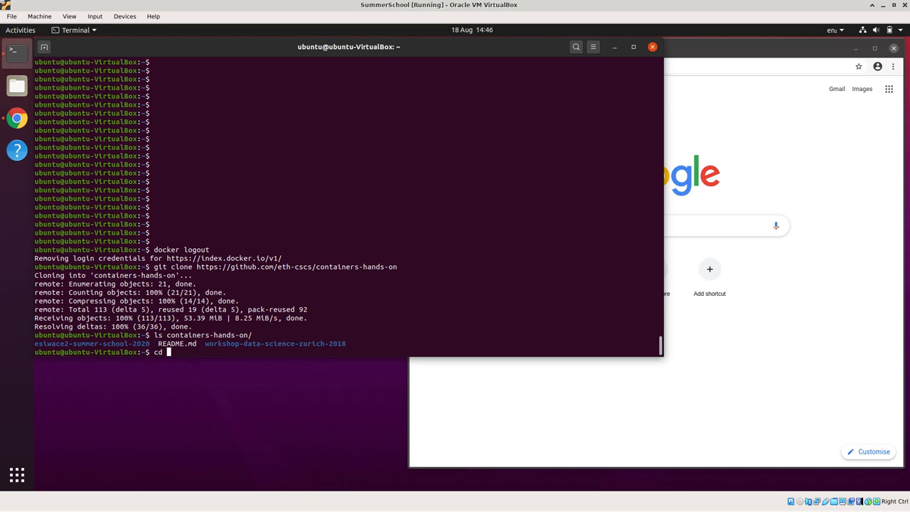
{"action": "key", "text": "Return"}
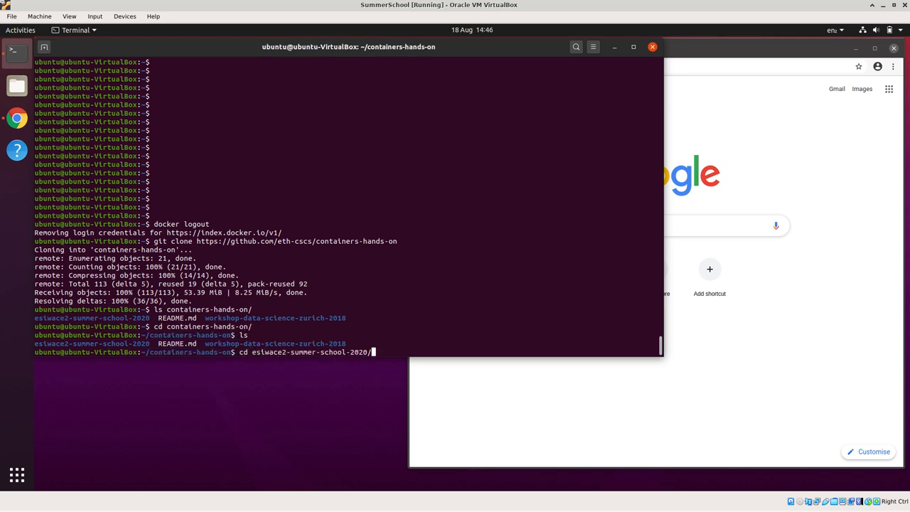
{"action": "key", "text": "Return"}
{"action": "type", "text": "ls"}
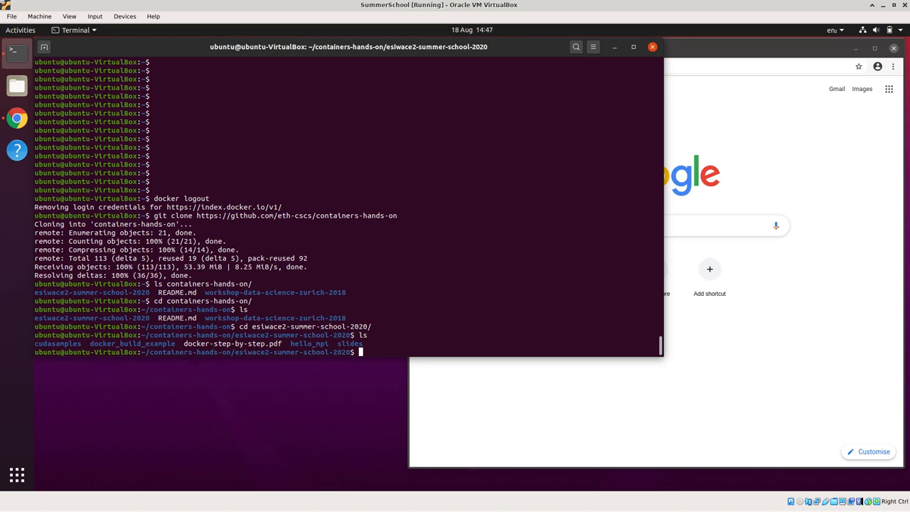
View docker-step-by-step.pdf with evince.
{"action": "type", "text": "e"}
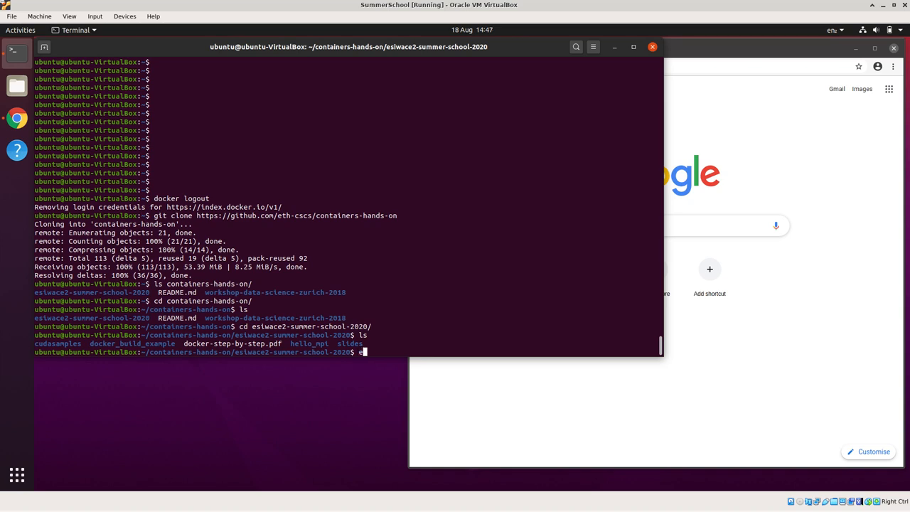
{"action": "type", "text": "evince"}
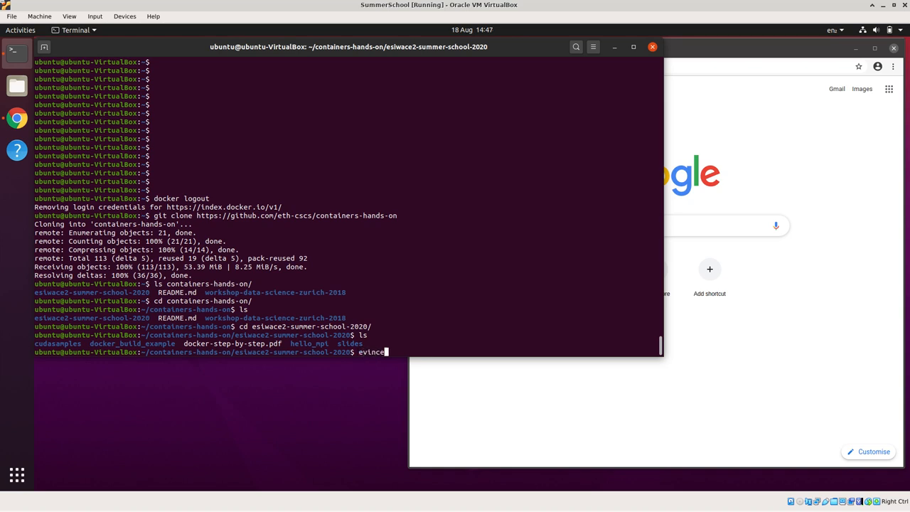
{"action": "type", "text": "d"}
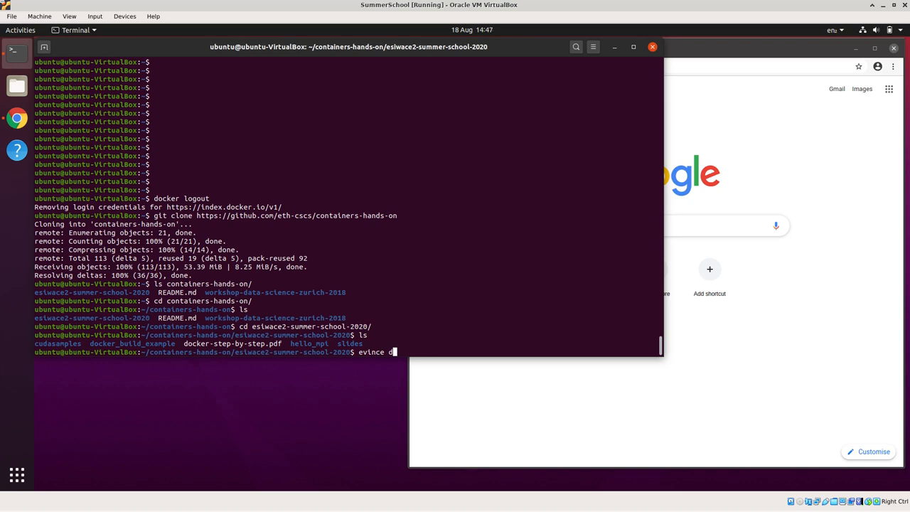
{"action": "type", "text": "docker-step-by-step.pdf"}
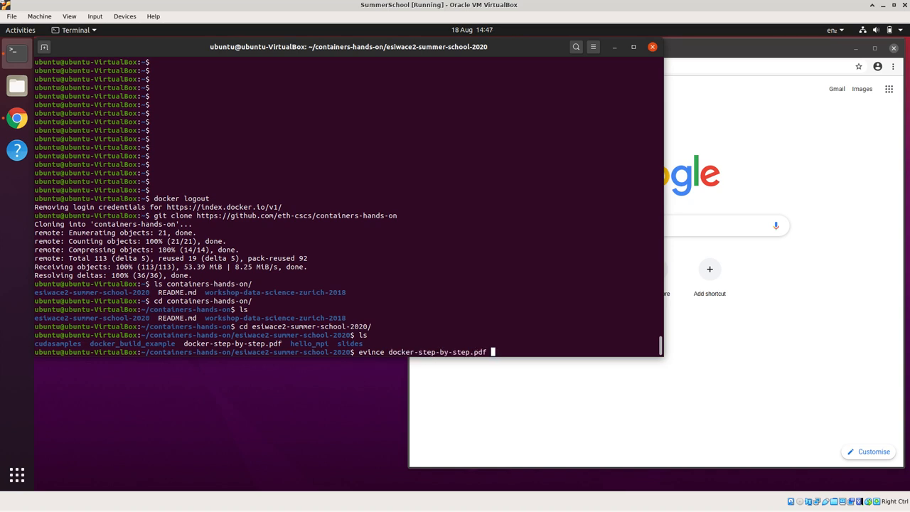
{"action": "key", "text": "Return"}
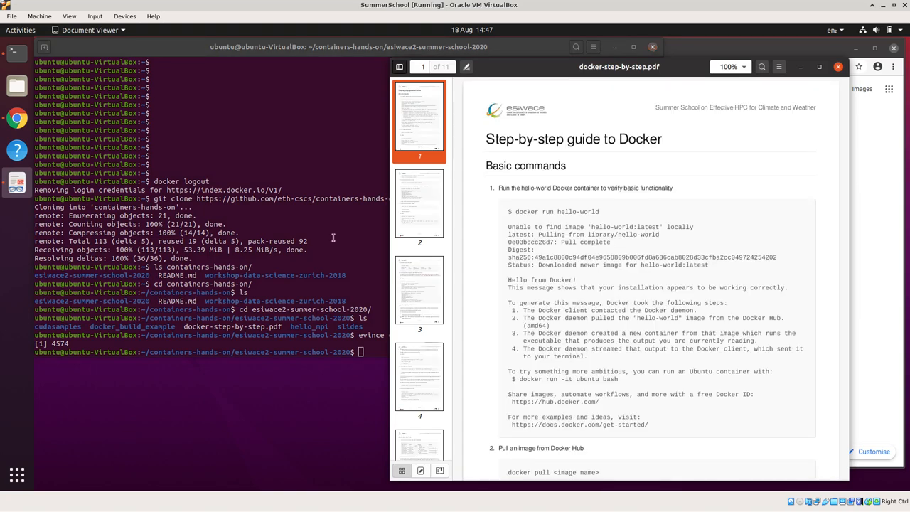
{"action": "mouse_move", "coordinate": [708, 222]}
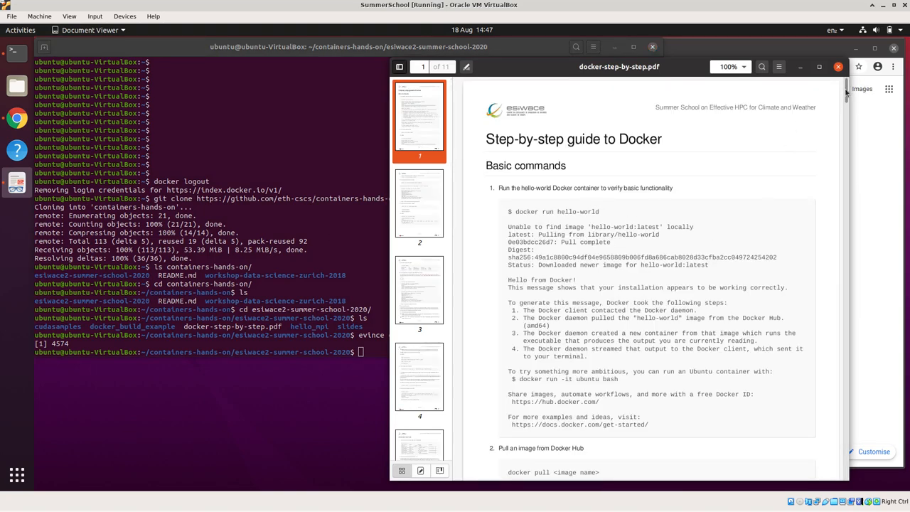
{"action": "scroll", "scroll_direction": "down", "scroll_amount": 3}
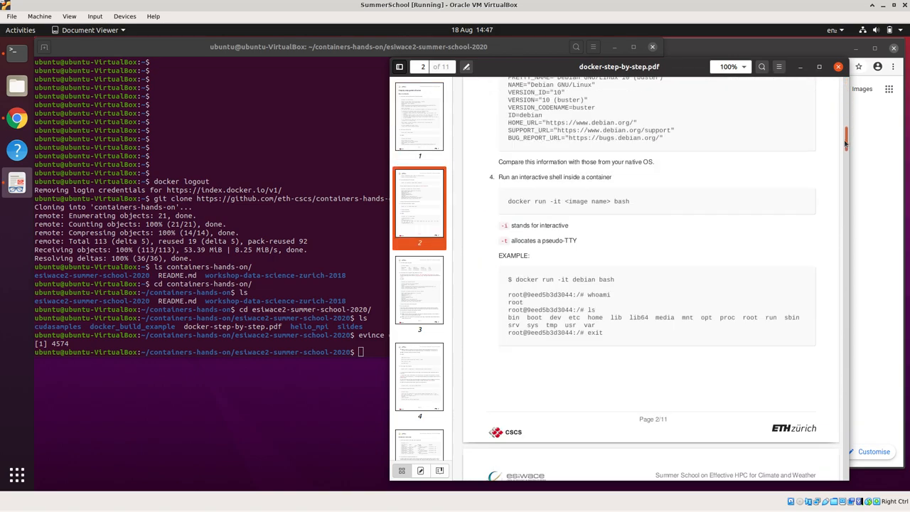
{"action": "scroll", "scroll_direction": "down", "scroll_amount": 3}
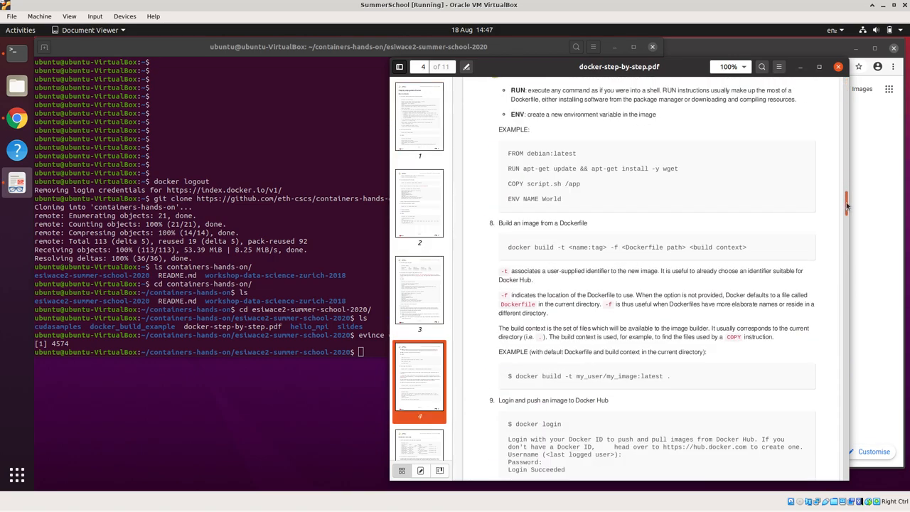
{"action": "scroll", "scroll_direction": "down", "scroll_amount": 3}
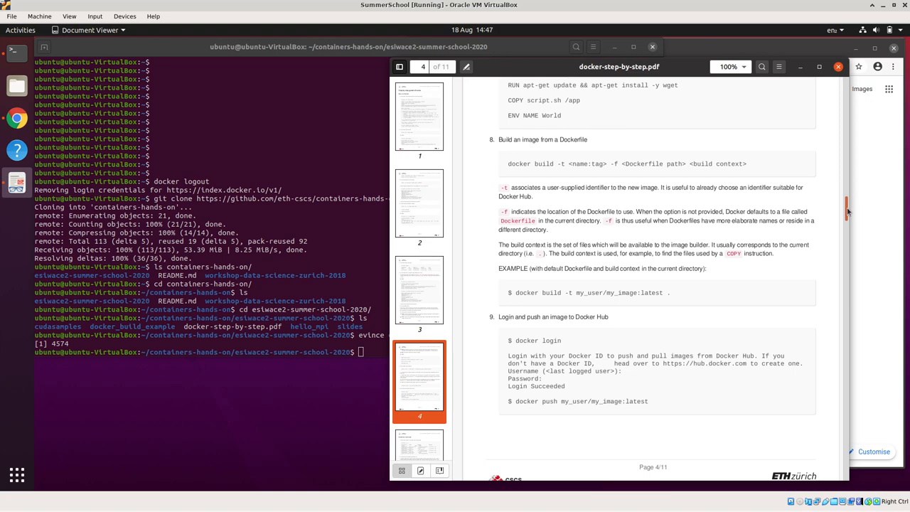
{"action": "scroll", "scroll_direction": "down", "scroll_amount": 3}
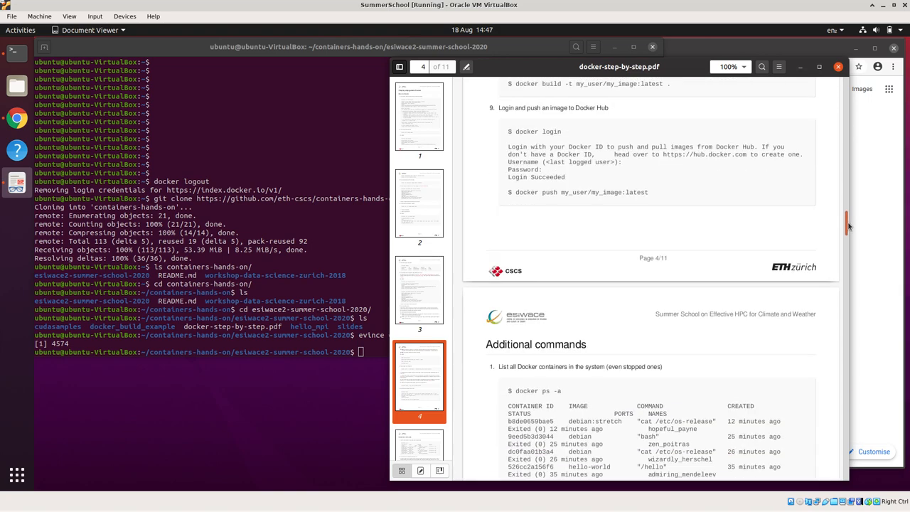
{"action": "scroll", "scroll_direction": "down", "scroll_amount": 3}
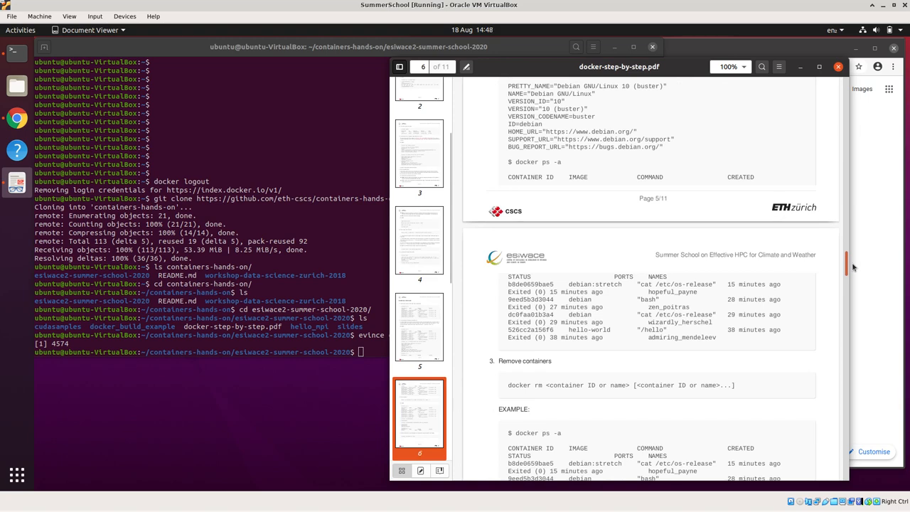
{"action": "scroll", "scroll_direction": "down", "scroll_amount": 3}
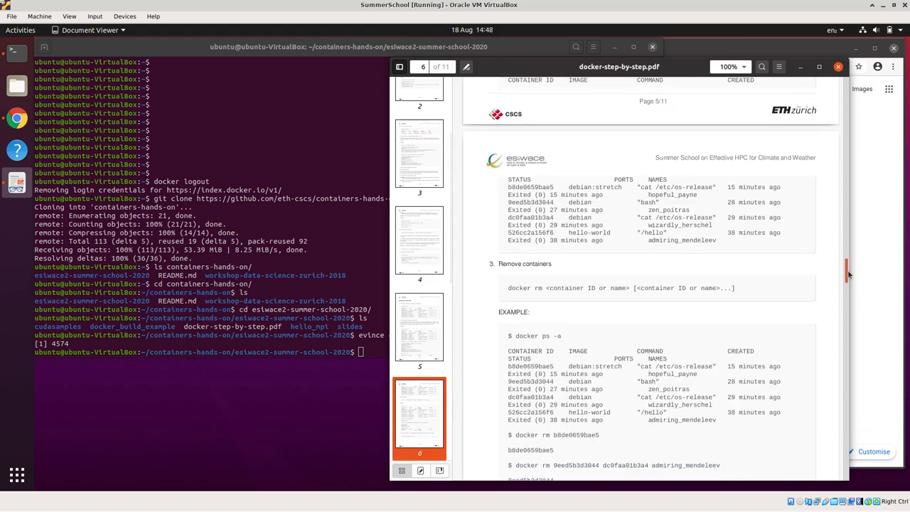
{"action": "scroll", "scroll_direction": "down", "scroll_amount": 3}
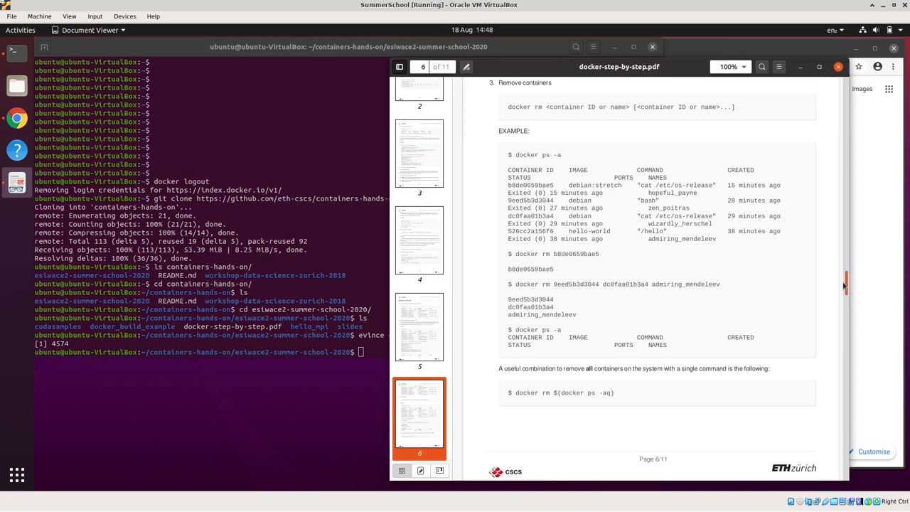
{"action": "scroll", "scroll_direction": "down", "scroll_amount": 3}
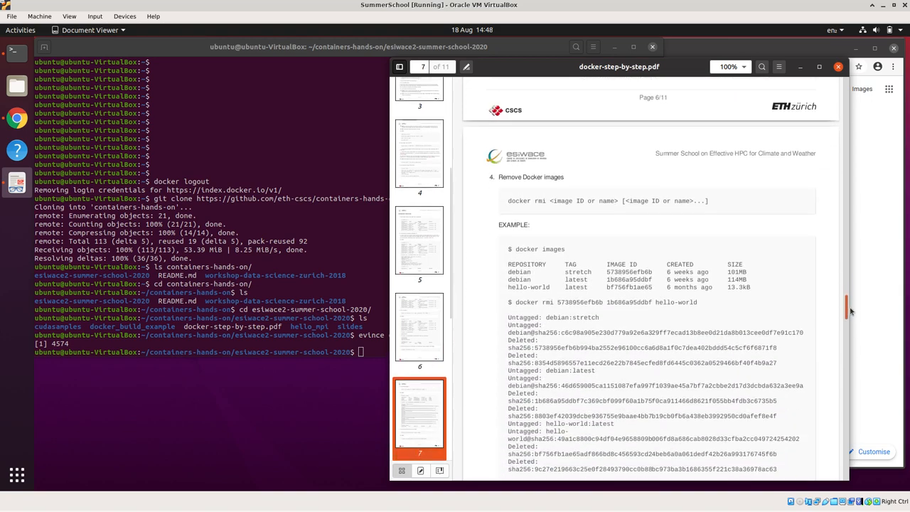
{"action": "scroll", "scroll_direction": "down", "scroll_amount": 3}
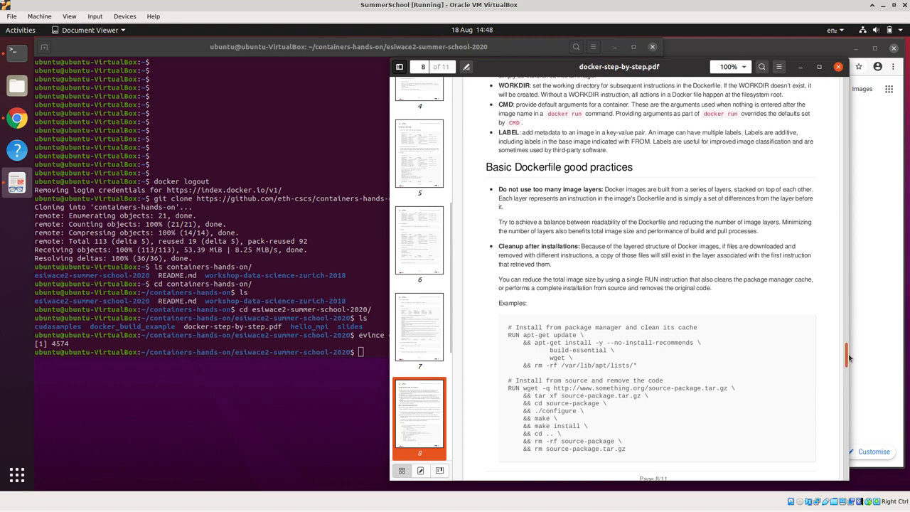
{"action": "scroll", "scroll_direction": "down", "scroll_amount": 3}
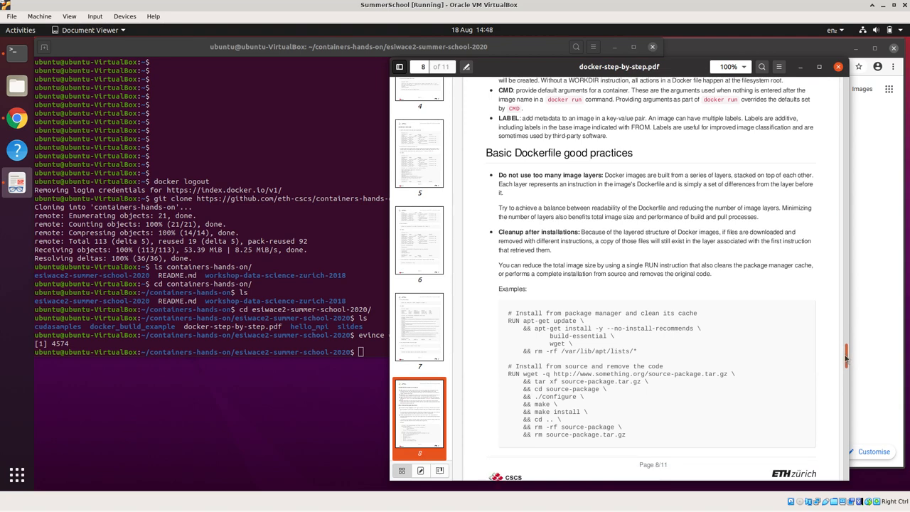
{"action": "scroll", "scroll_direction": "down", "scroll_amount": 3}
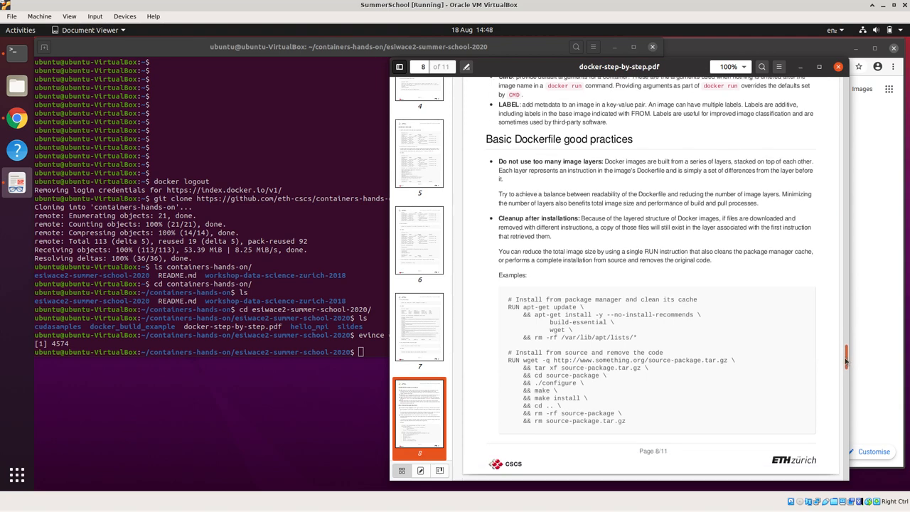
{"action": "scroll", "scroll_direction": "up", "scroll_amount": 3}
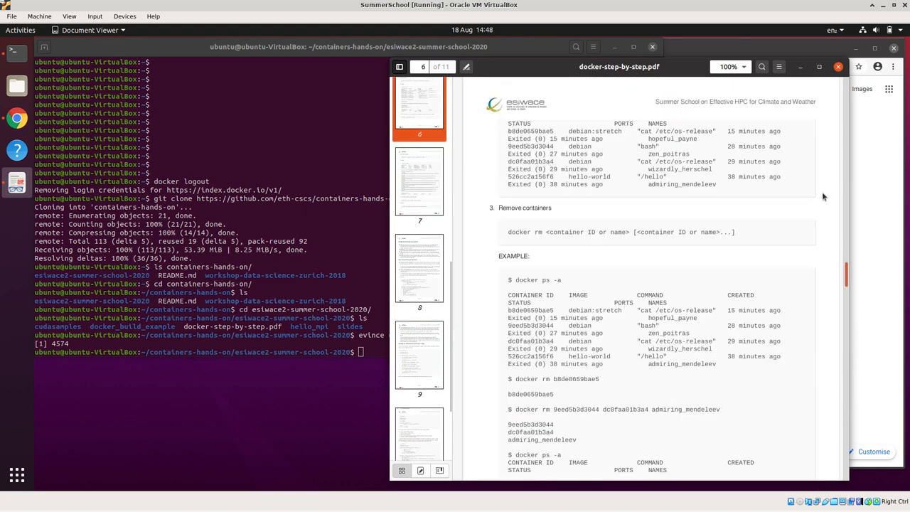
{"action": "left_click", "coordinate": [419, 114]}
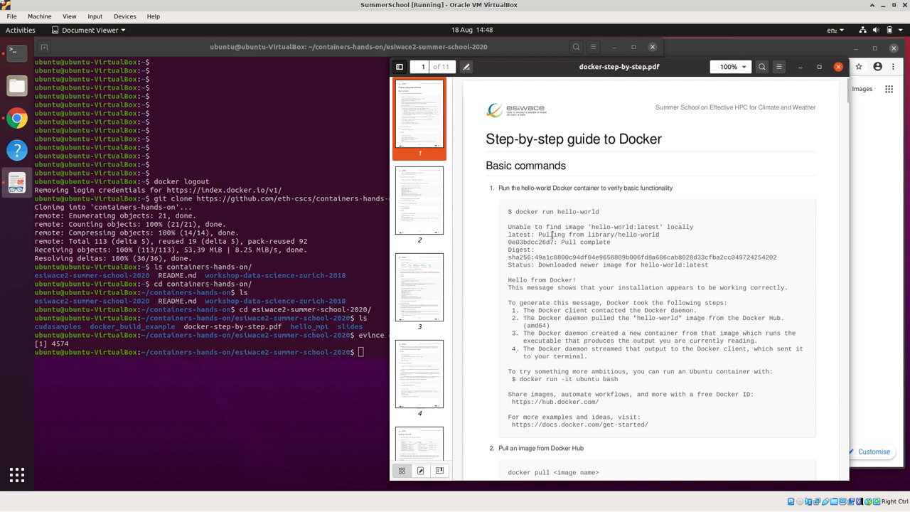
{"action": "mouse_move", "coordinate": [519, 210]}
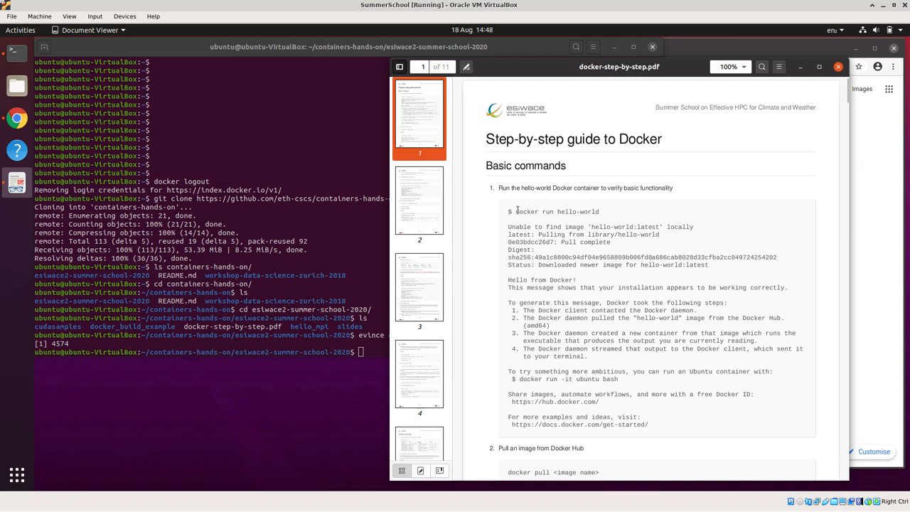
{"action": "double_click", "coordinate": [557, 212]}
{"action": "type", "text": "docker run hello-world"}
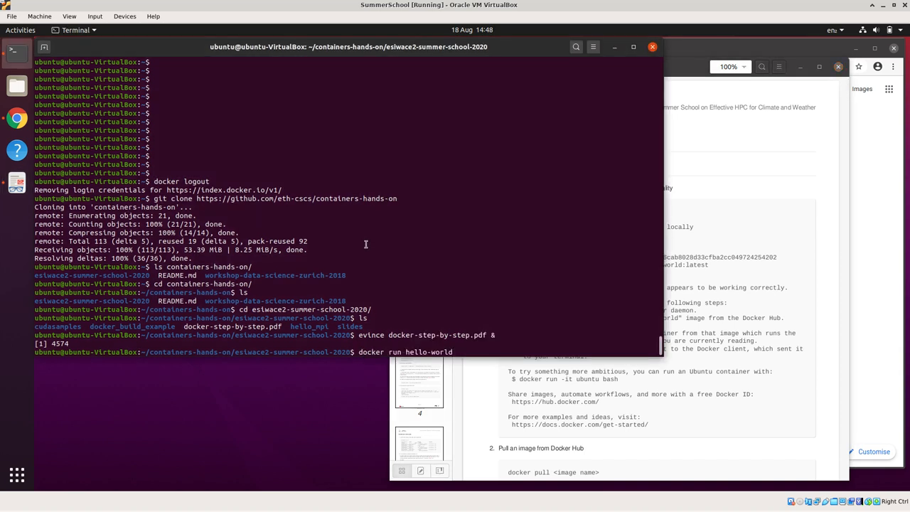
Run docker run hello-world to get the 'Hello from Docker!' confirmation.
{"action": "key", "text": "Return"}
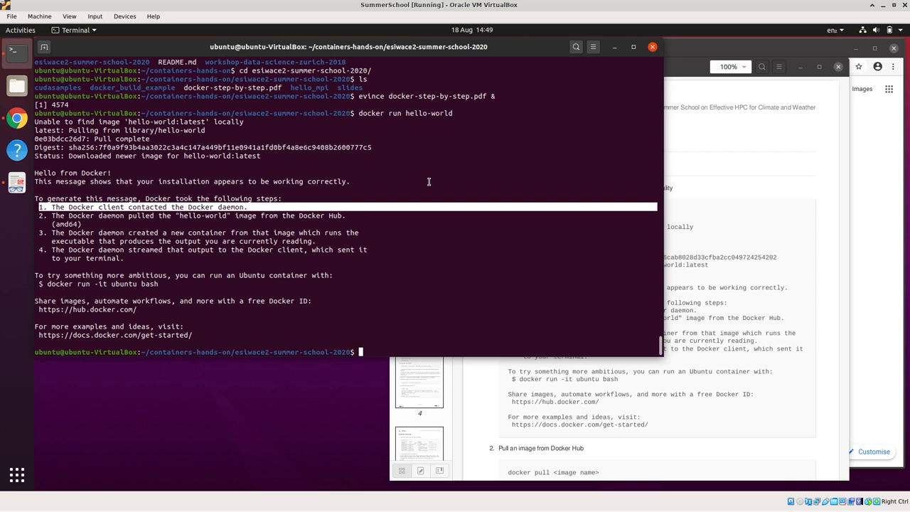
{"action": "mouse_move", "coordinate": [168, 189]}
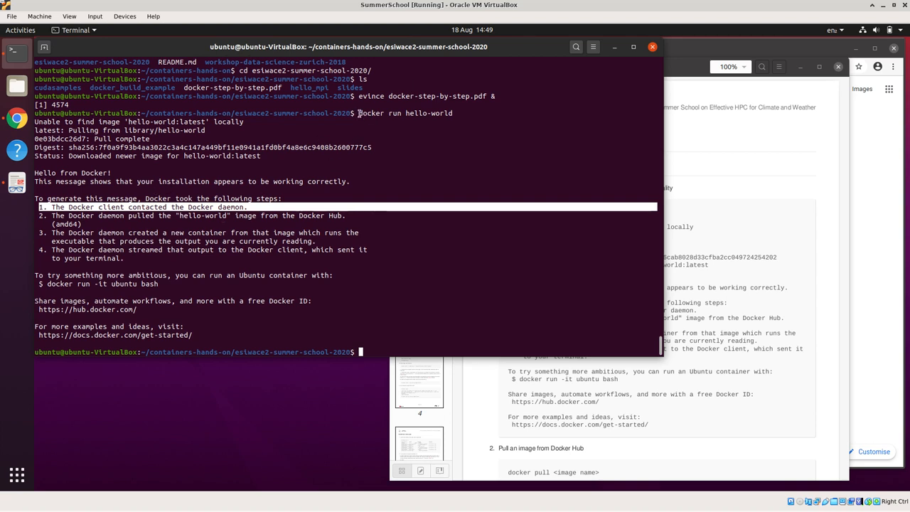
{"action": "double_click", "coordinate": [369, 113]}
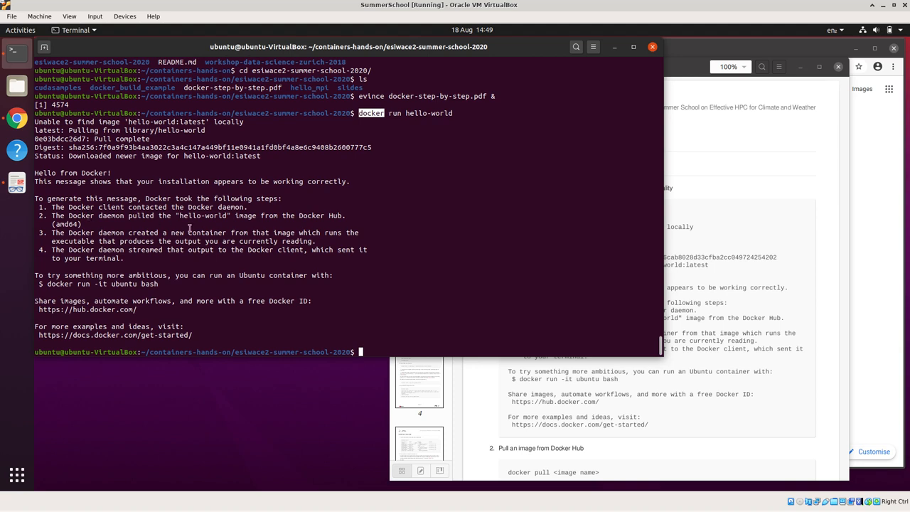
{"action": "mouse_move", "coordinate": [375, 225]}
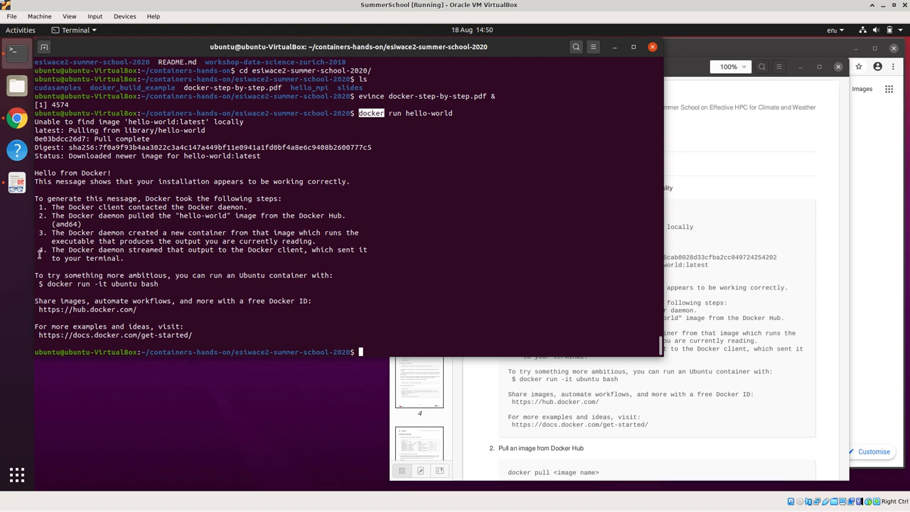
{"action": "mouse_move", "coordinate": [450, 253]}
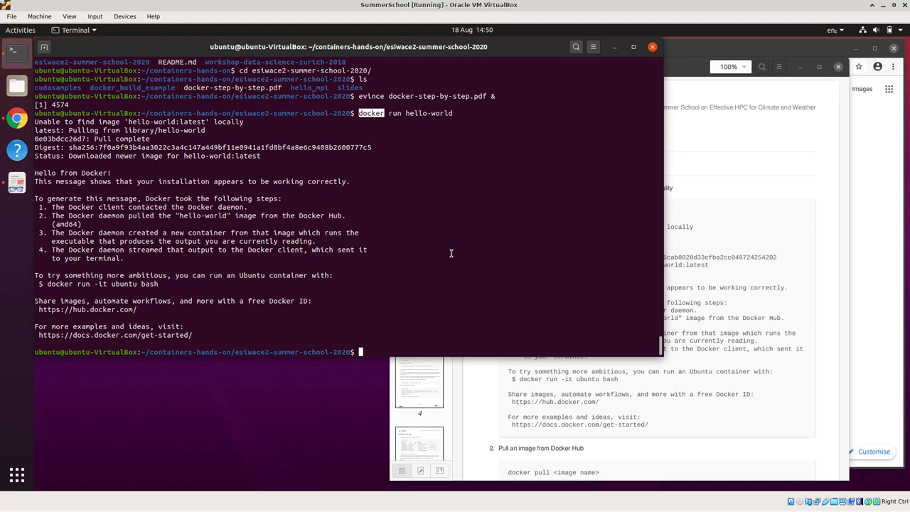
{"action": "mouse_move", "coordinate": [28, 290]}
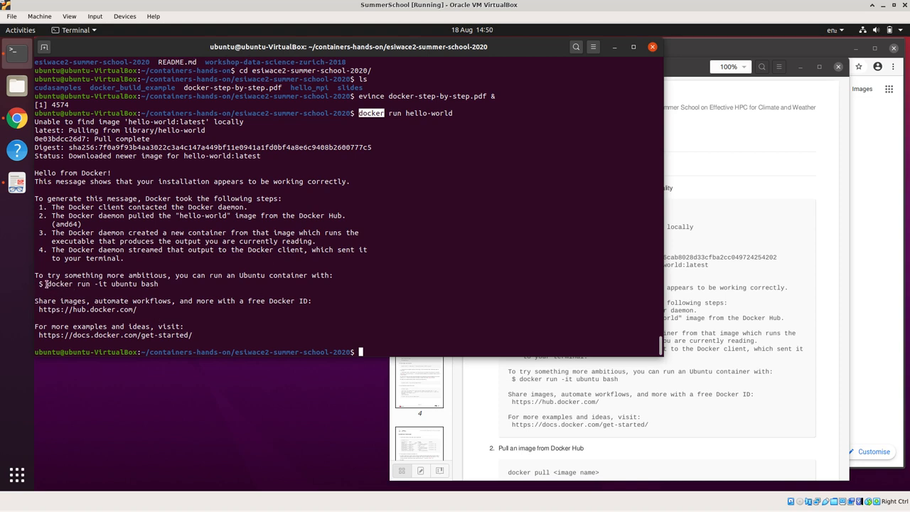
{"action": "mouse_move", "coordinate": [390, 259]}
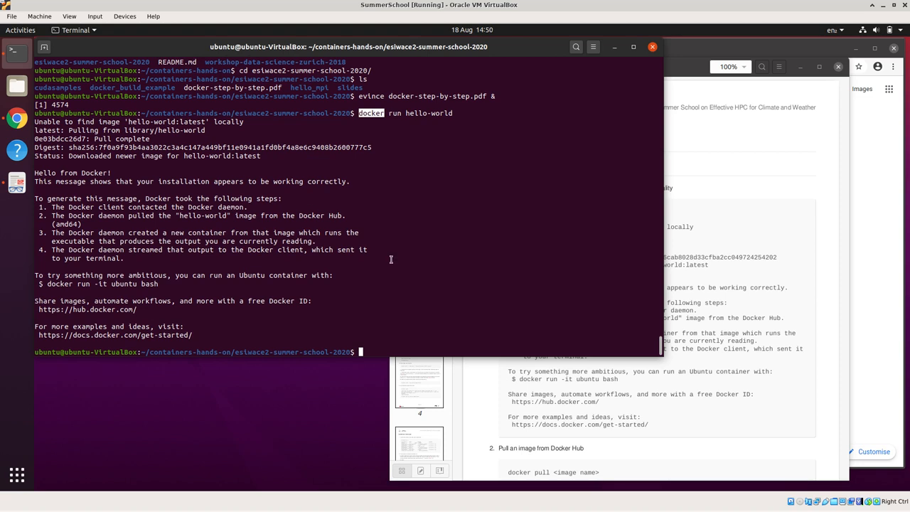
{"action": "mouse_move", "coordinate": [86, 310]}
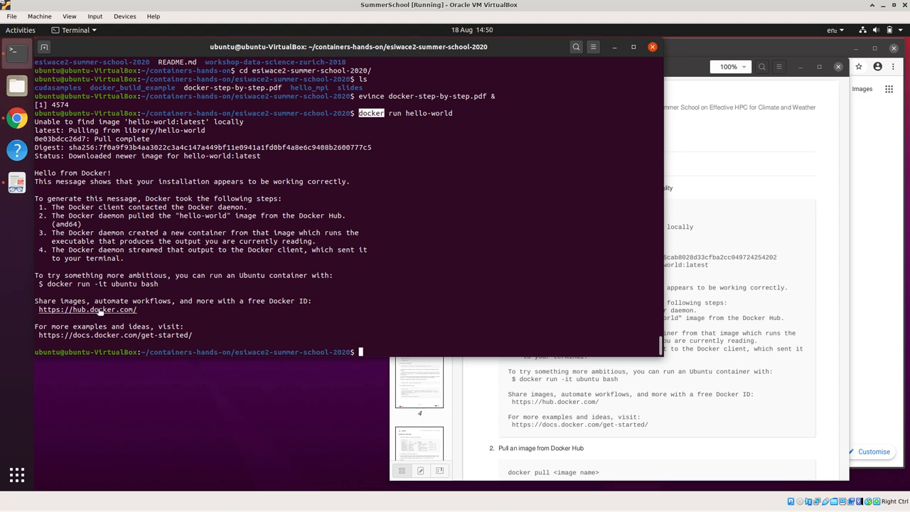
{"action": "mouse_move", "coordinate": [290, 312]}
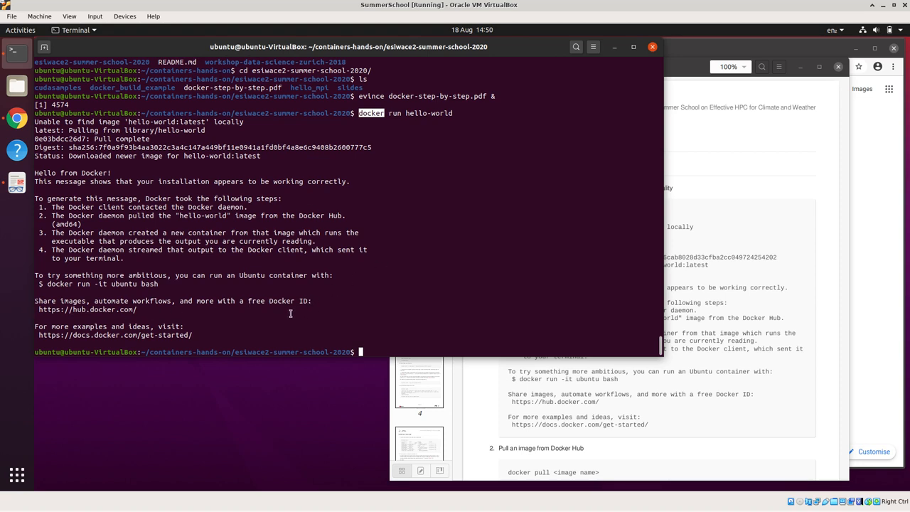
{"action": "mouse_move", "coordinate": [219, 311]}
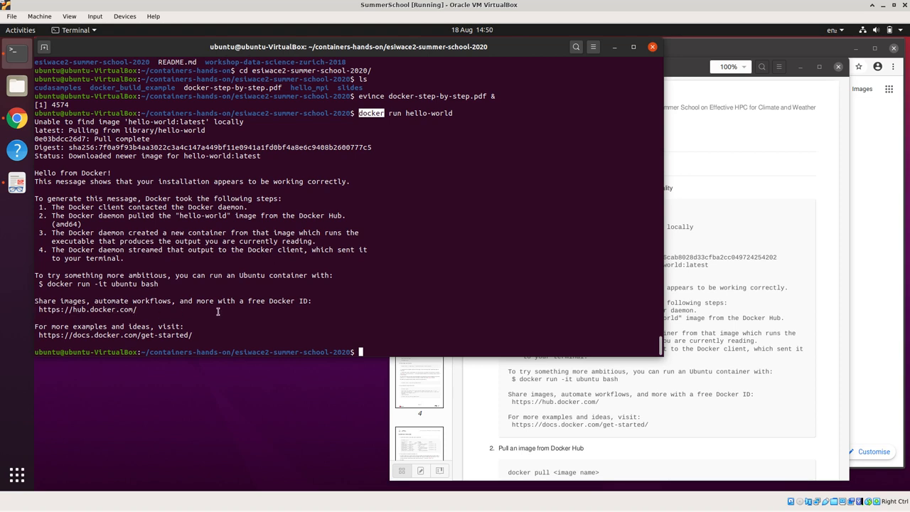
{"action": "mouse_move", "coordinate": [441, 284]}
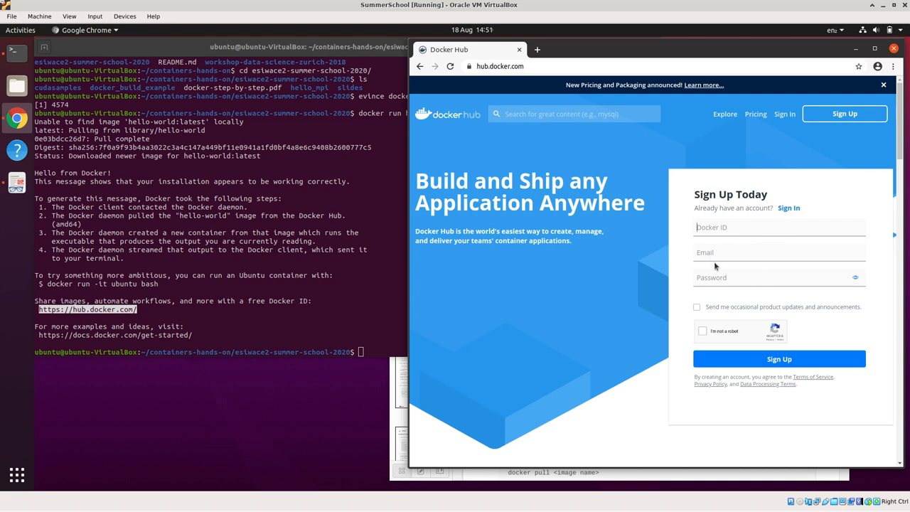
{"action": "mouse_move", "coordinate": [634, 317]}
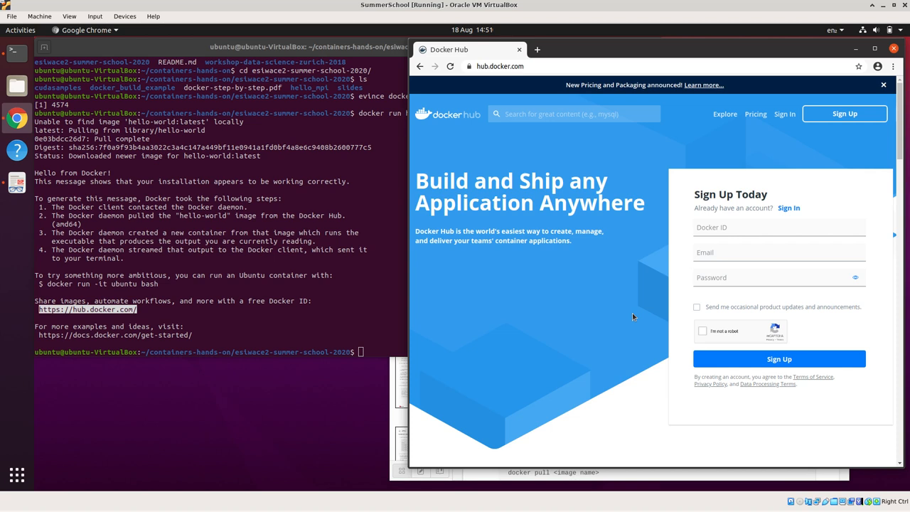
Follow the hub.docker.com link from the hello-world output into the browser.
{"action": "left_click", "coordinate": [779, 227]}
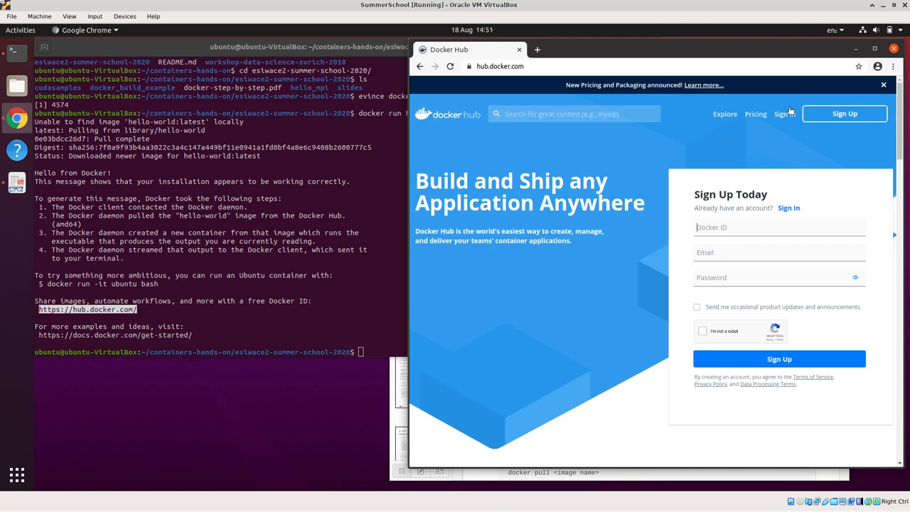
Sign in with the Docker ID to reach the repositories dashboard listing famousdocker and mpi.
{"action": "left_click", "coordinate": [785, 114]}
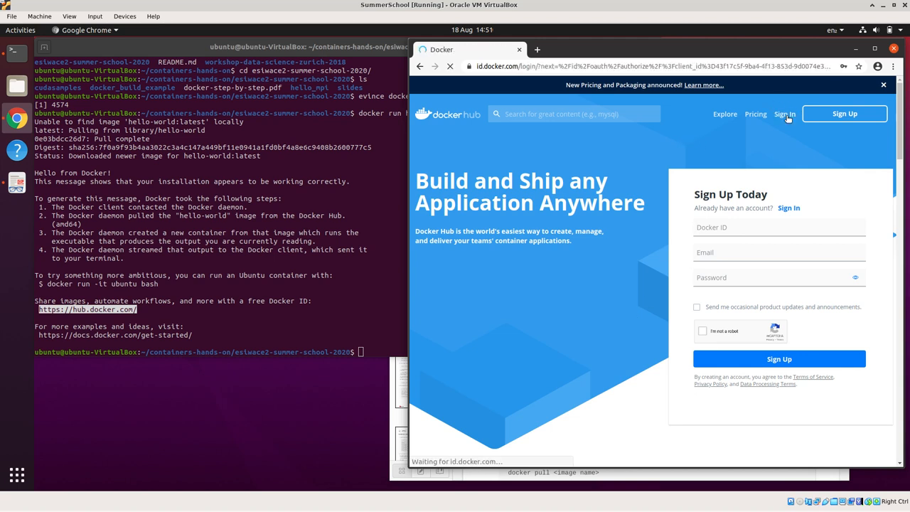
{"action": "left_click", "coordinate": [784, 114]}
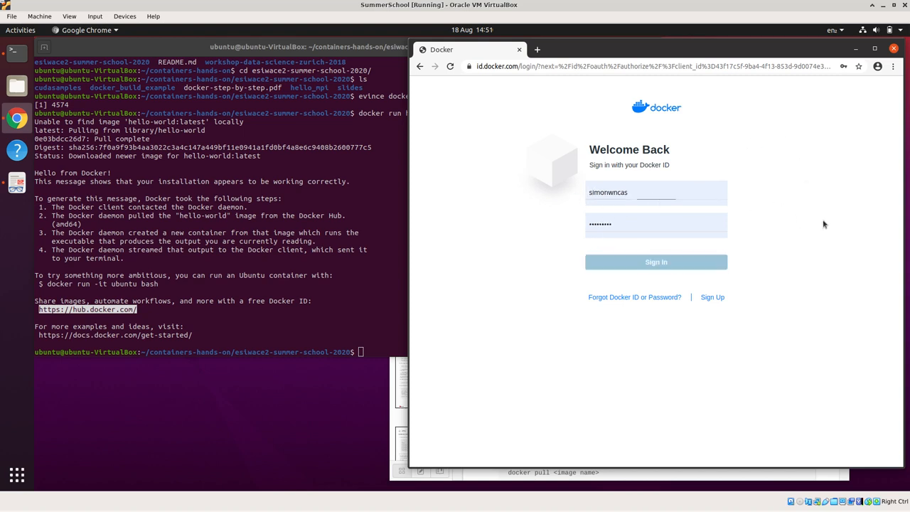
{"action": "left_click", "coordinate": [655, 261]}
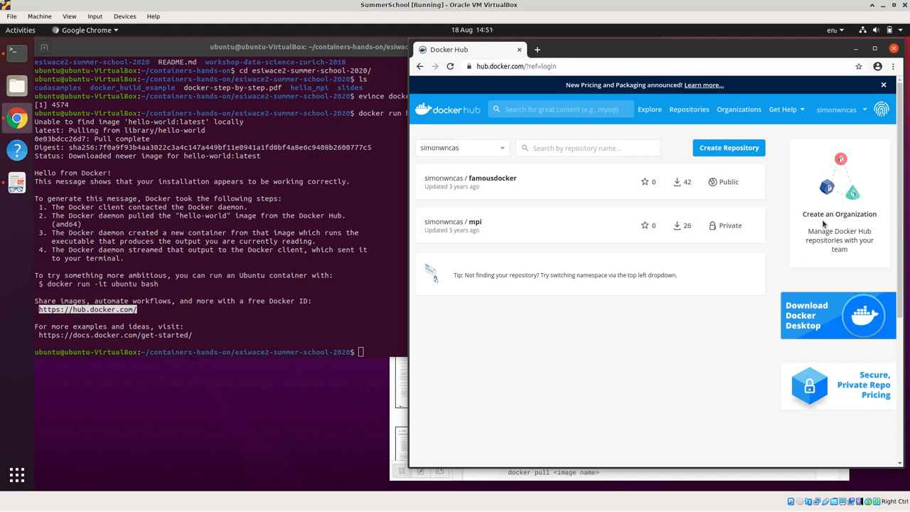
{"action": "mouse_move", "coordinate": [648, 108]}
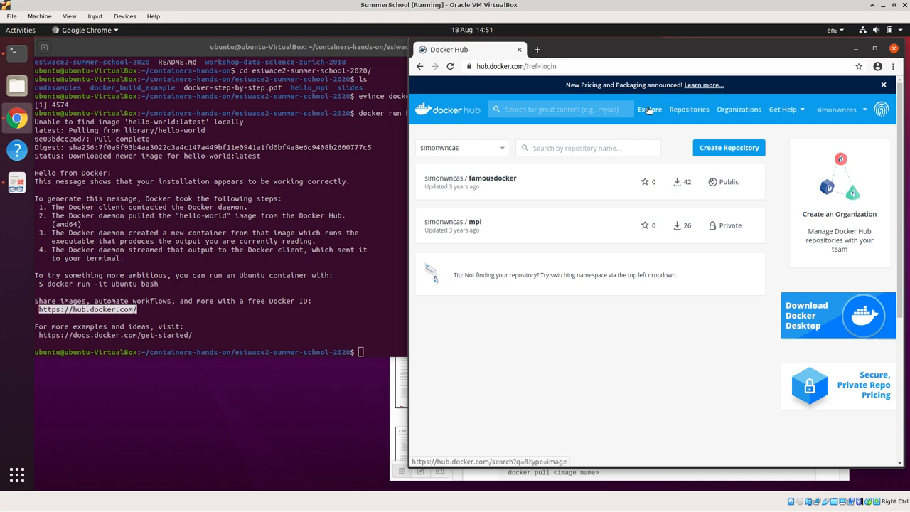
Browse the Explore page's Containers results of public images.
{"action": "left_click", "coordinate": [648, 108]}
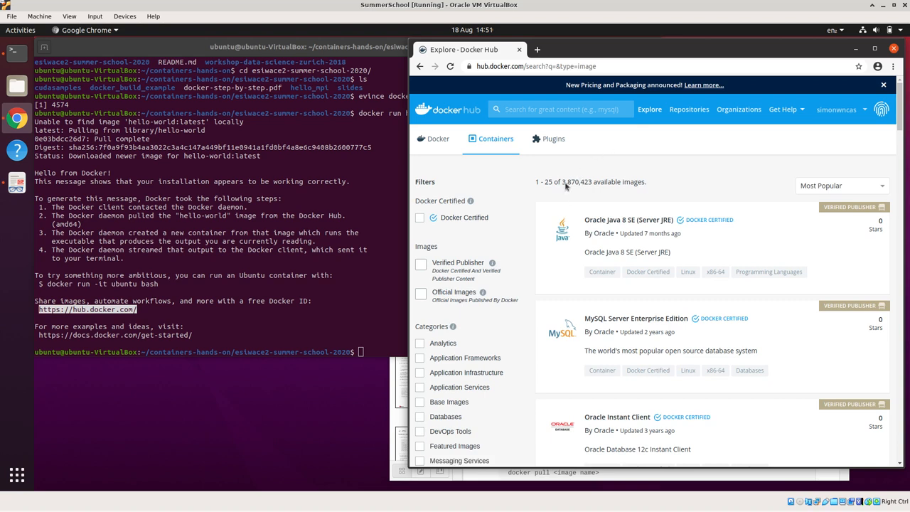
{"action": "mouse_move", "coordinate": [734, 161]}
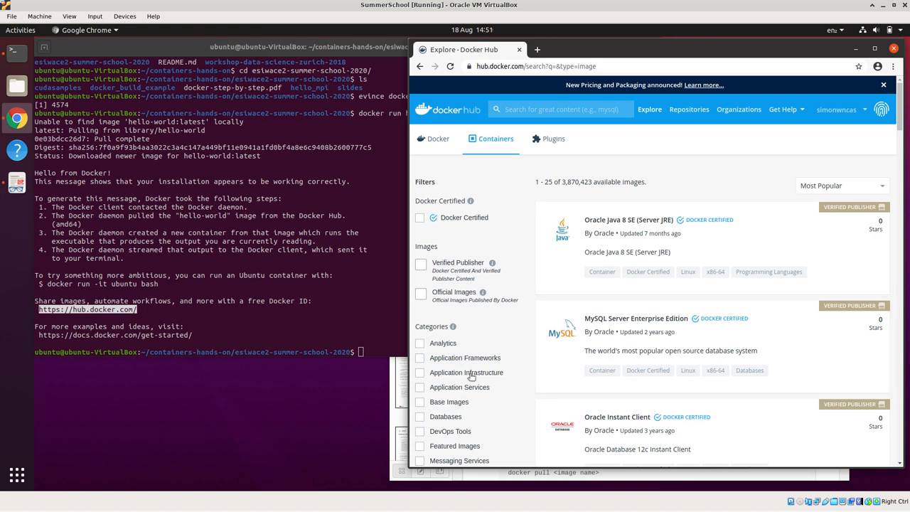
{"action": "mouse_move", "coordinate": [773, 258]}
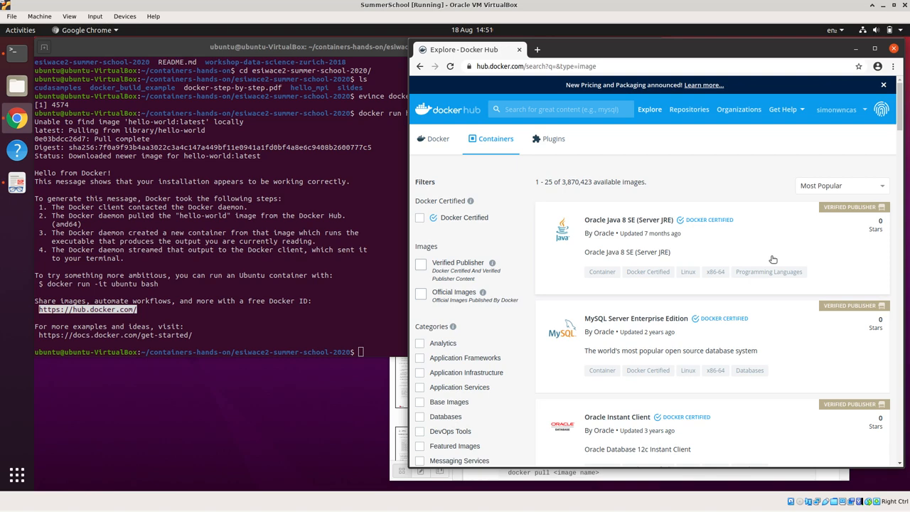
{"action": "scroll", "scroll_direction": "down", "scroll_amount": 3}
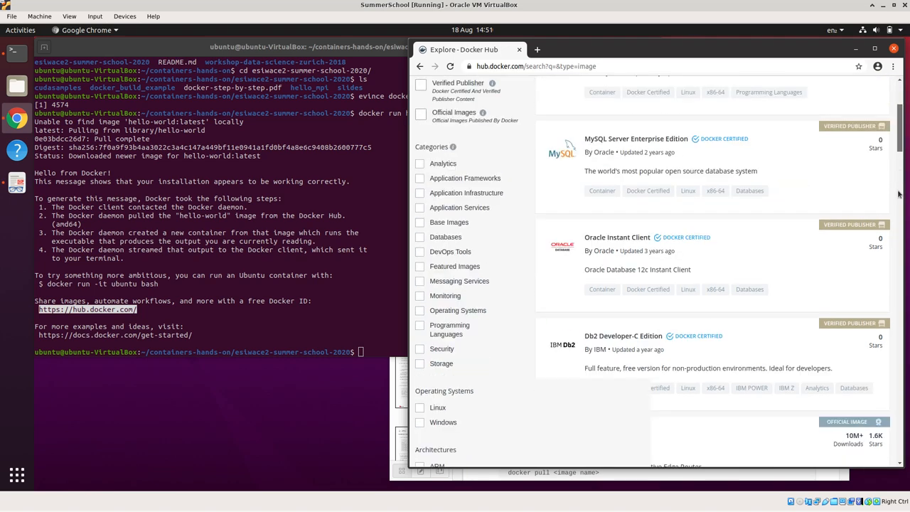
{"action": "scroll", "scroll_direction": "up", "scroll_amount": 3}
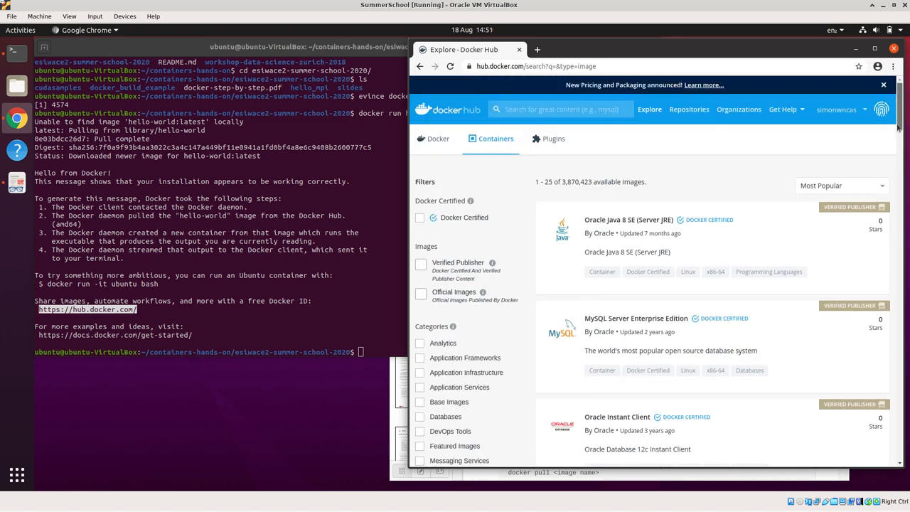
{"action": "scroll", "scroll_direction": "down", "scroll_amount": 3}
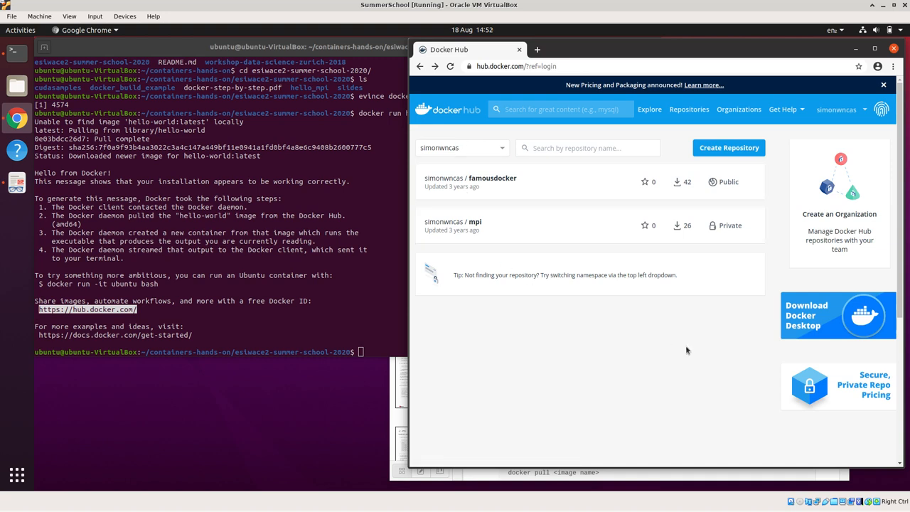
{"action": "mouse_move", "coordinate": [493, 244]}
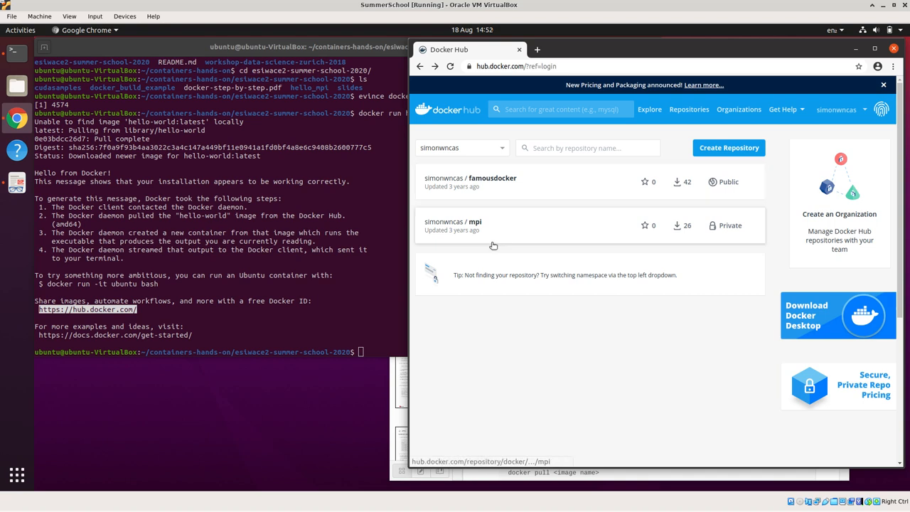
{"action": "mouse_move", "coordinate": [637, 331]}
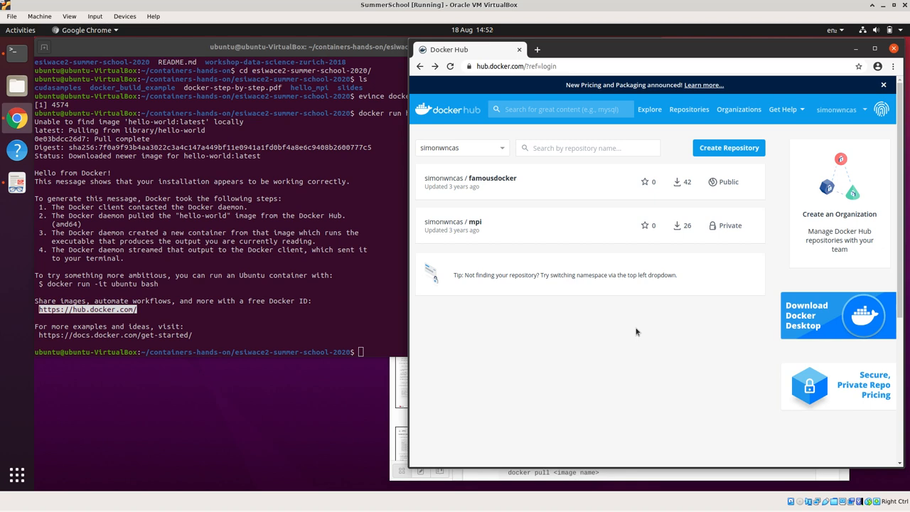
{"action": "mouse_move", "coordinate": [525, 357]}
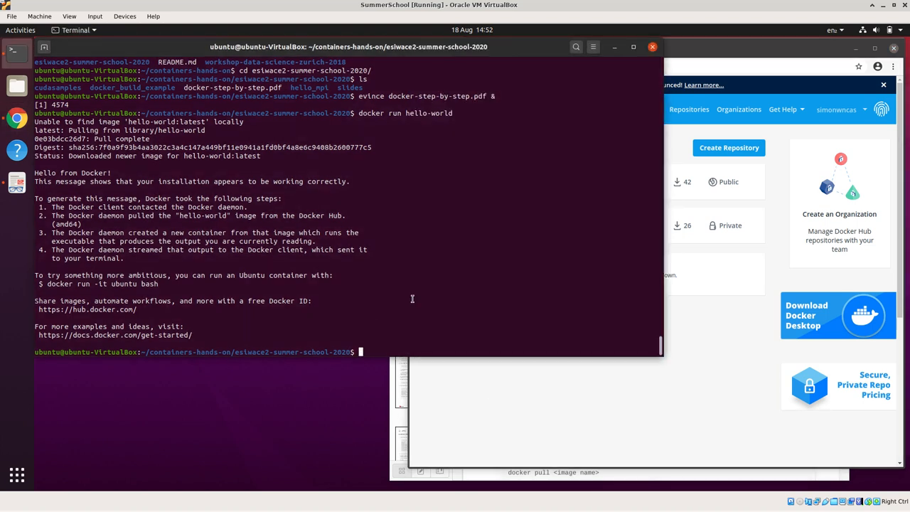
Log in to Docker Hub with docker login, entering username and password until Login Succeeded.
{"action": "type", "text": "docker login"}
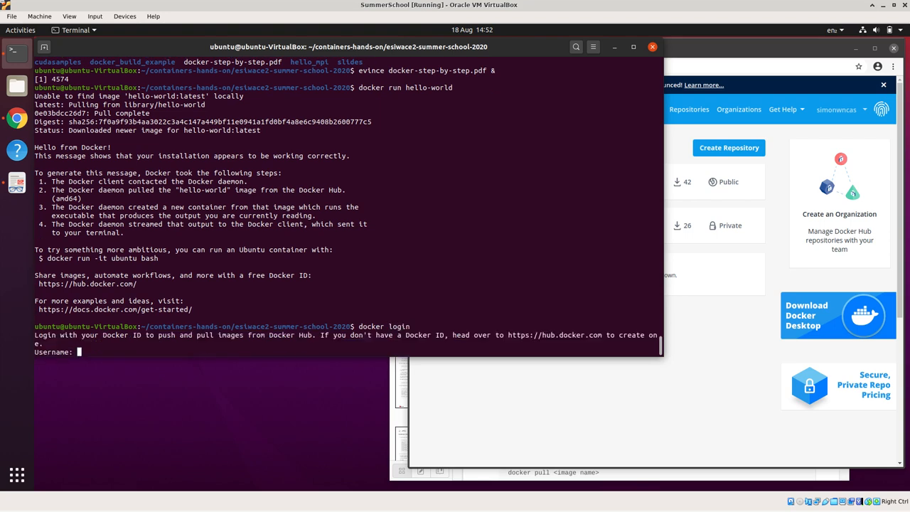
{"action": "type", "text": "simonwn"}
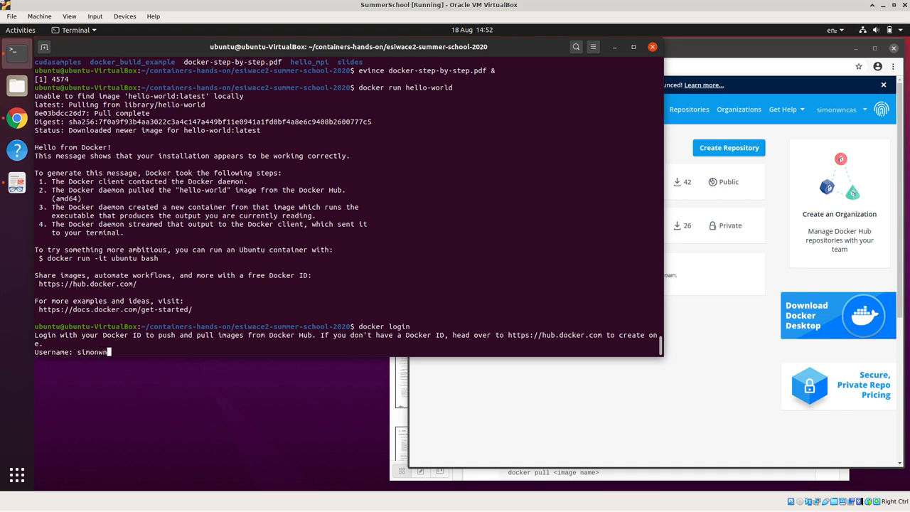
{"action": "key", "text": "Return"}
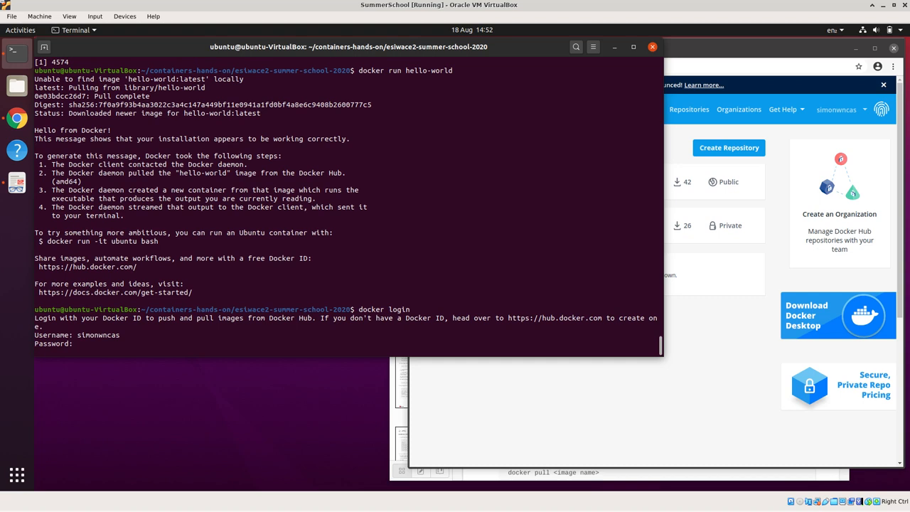
{"action": "key", "text": "Return"}
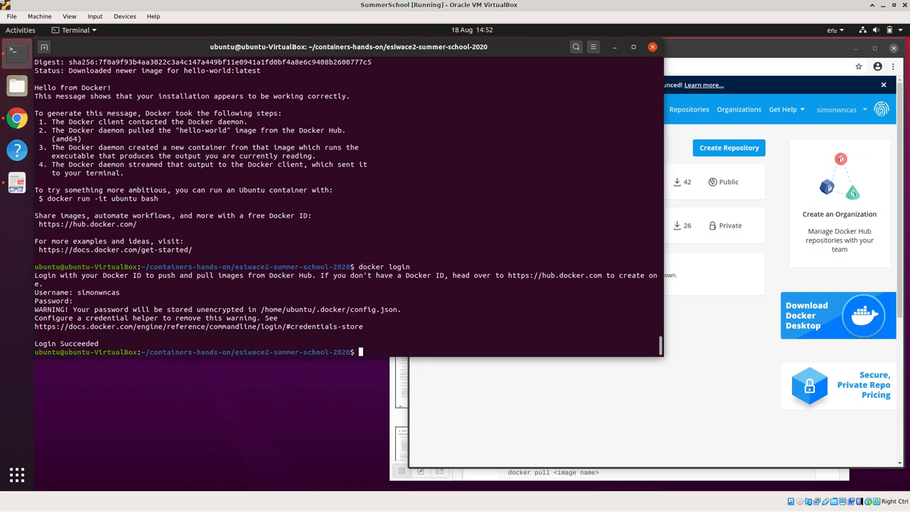
Remove the stored credentials again with docker logout.
{"action": "type", "text": "docker logo"}
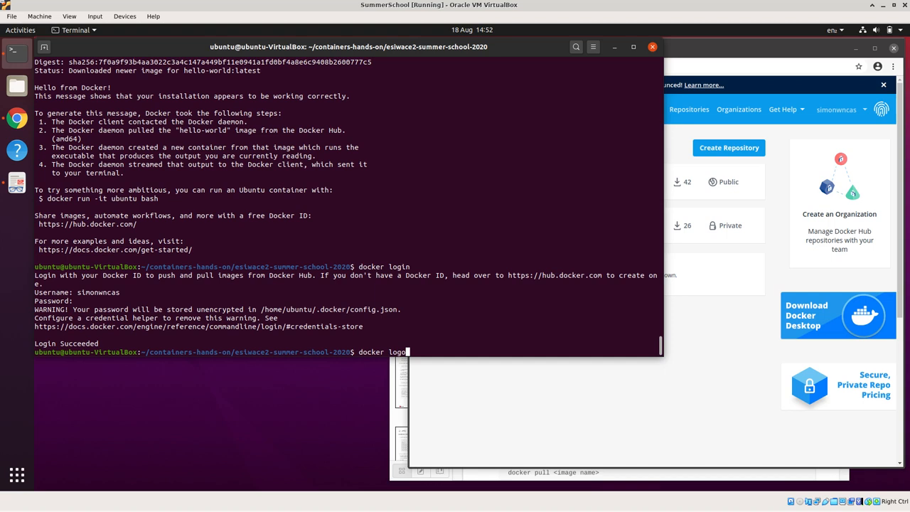
{"action": "key", "text": "Return"}
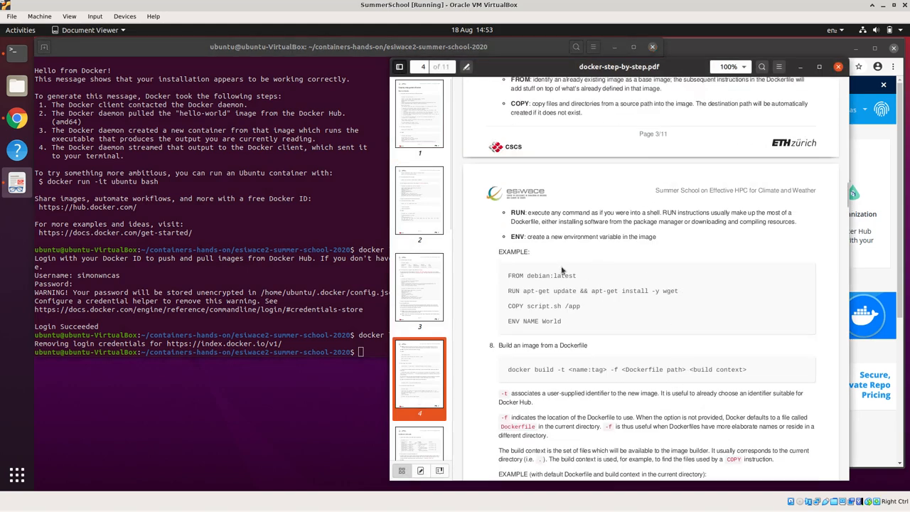
Scroll the worksheet to steps 2 and 3 on docker pull and docker run.
{"action": "left_click", "coordinate": [419, 113]}
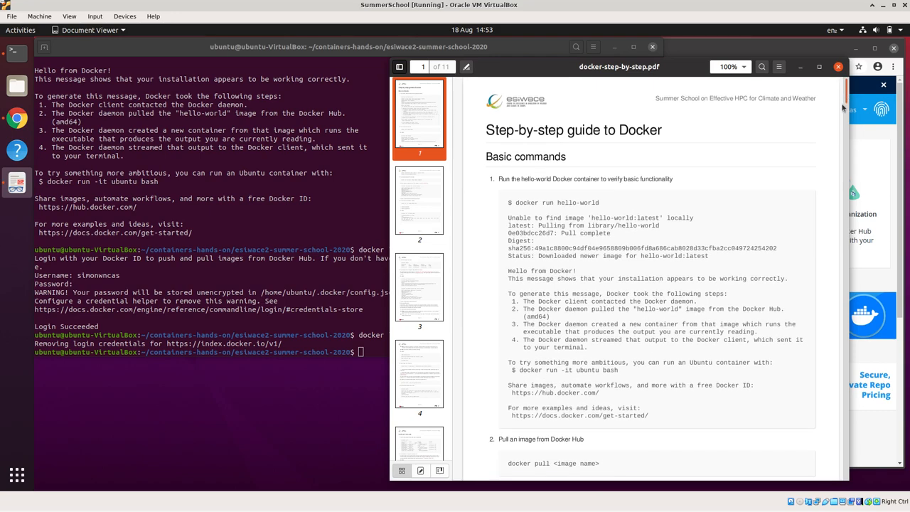
{"action": "scroll", "scroll_direction": "down", "scroll_amount": 3}
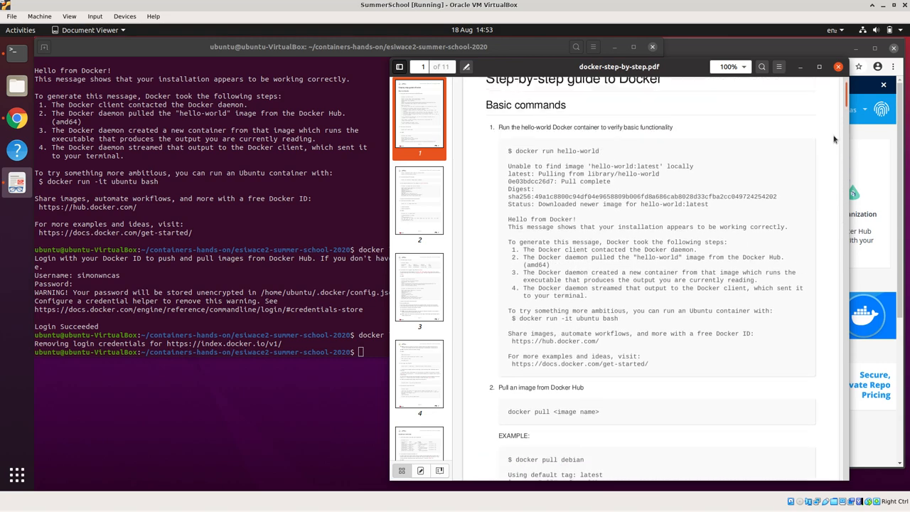
{"action": "scroll", "scroll_direction": "up", "scroll_amount": 3}
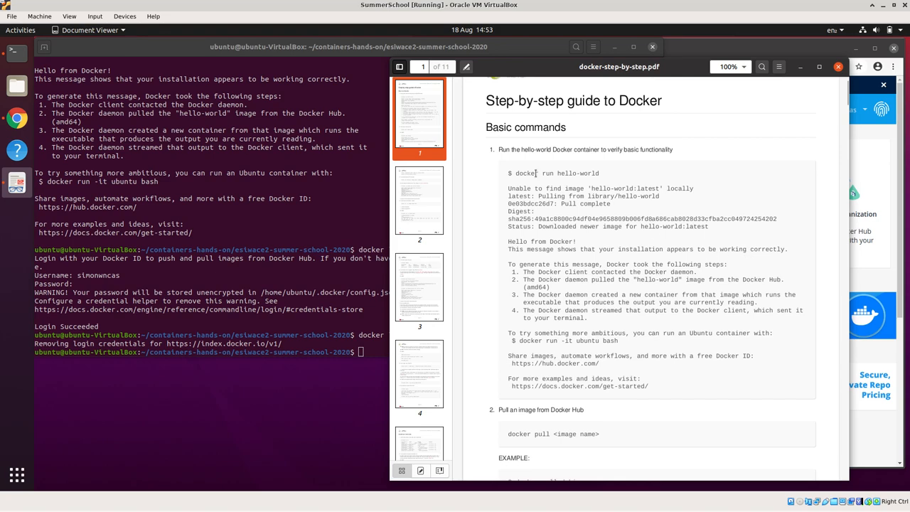
{"action": "scroll", "scroll_direction": "down", "scroll_amount": 3}
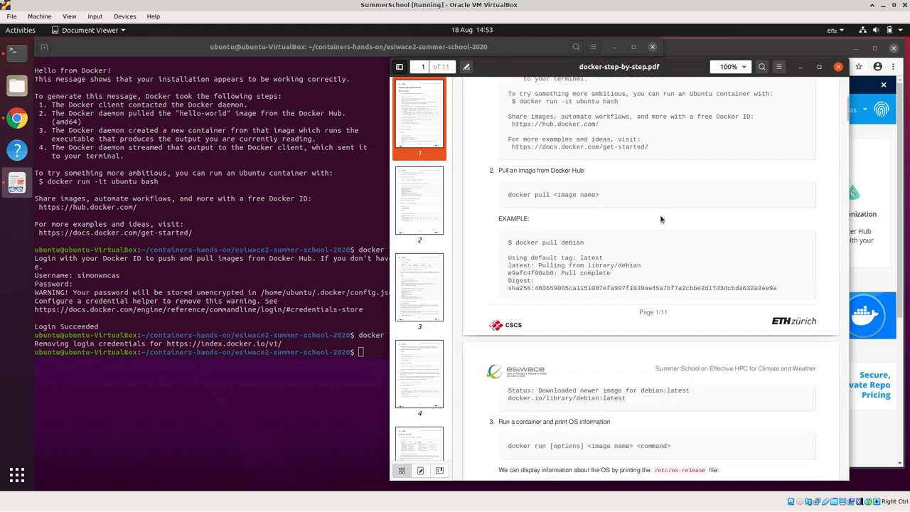
{"action": "scroll", "scroll_direction": "down", "scroll_amount": 3}
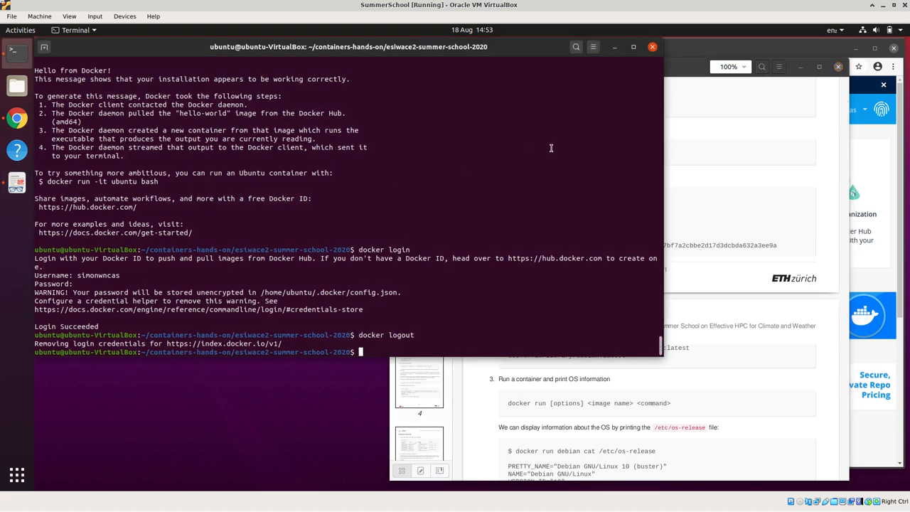
Download the Debian image with docker pull debian and check the next worksheet step.
{"action": "type", "text": "docker pull debian"}
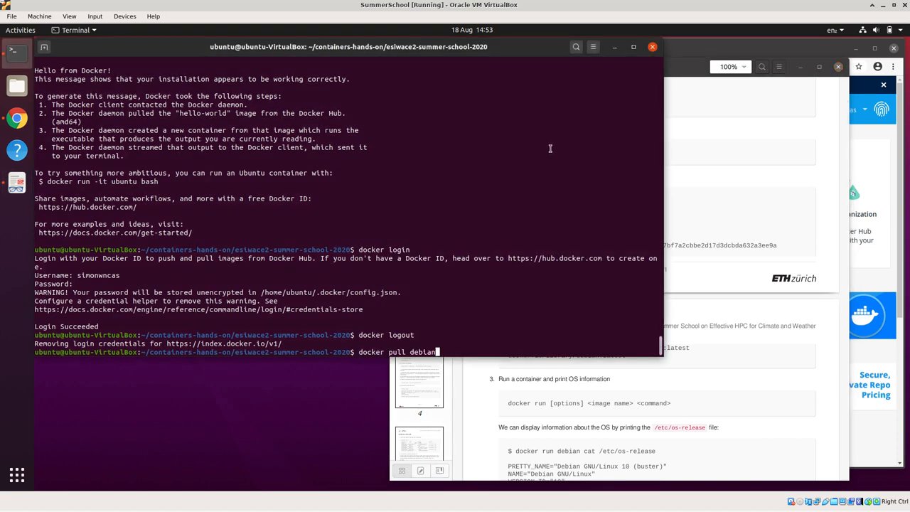
{"action": "key", "text": "Return"}
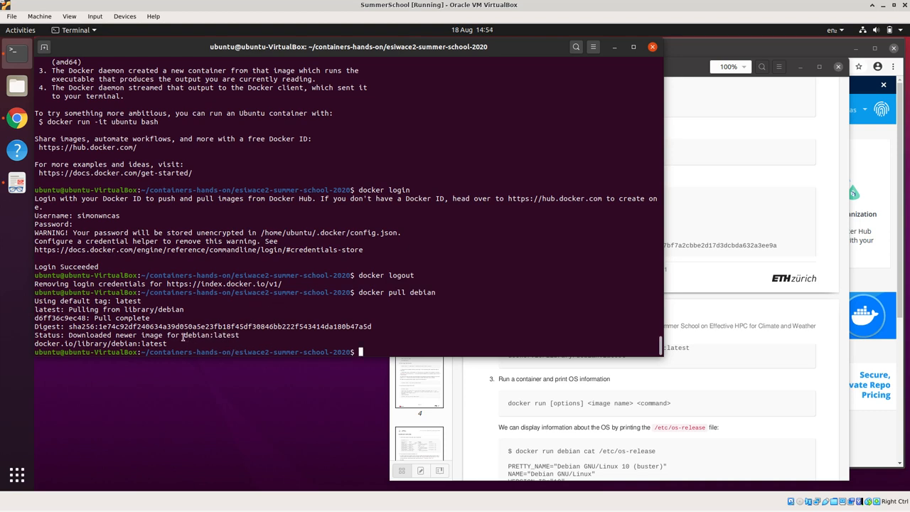
{"action": "double_click", "coordinate": [196, 336]}
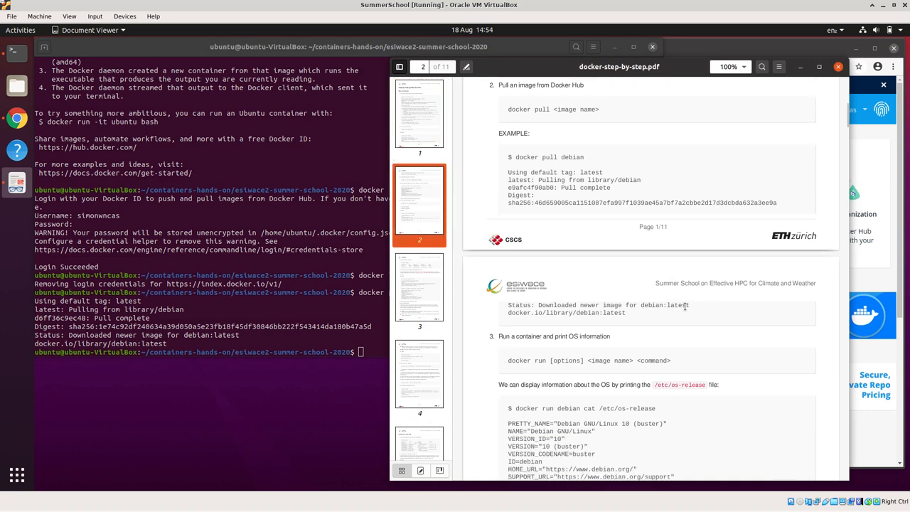
{"action": "scroll", "scroll_direction": "down", "scroll_amount": 3}
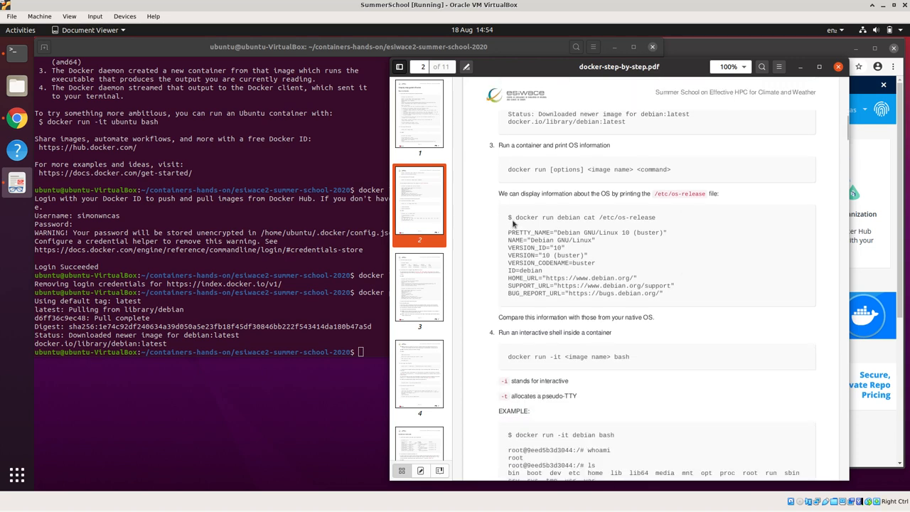
{"action": "double_click", "coordinate": [554, 217]}
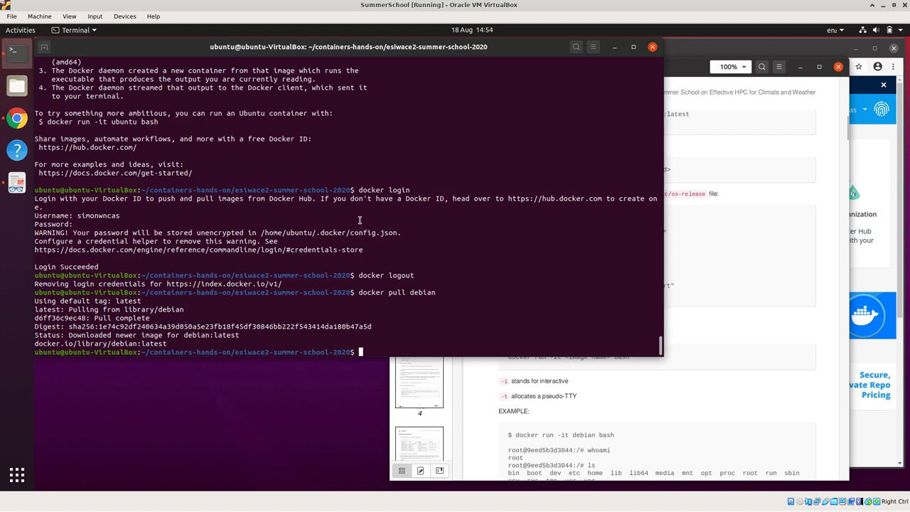
Print /etc/os-release from a Debian container, showing Debian GNU/Linux 10 buster.
{"action": "type", "text": "docker run debian cat /etc/os-release"}
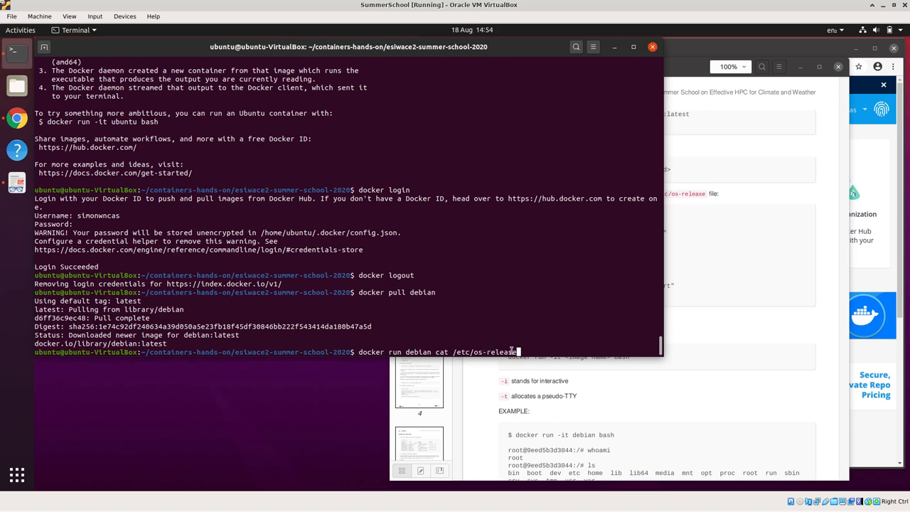
{"action": "key", "text": "Return"}
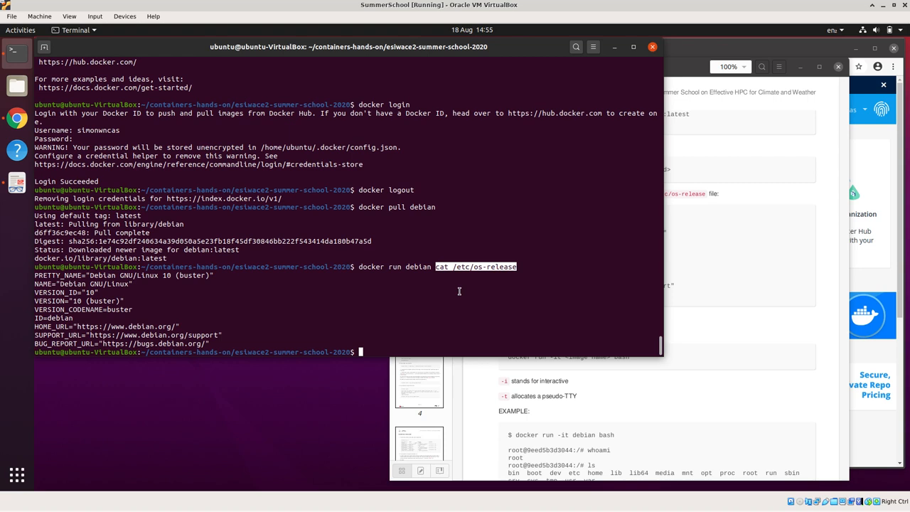
{"action": "left_click", "coordinate": [459, 291]}
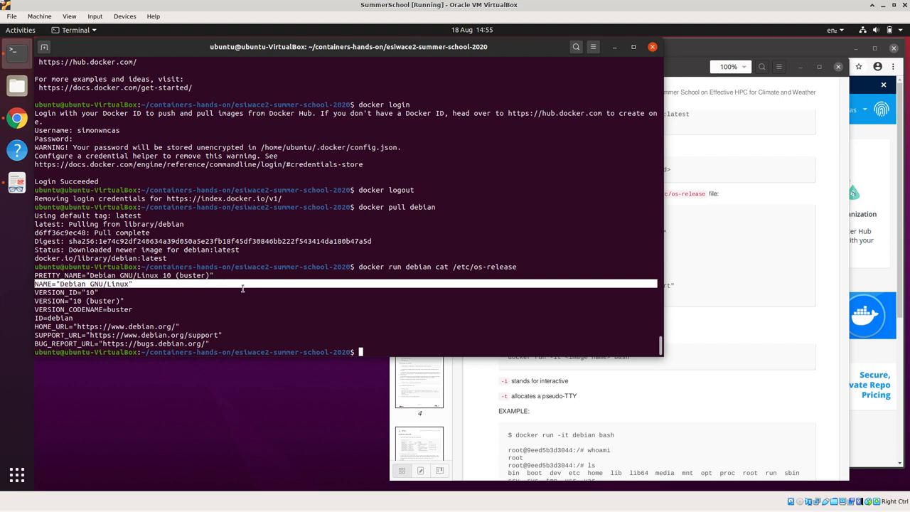
Print the host's /etc/os-release, showing Ubuntu 20.04.1 LTS, for comparison.
{"action": "type", "text": "cat"}
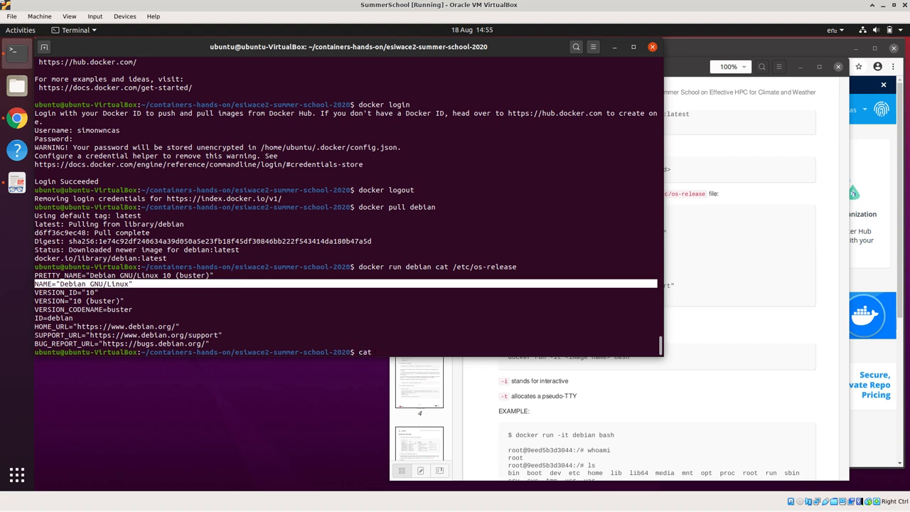
{"action": "type", "text": "/etc/os"}
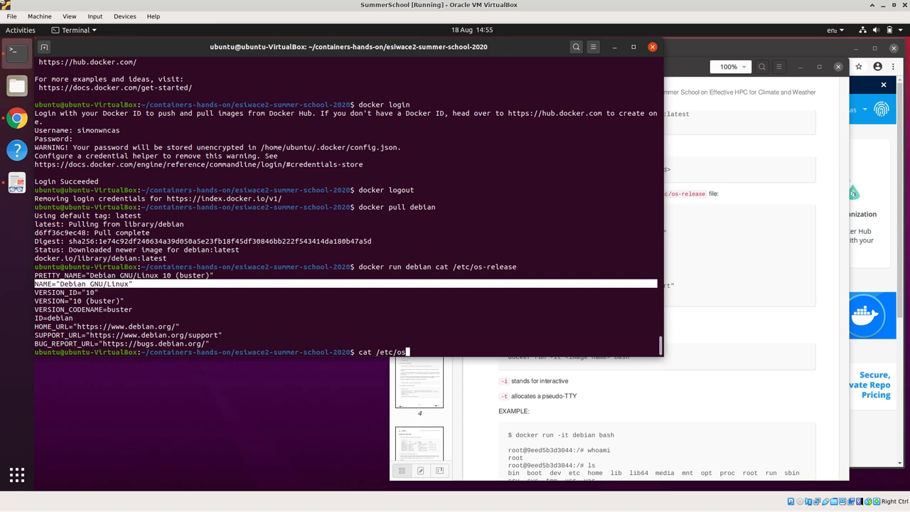
{"action": "key", "text": "Return"}
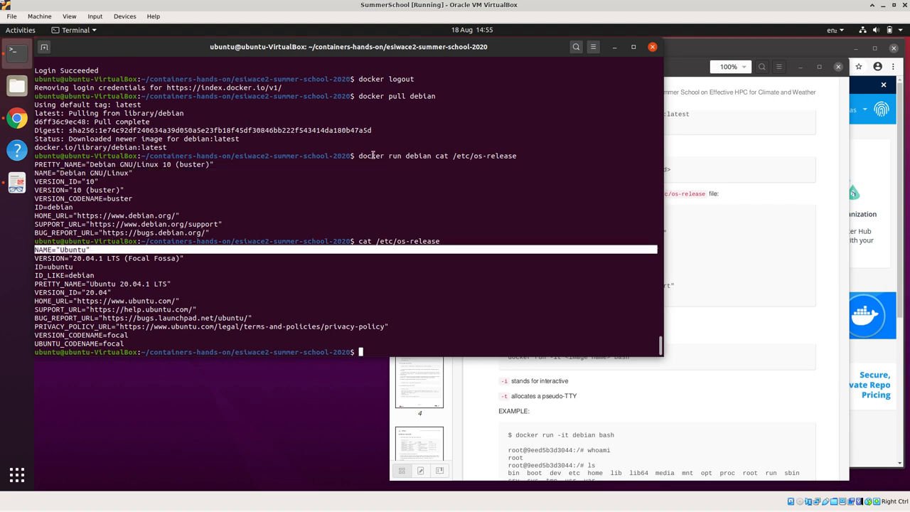
{"action": "mouse_move", "coordinate": [415, 164]}
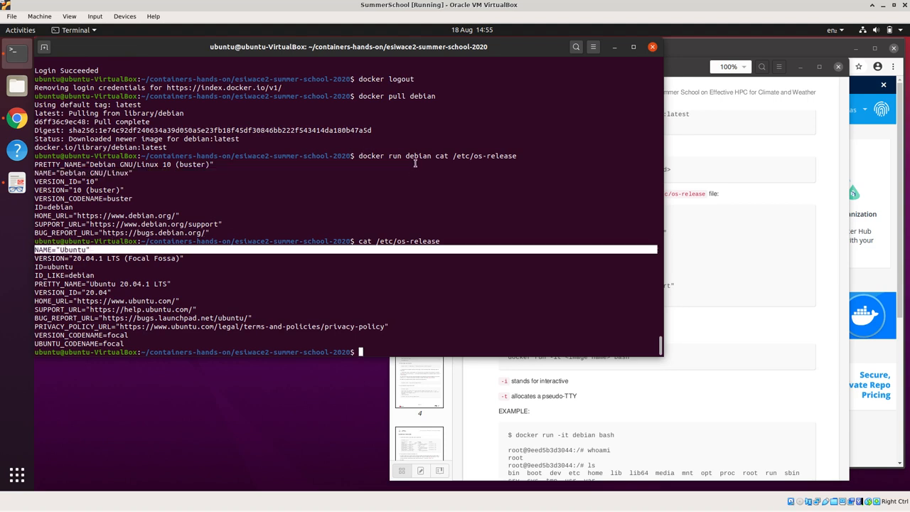
{"action": "mouse_move", "coordinate": [486, 182]}
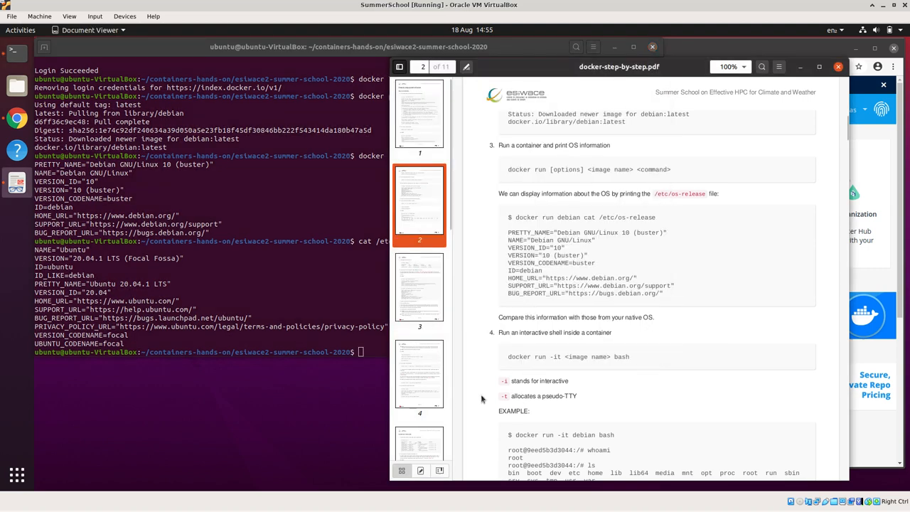
Scroll the worksheet to step 4 on interactive container shells, then return to the terminal.
{"action": "scroll", "scroll_direction": "down", "scroll_amount": 3}
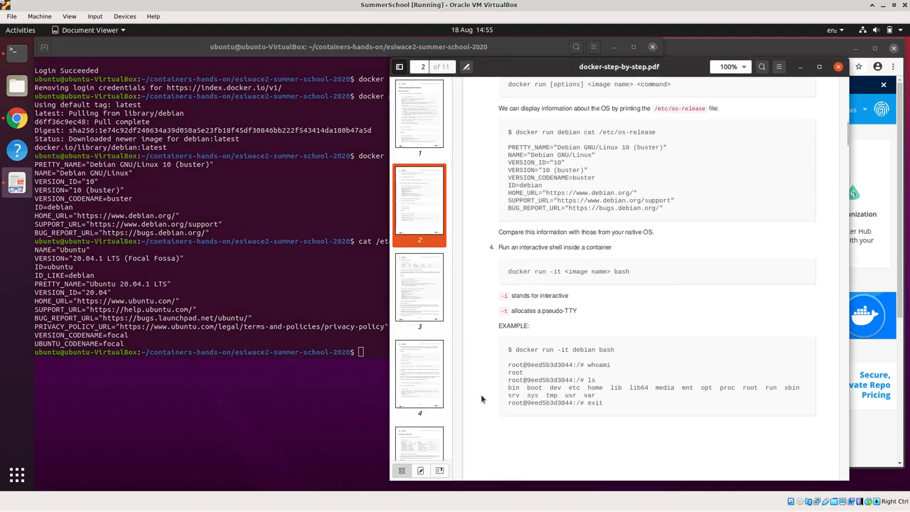
{"action": "scroll", "scroll_direction": "down", "scroll_amount": 3}
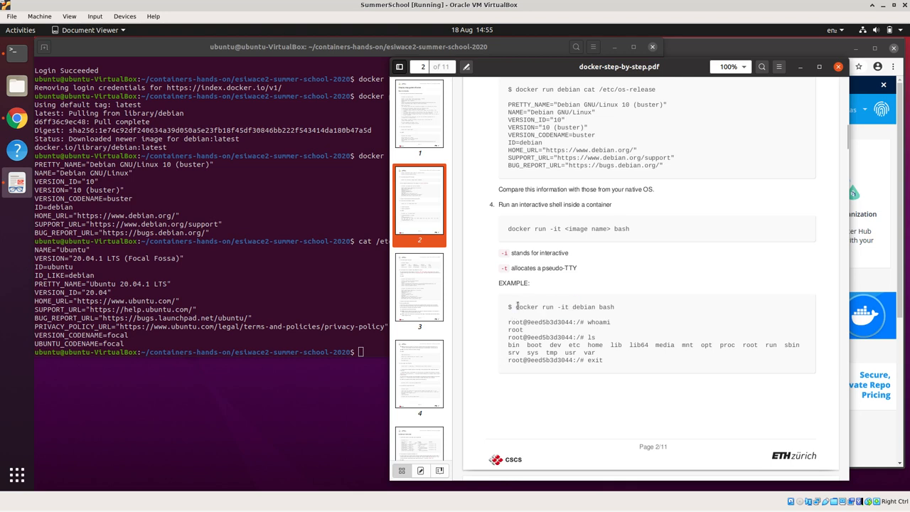
{"action": "double_click", "coordinate": [563, 307]}
{"action": "type", "text": "docker run -it debian bash"}
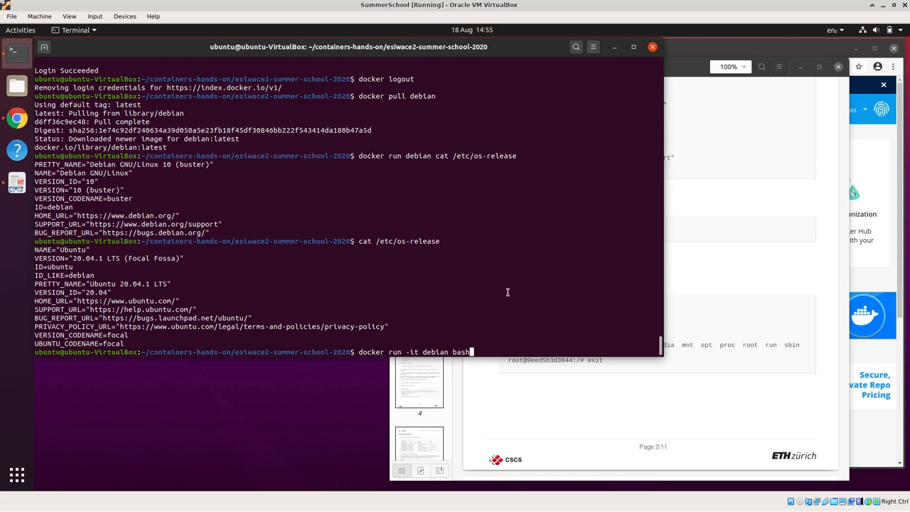
Run 'docker run -it debian bash', then inspect /etc/os-release and list /etc inside the container.
{"action": "key", "text": "Return"}
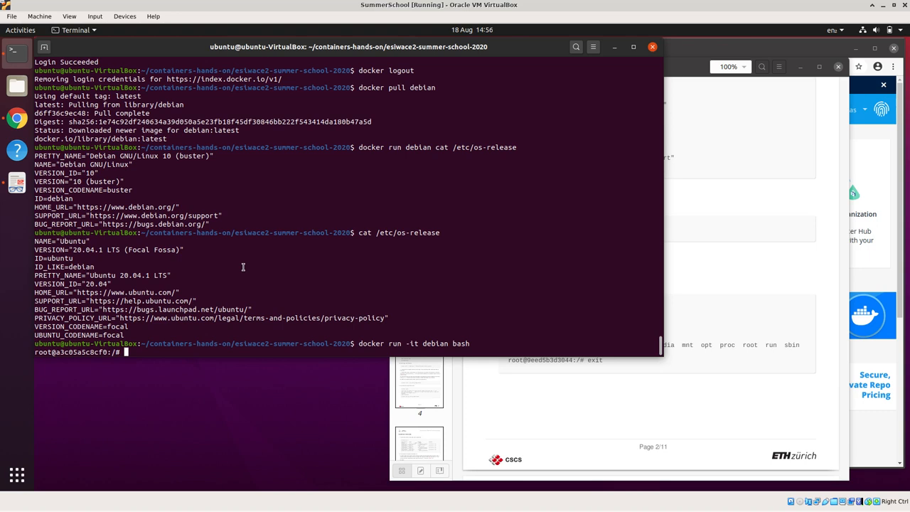
{"action": "type", "text": "cat"}
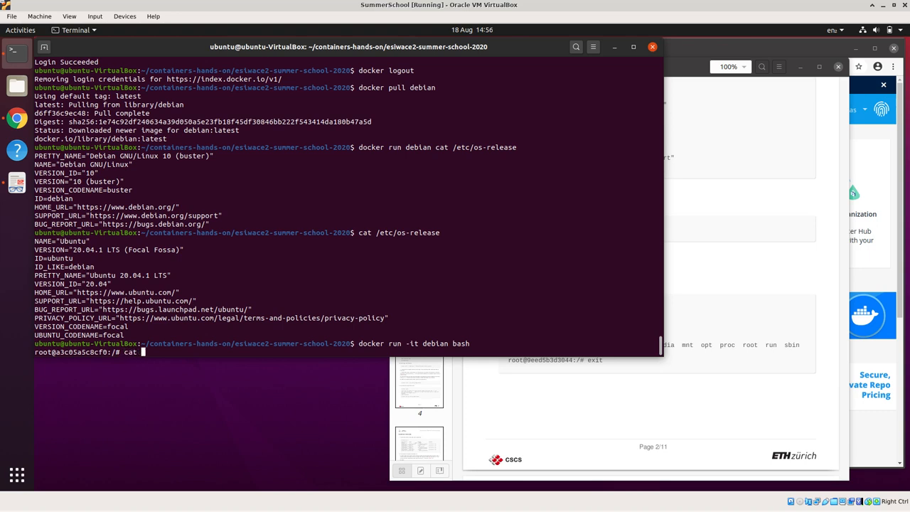
{"action": "type", "text": "/etc/os-release"}
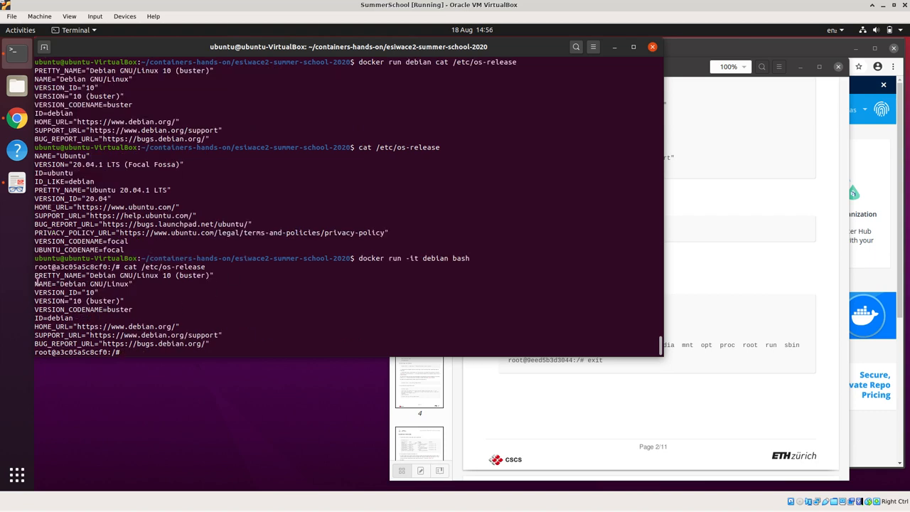
{"action": "double_click", "coordinate": [71, 285]}
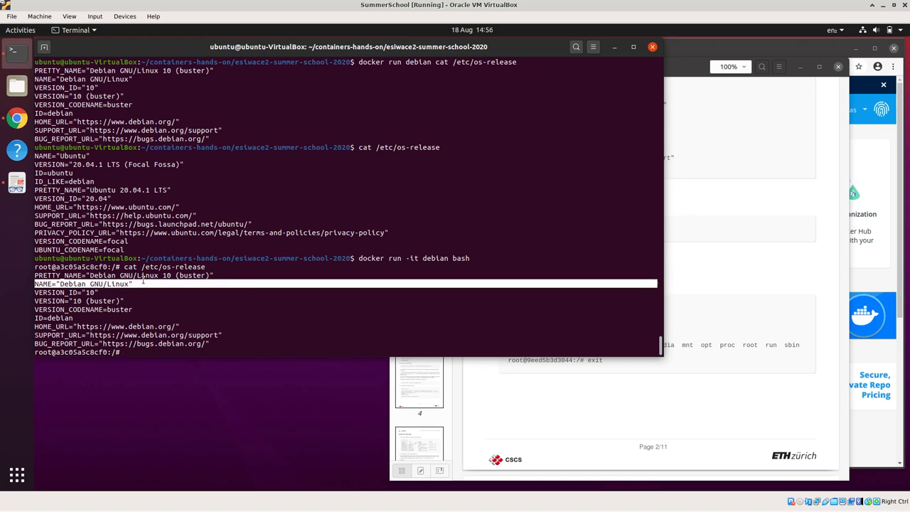
{"action": "type", "text": "ls"}
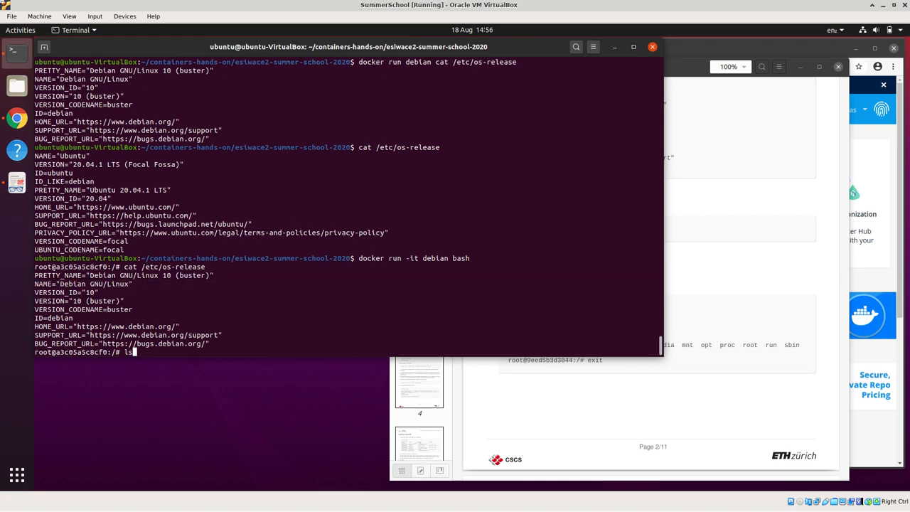
{"action": "key", "text": "Return"}
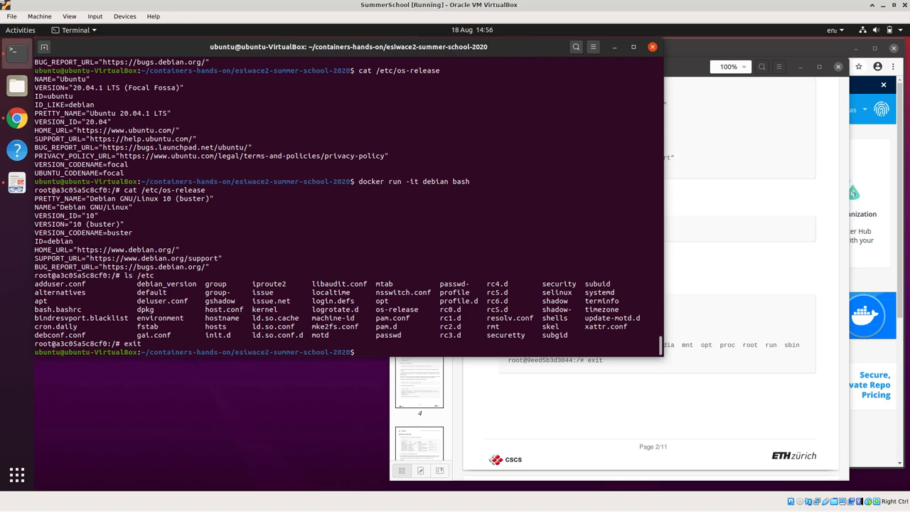
After exiting, list the host's /etc for comparison and bring the worksheet forward.
{"action": "type", "text": "ls /etc"}
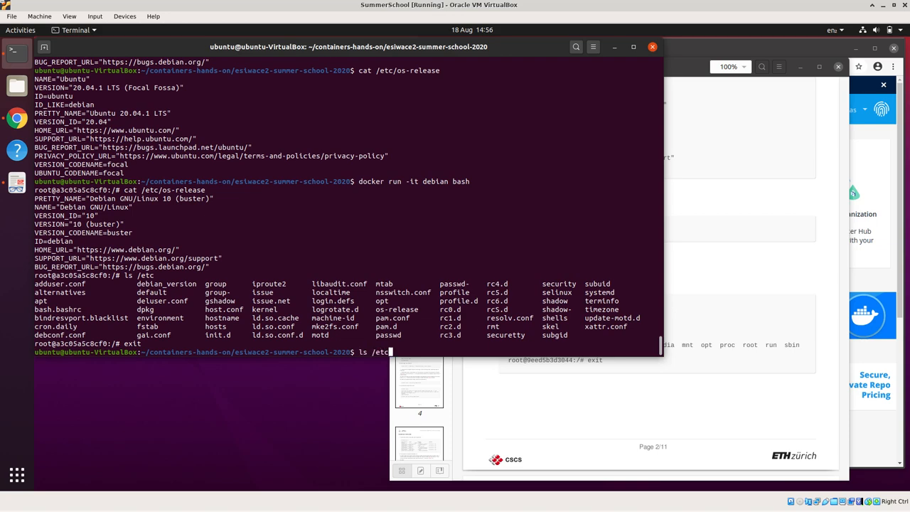
{"action": "key", "text": "Return"}
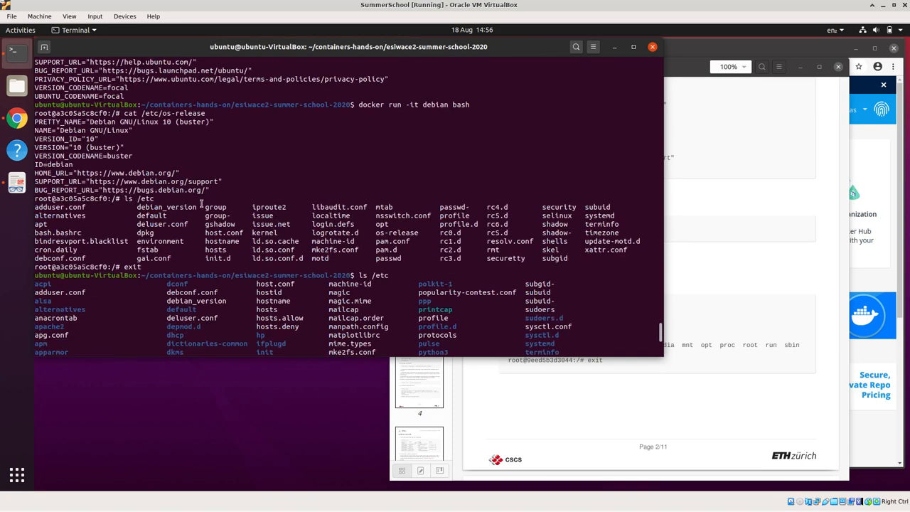
{"action": "scroll", "scroll_direction": "up", "scroll_amount": 3}
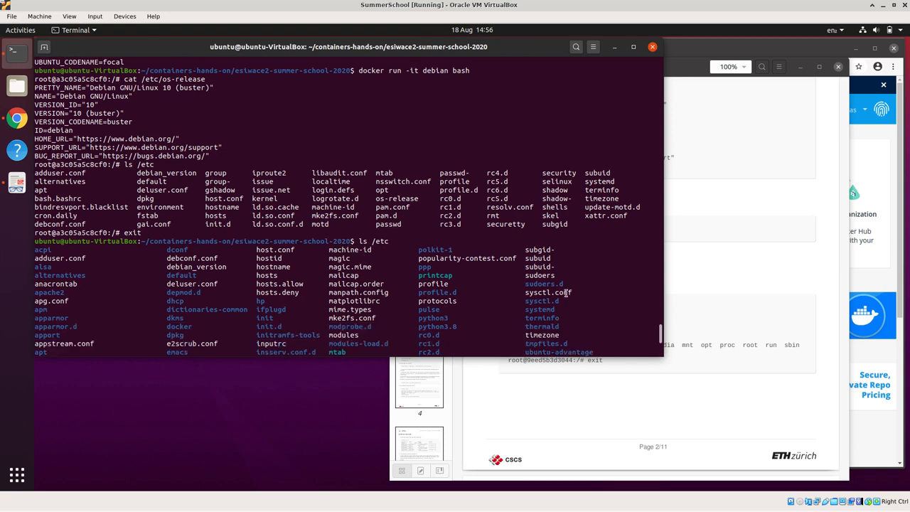
{"action": "mouse_move", "coordinate": [529, 297]}
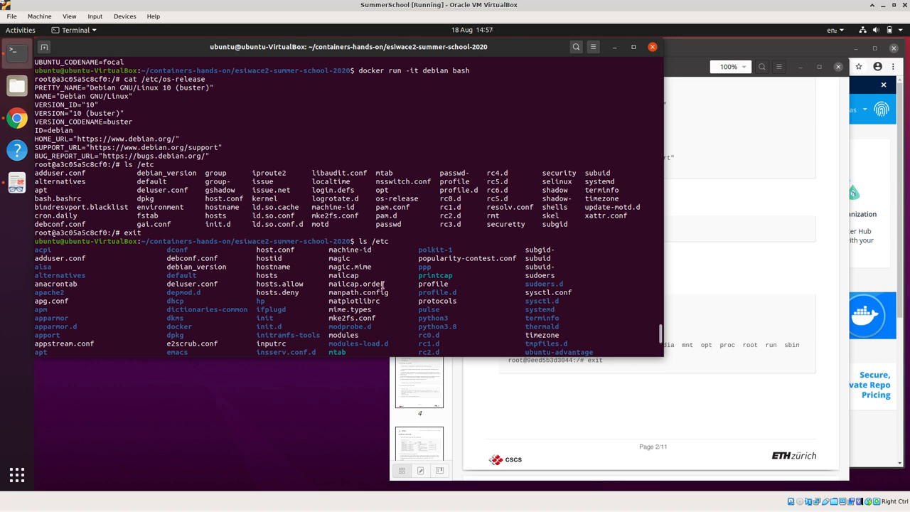
{"action": "mouse_move", "coordinate": [657, 329]}
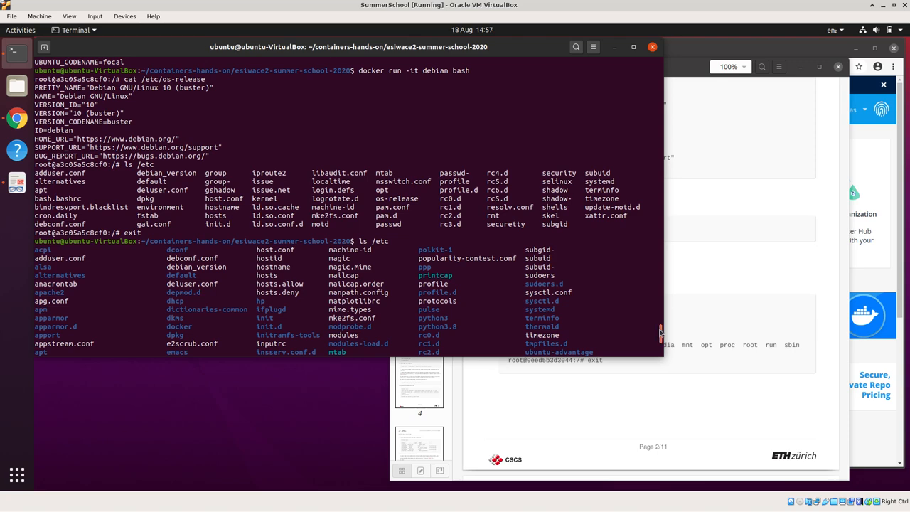
{"action": "scroll", "scroll_direction": "down", "scroll_amount": 3}
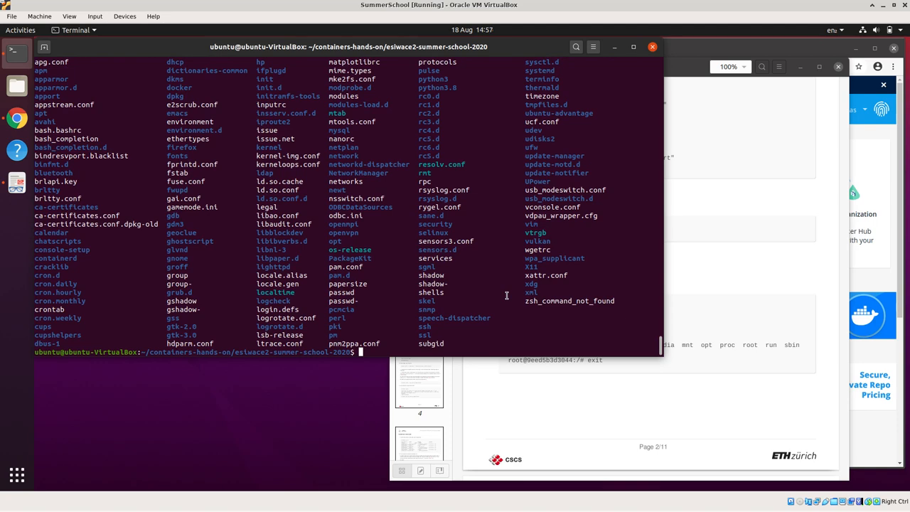
{"action": "left_click", "coordinate": [419, 201]}
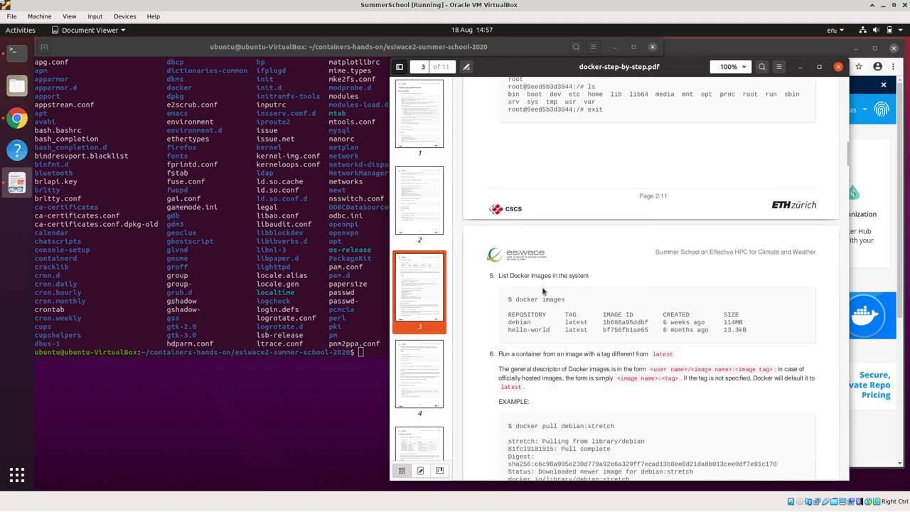
Run 'docker images' to show the local debian and hello-world images, scrolling the worksheet to step 5.
{"action": "double_click", "coordinate": [526, 299]}
{"action": "type", "text": "docker images"}
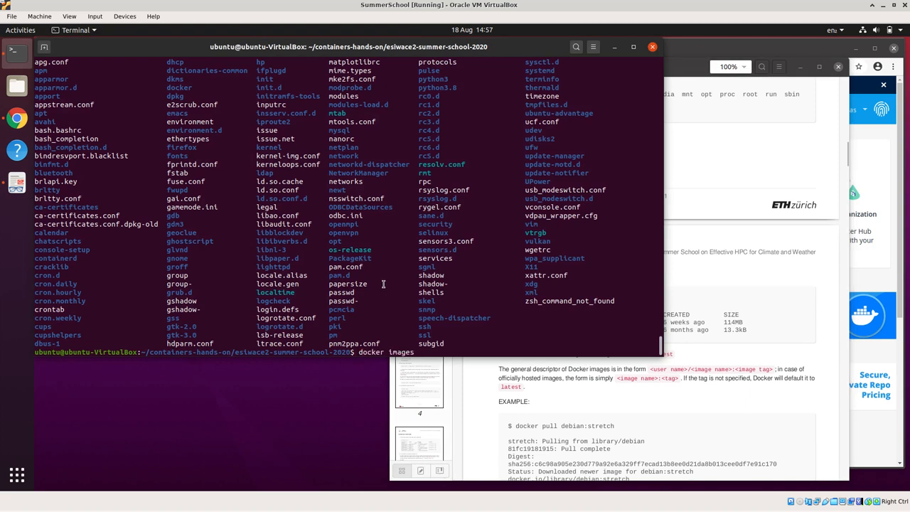
{"action": "key", "text": "Return"}
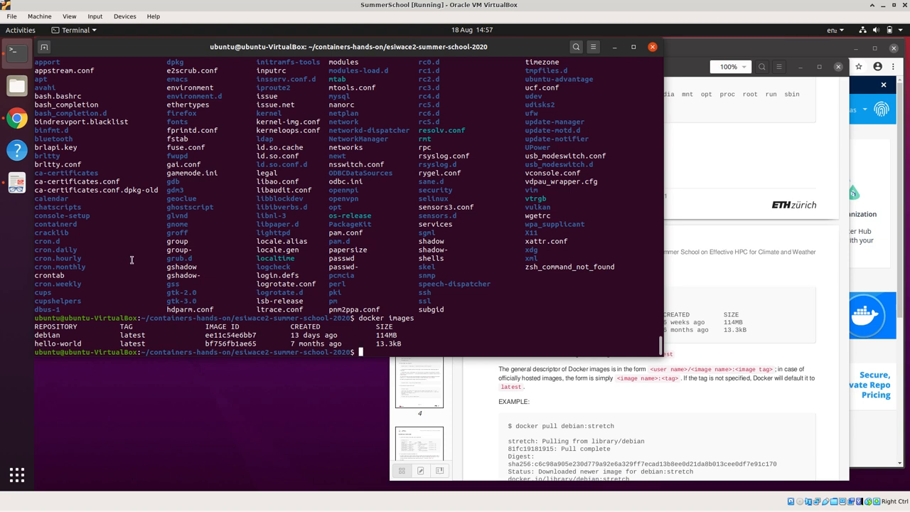
{"action": "mouse_move", "coordinate": [148, 277]}
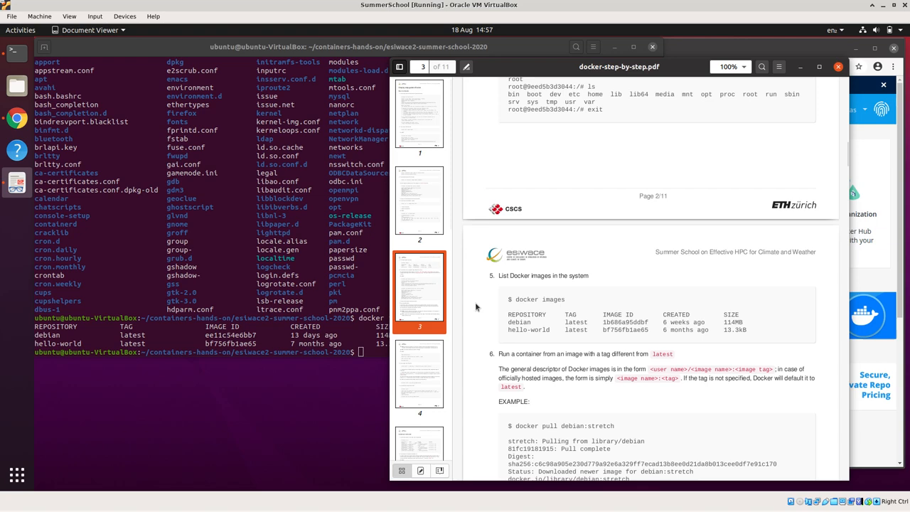
{"action": "scroll", "scroll_direction": "down", "scroll_amount": 3}
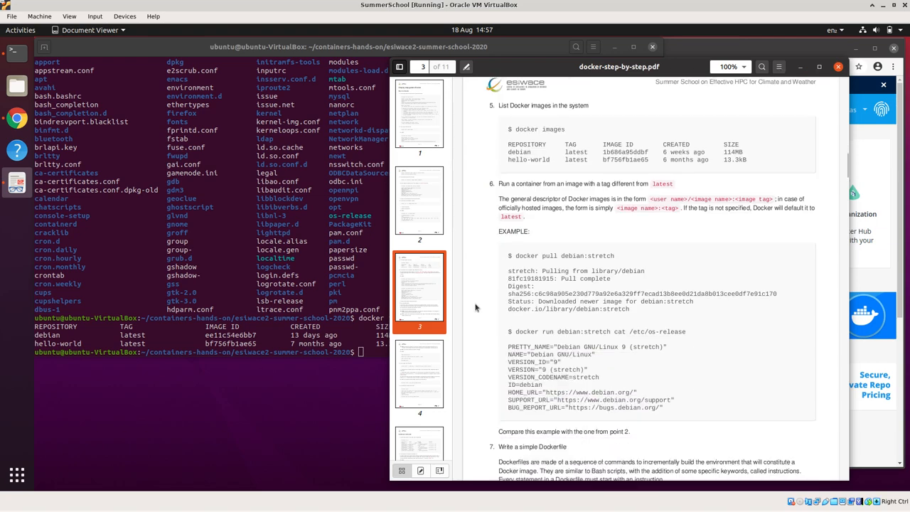
{"action": "scroll", "scroll_direction": "down", "scroll_amount": 3}
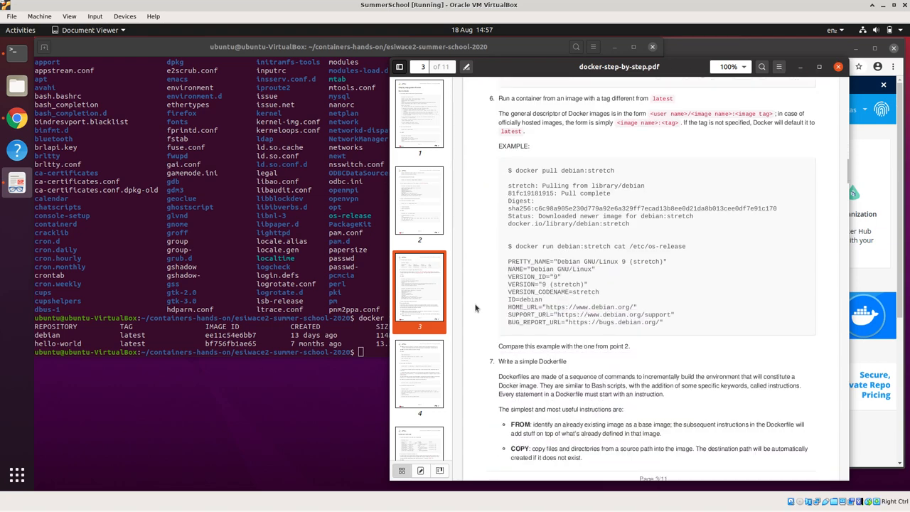
{"action": "scroll", "scroll_direction": "down", "scroll_amount": 3}
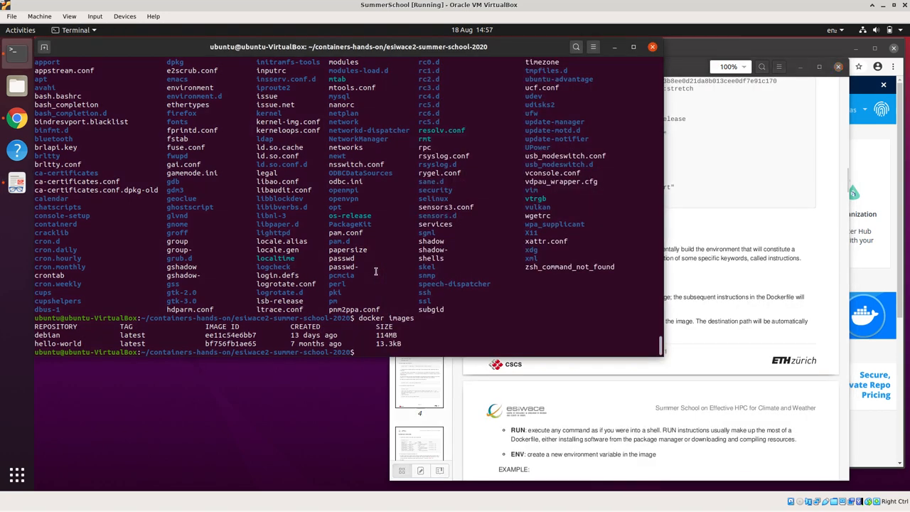
Run 'docker help' and look through Docker's overall command list.
{"action": "type", "text": "docker"}
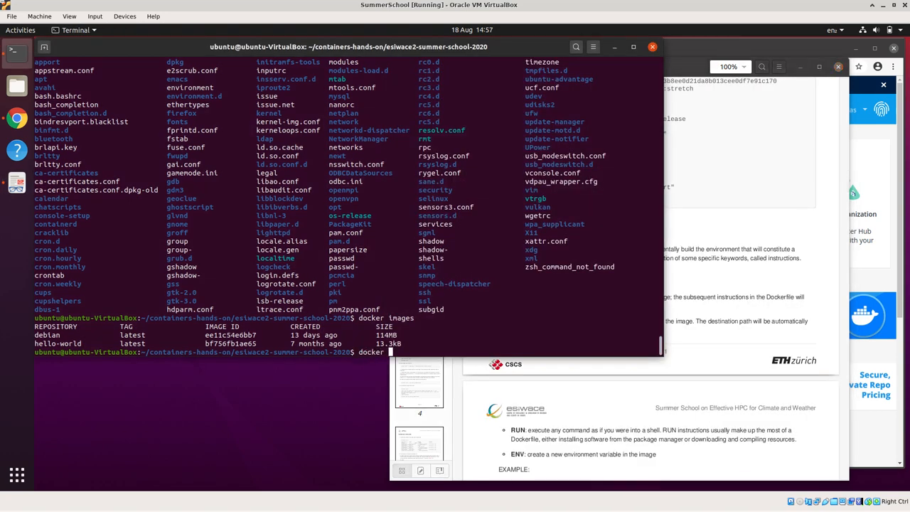
{"action": "type", "text": "he"}
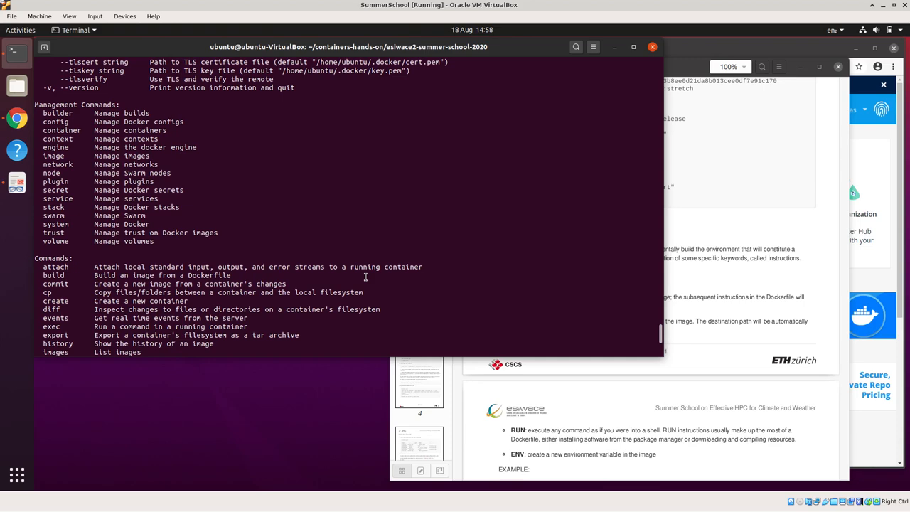
{"action": "scroll", "scroll_direction": "down", "scroll_amount": 3}
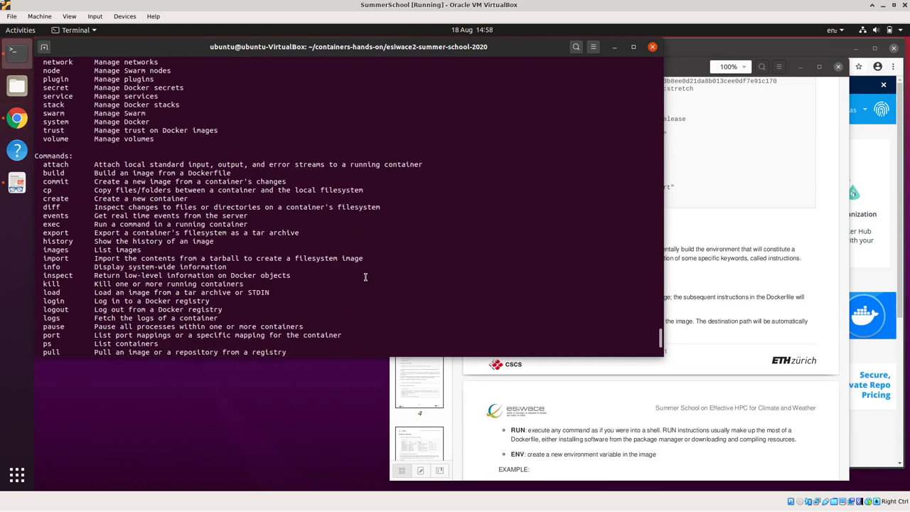
{"action": "scroll", "scroll_direction": "up", "scroll_amount": 3}
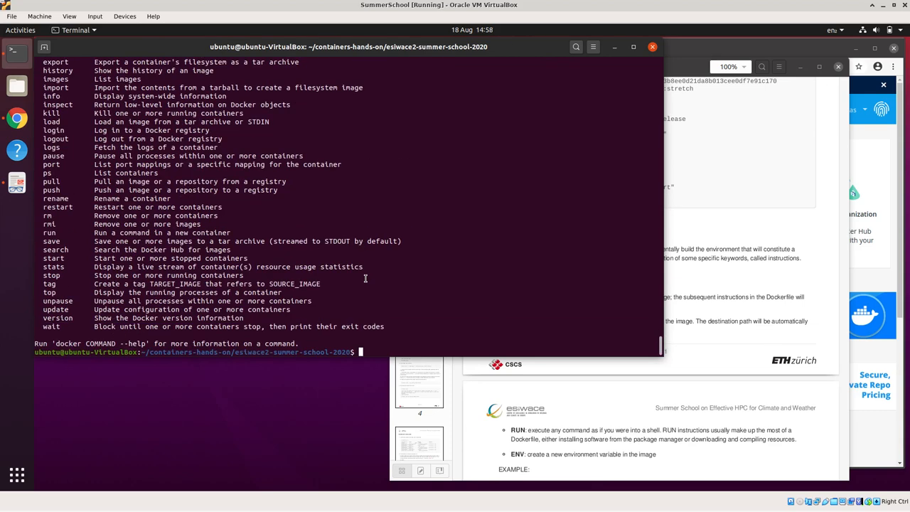
Read 'docker help run' and 'docker help pull', then list the course folder with 'ls'.
{"action": "type", "text": "docker"}
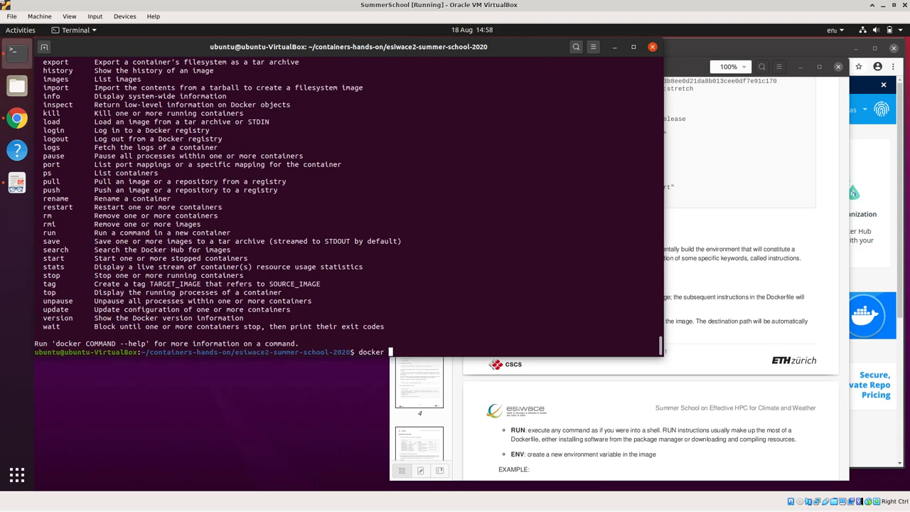
{"action": "type", "text": "help run"}
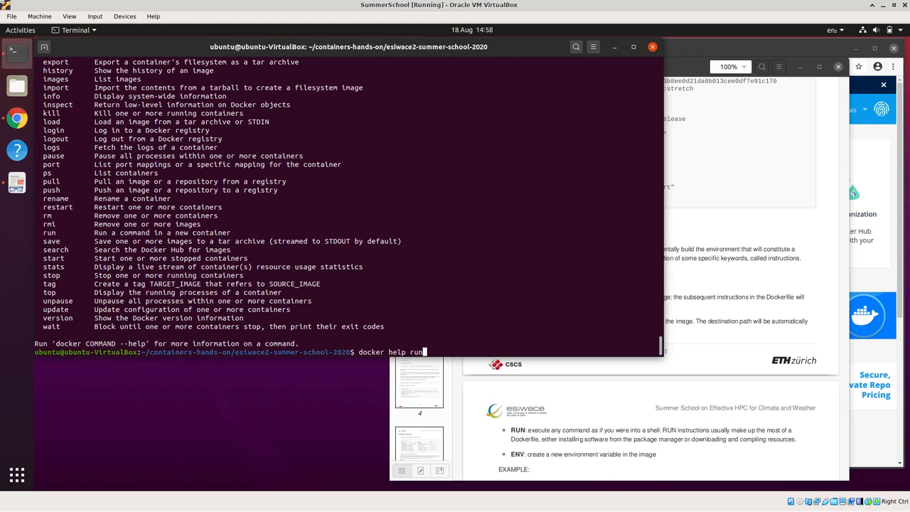
{"action": "key", "text": "Return"}
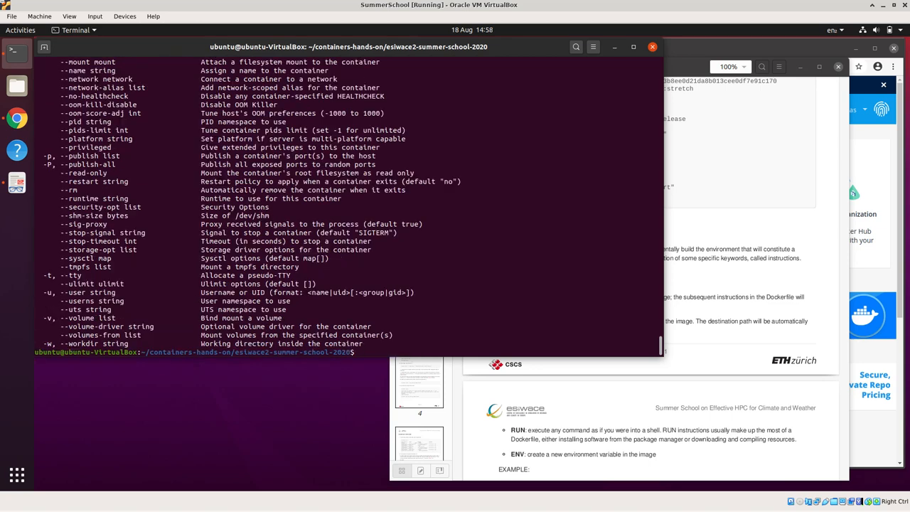
{"action": "scroll", "scroll_direction": "up", "scroll_amount": 3}
{"action": "type", "text": "docker help "}
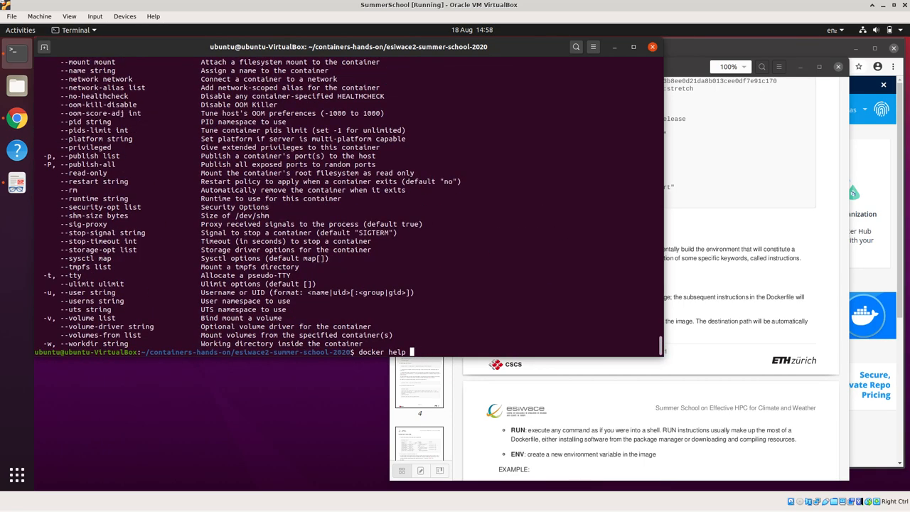
{"action": "type", "text": "pull"}
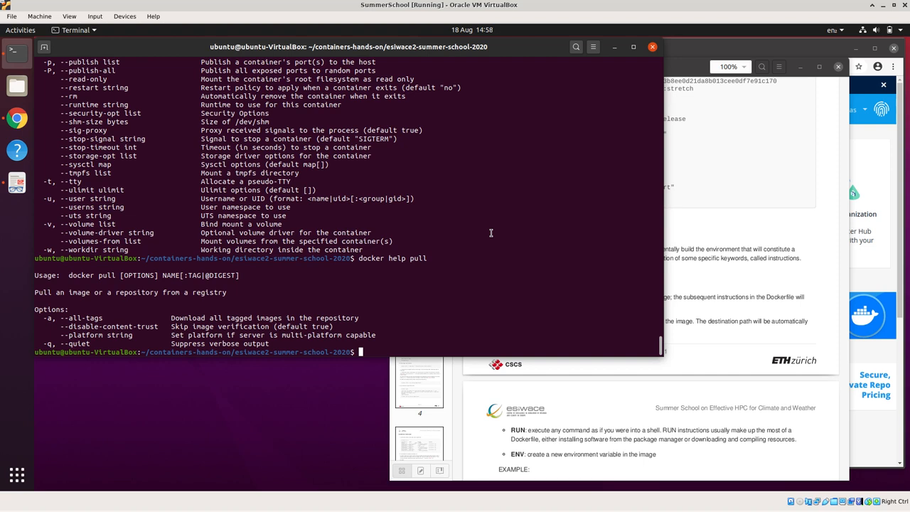
{"action": "mouse_move", "coordinate": [466, 233]}
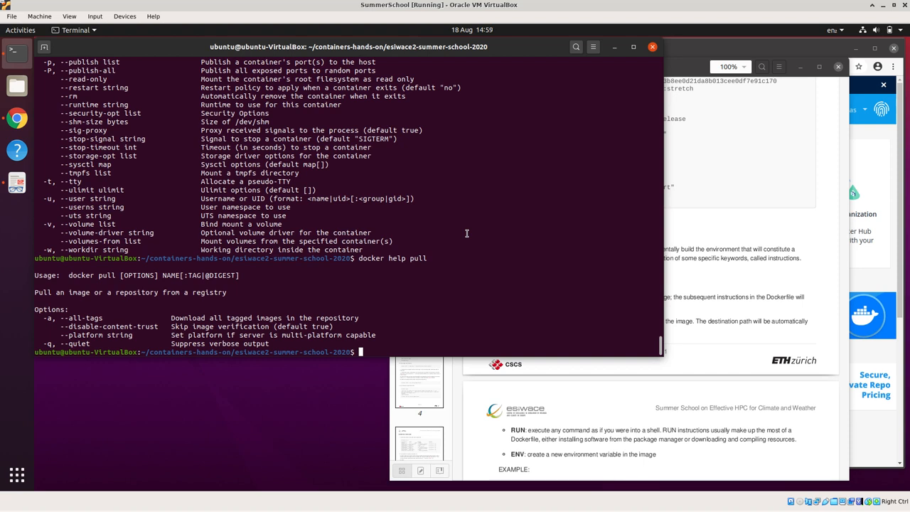
{"action": "type", "text": "ls"}
{"action": "type", "text": "cd d"}
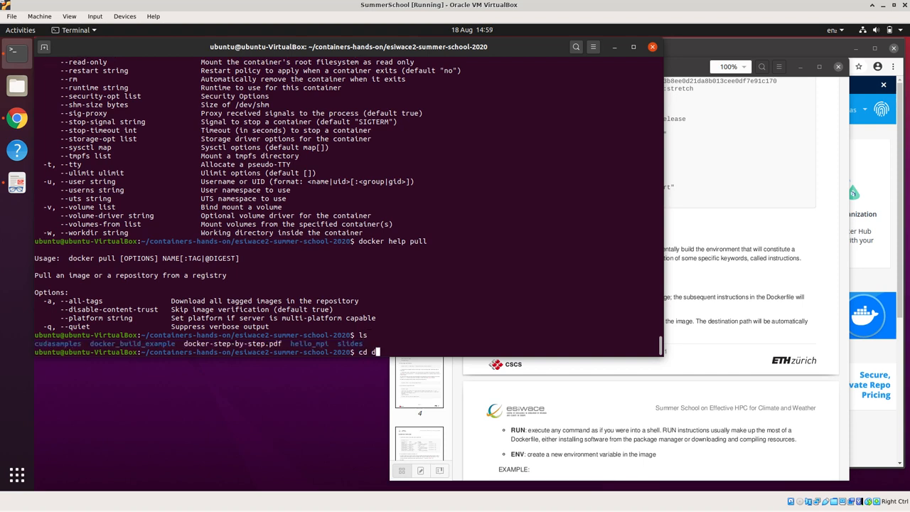
Enter the docker_build_example folder, scrolling the worksheet alongside.
{"action": "key", "text": "Return"}
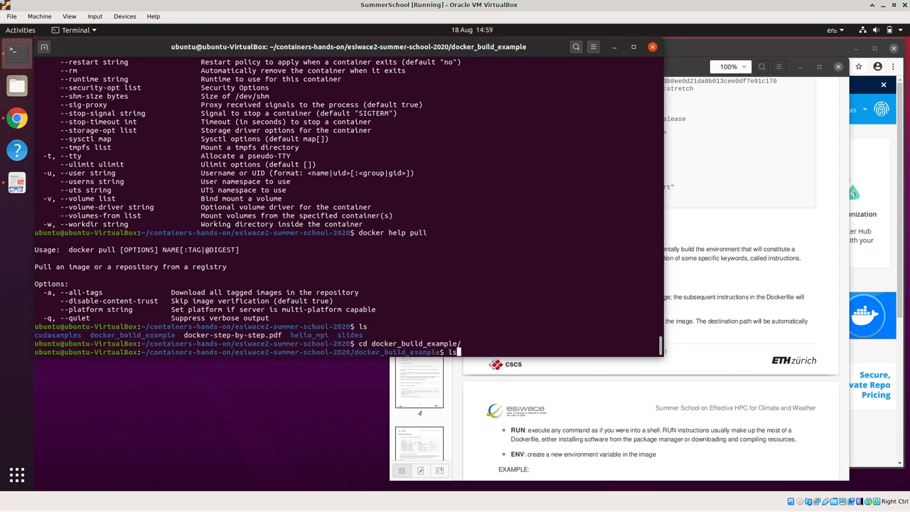
{"action": "key", "text": "Return"}
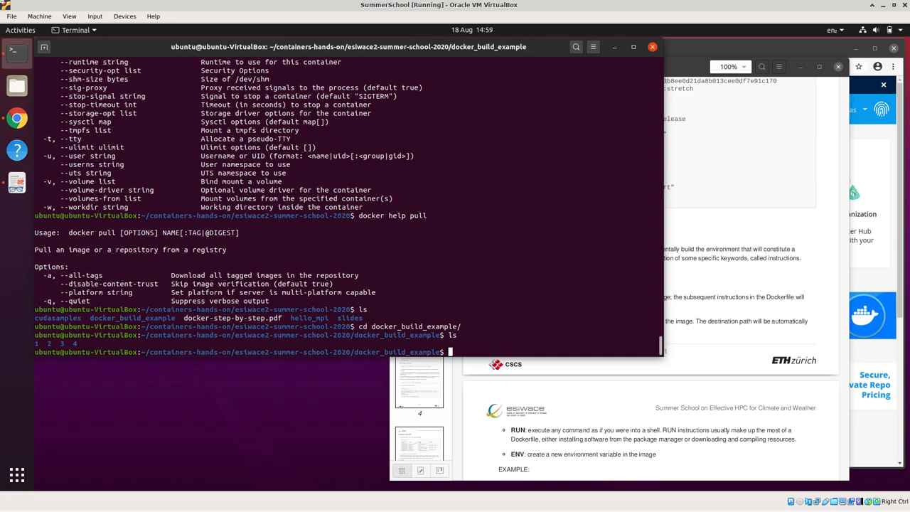
{"action": "mouse_move", "coordinate": [461, 398]}
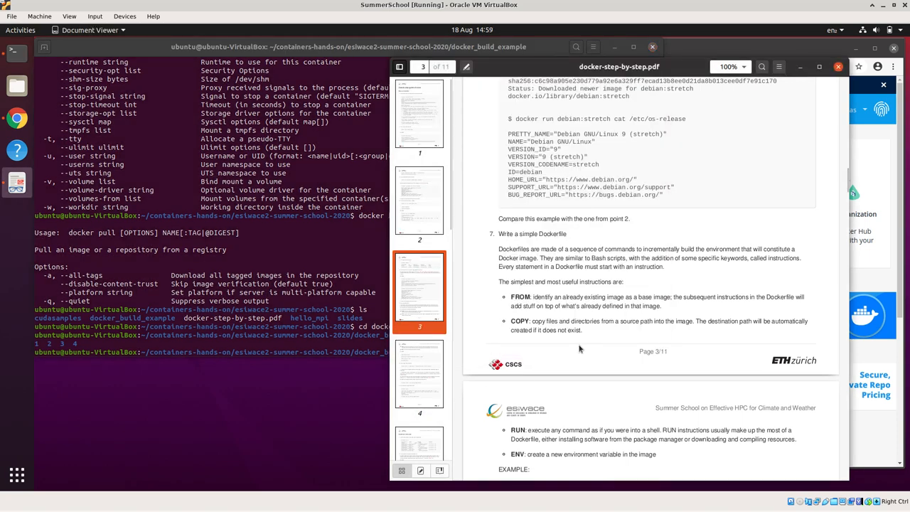
{"action": "scroll", "scroll_direction": "down", "scroll_amount": 3}
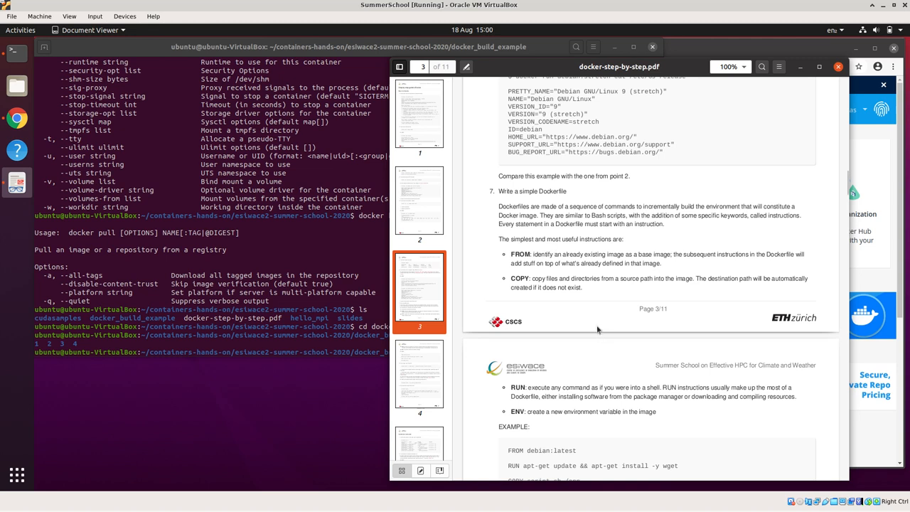
{"action": "scroll", "scroll_direction": "down", "scroll_amount": 3}
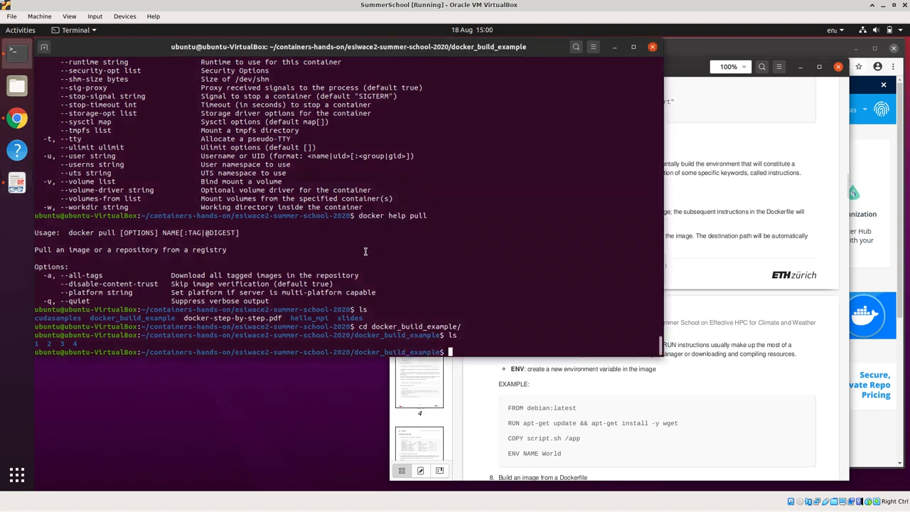
Go into subfolder 1 and display its Dockerfile, which begins FROM debian:buster.
{"action": "type", "text": "cd 1"}
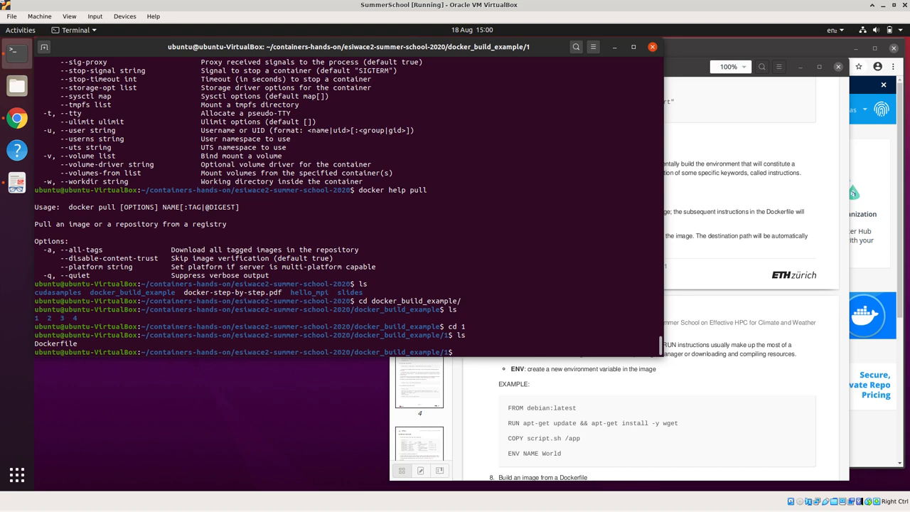
{"action": "type", "text": "more Dockerfile"}
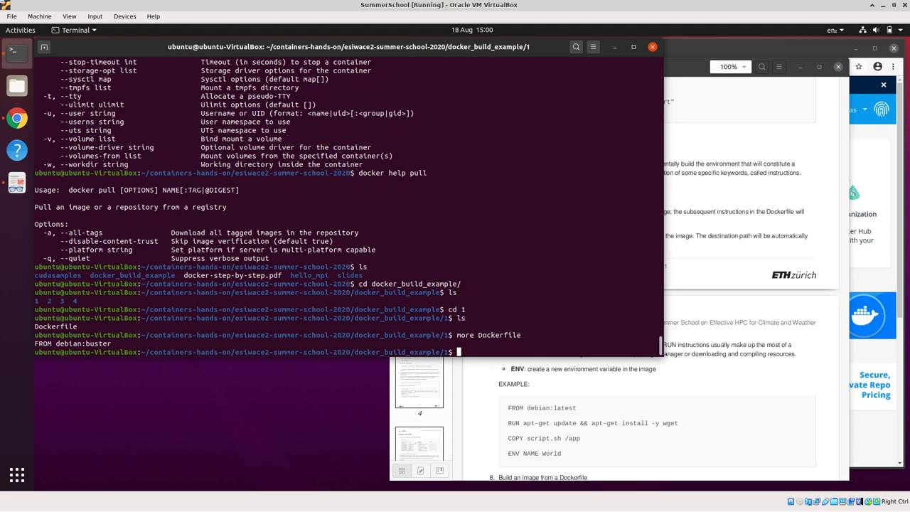
{"action": "mouse_move", "coordinate": [674, 374]}
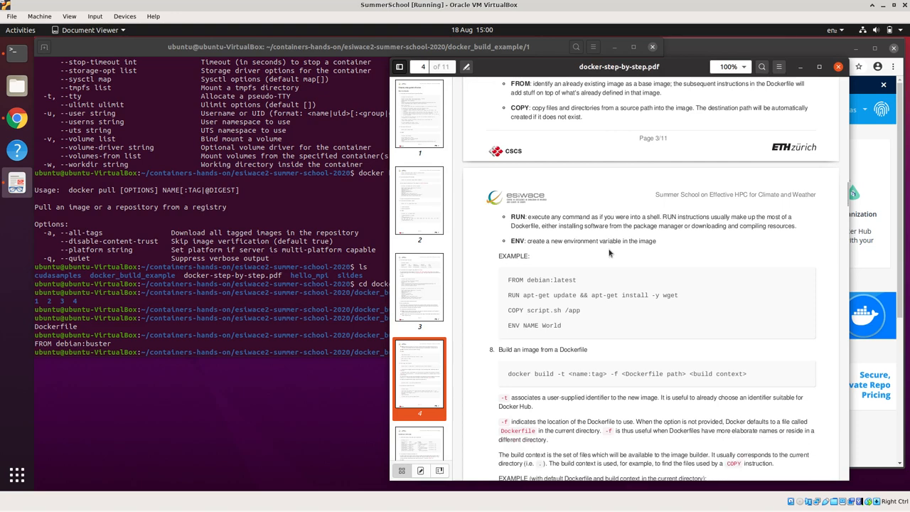
{"action": "scroll", "scroll_direction": "down", "scroll_amount": 3}
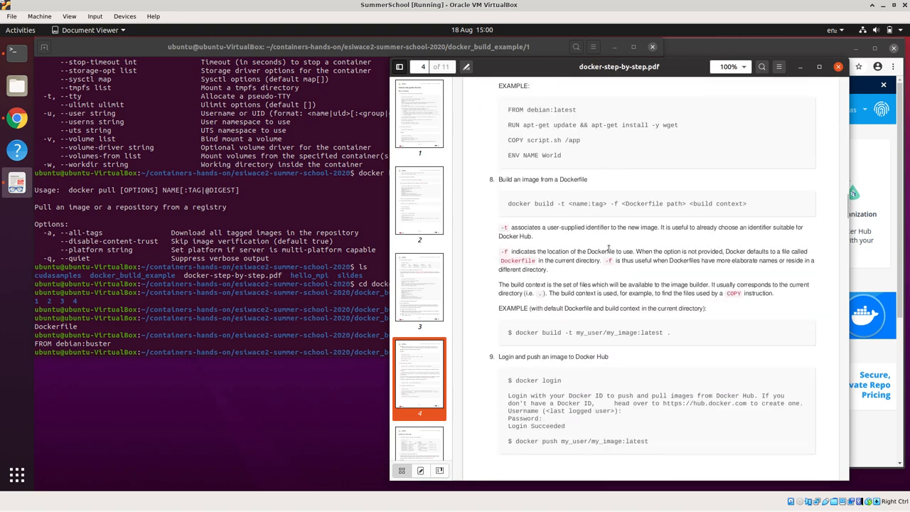
{"action": "scroll", "scroll_direction": "down", "scroll_amount": 3}
{"action": "type", "text": "d"}
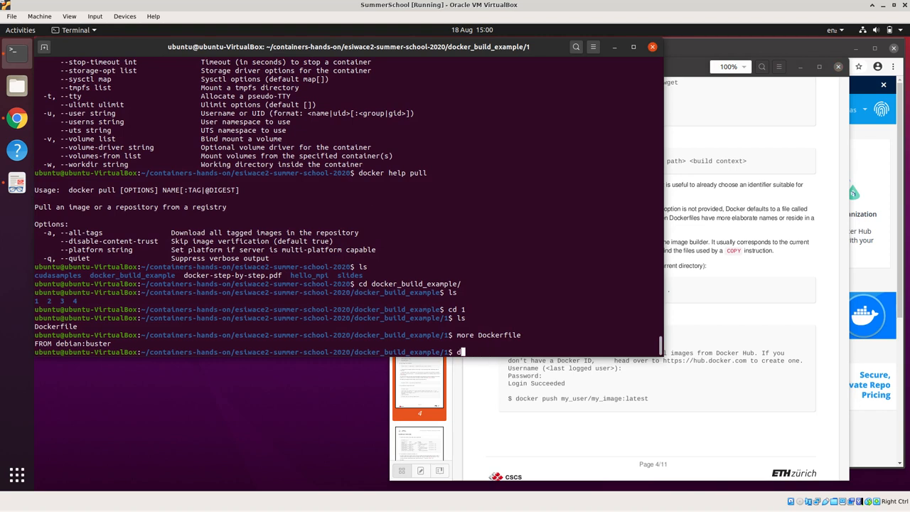
Attempt 'docker build -t simonwncas/test1:latest' without a build context.
{"action": "type", "text": "ocker b"}
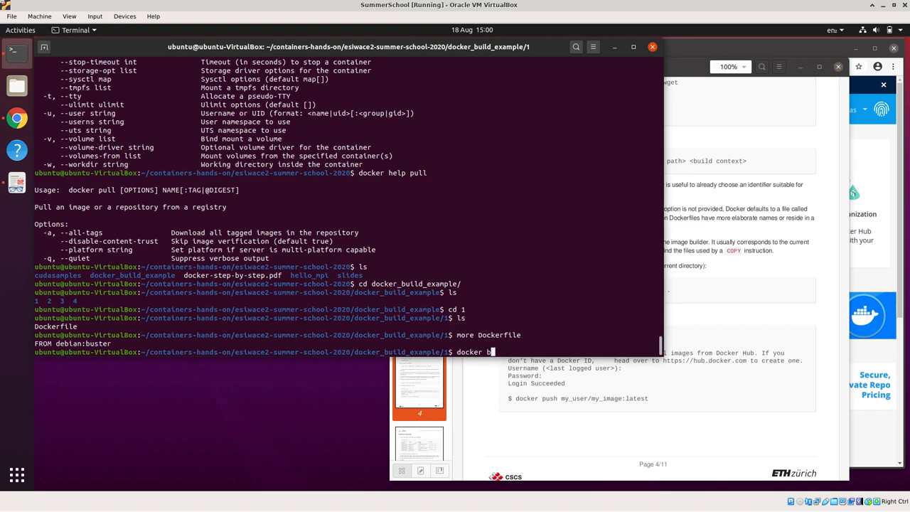
{"action": "type", "text": "uild"}
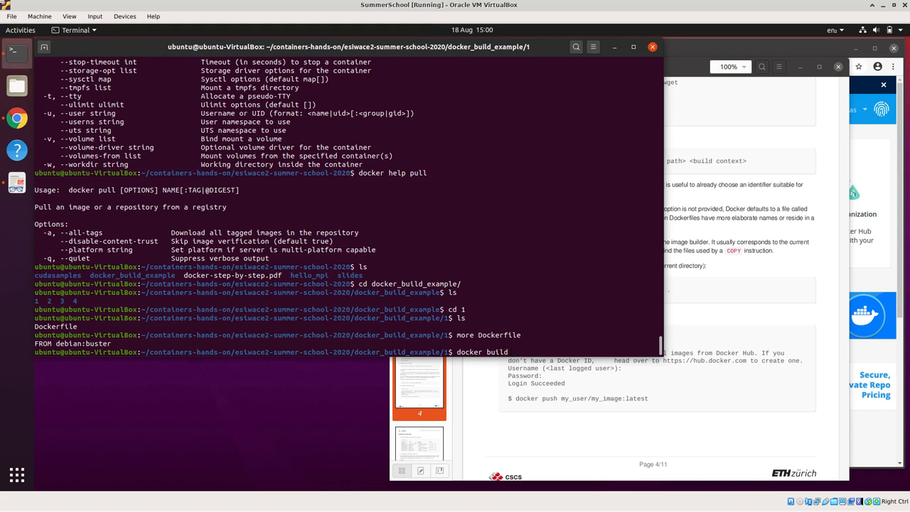
{"action": "type", "text": "-t"}
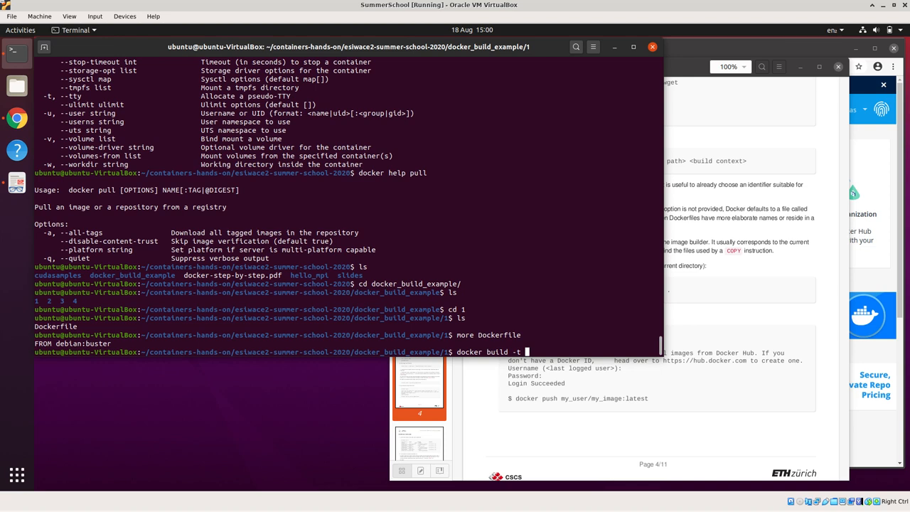
{"action": "type", "text": "simonwnca"}
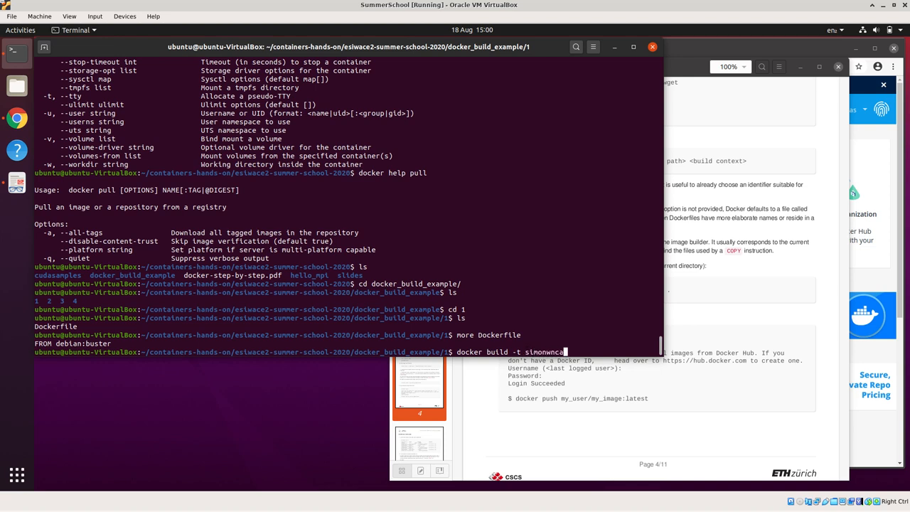
{"action": "type", "text": "s/test"}
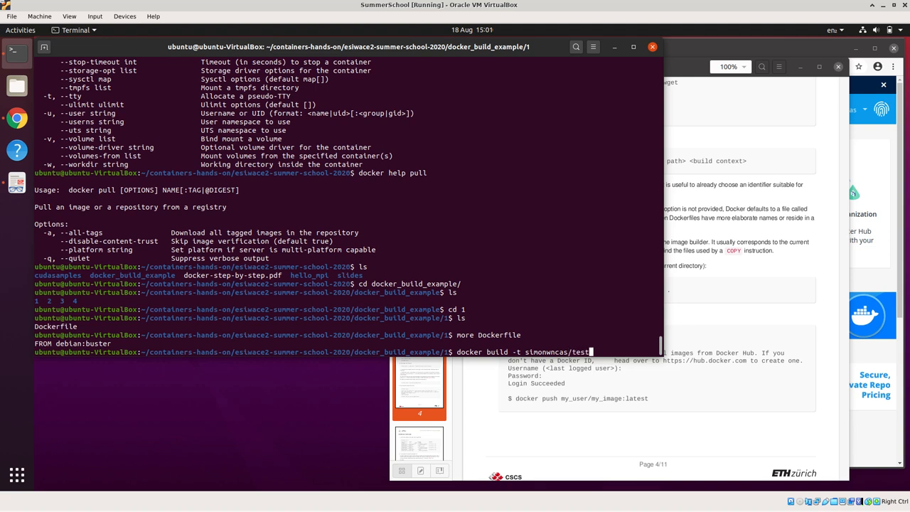
{"action": "type", "text": "1"}
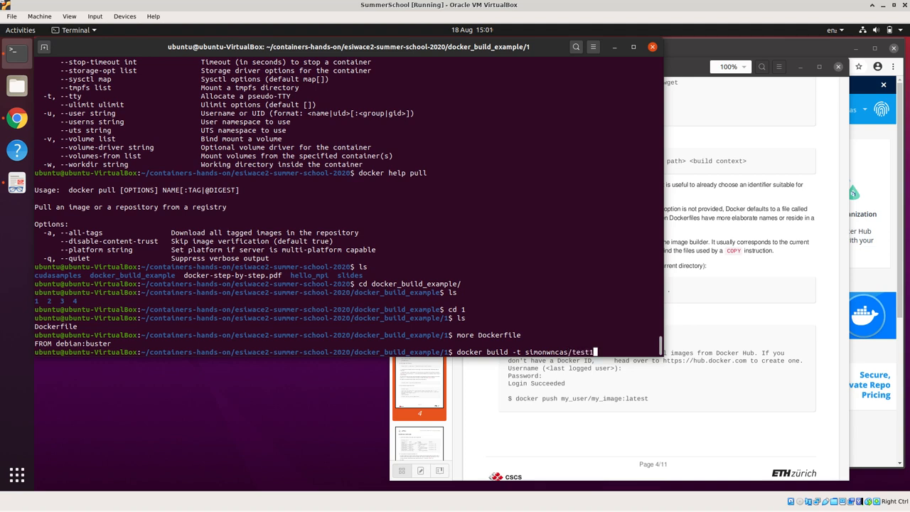
{"action": "type", "text": ":lat"}
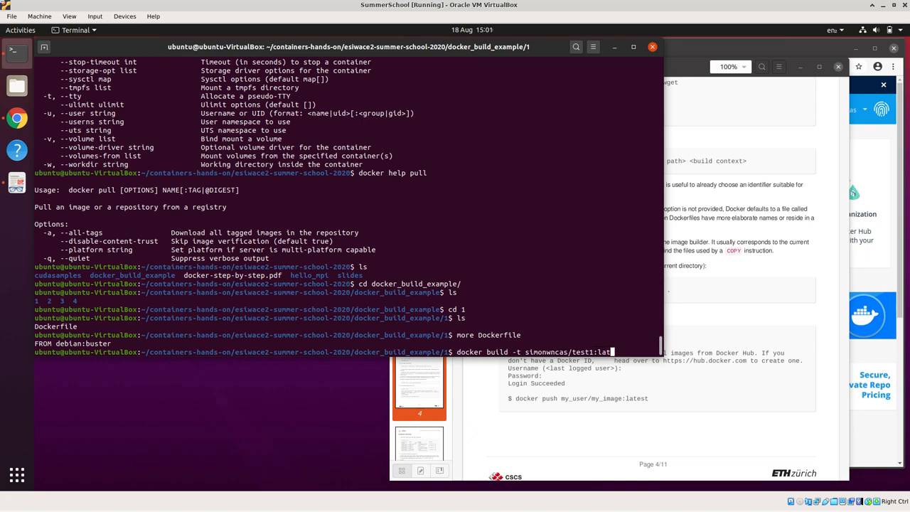
{"action": "type", "text": "est"}
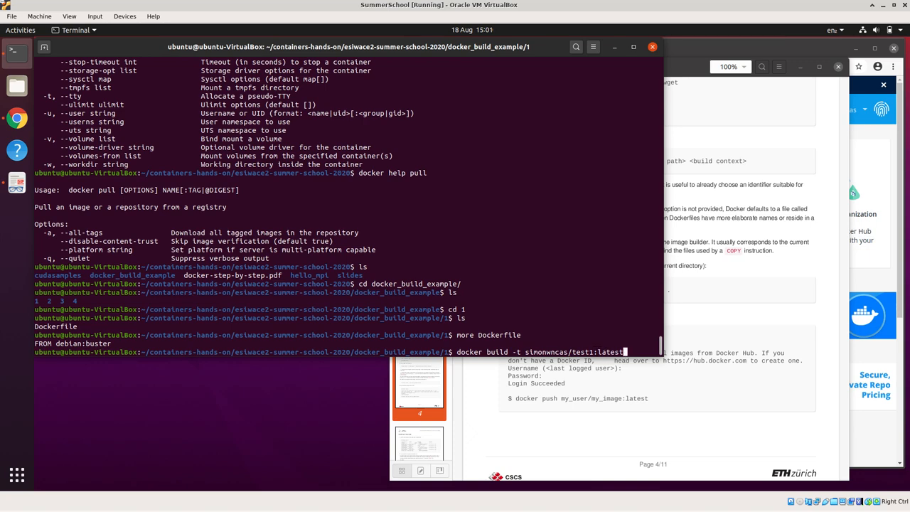
{"action": "key", "text": "Return"}
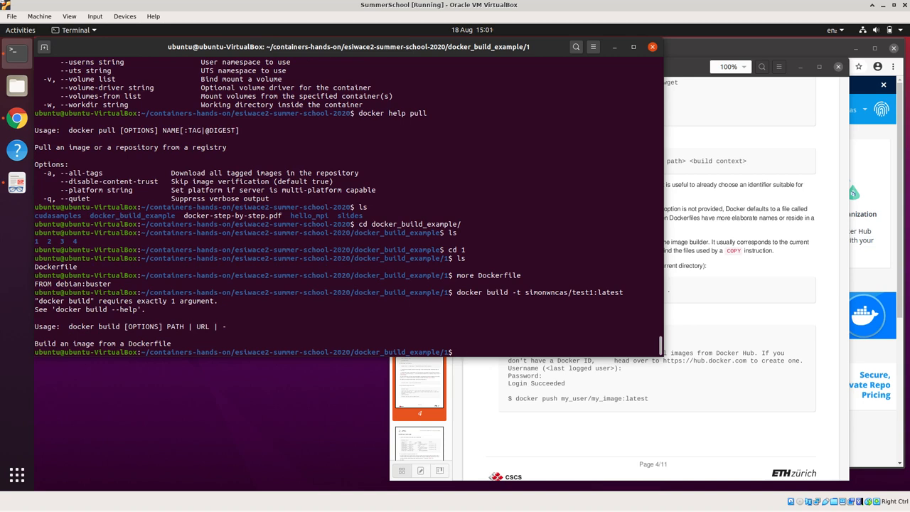
Retry and build the image successfully with 'docker build -t simonwncas/test1:latest .'.
{"action": "type", "text": "docker build -t simonwncas/test1:latest"}
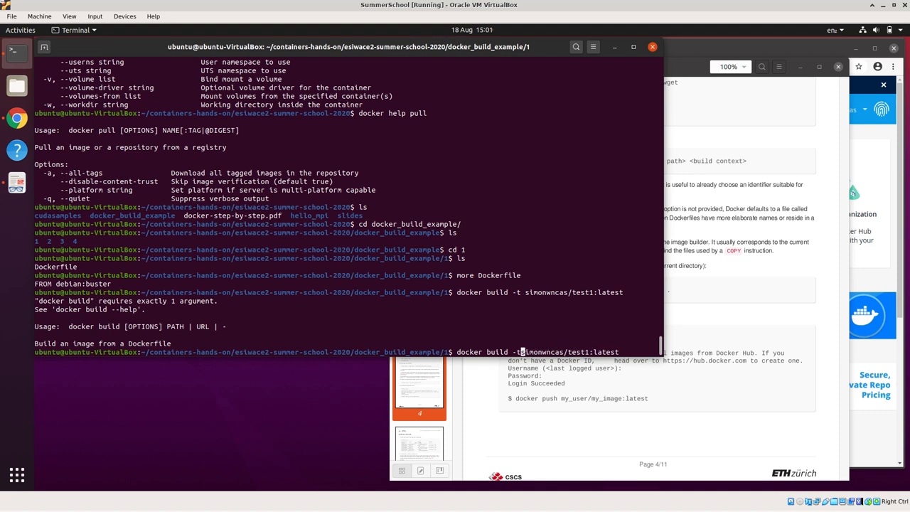
{"action": "key", "text": "Return"}
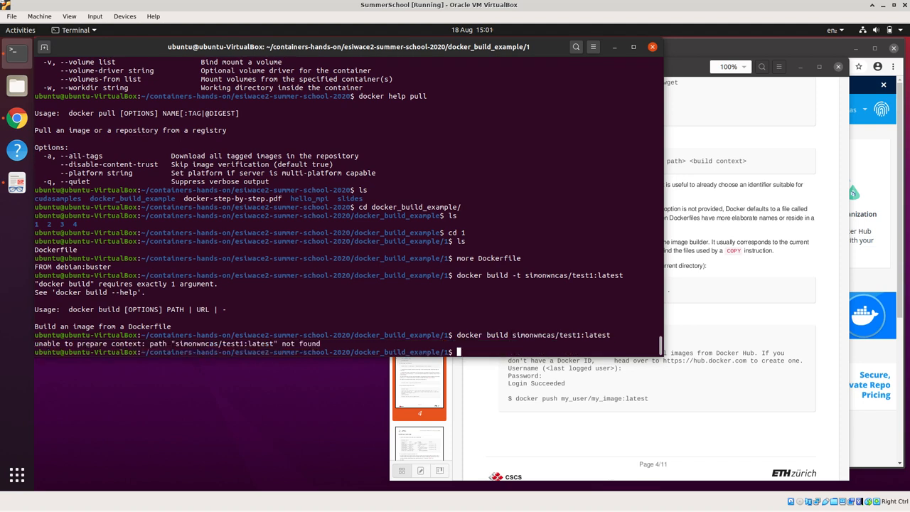
{"action": "type", "text": "docker build -t simonwncas/test1:latest"}
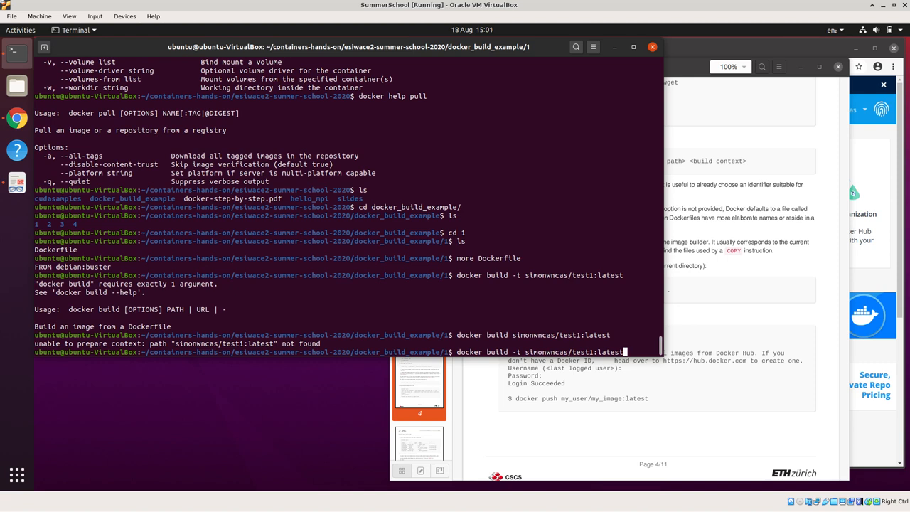
{"action": "key", "text": "ctrl+c"}
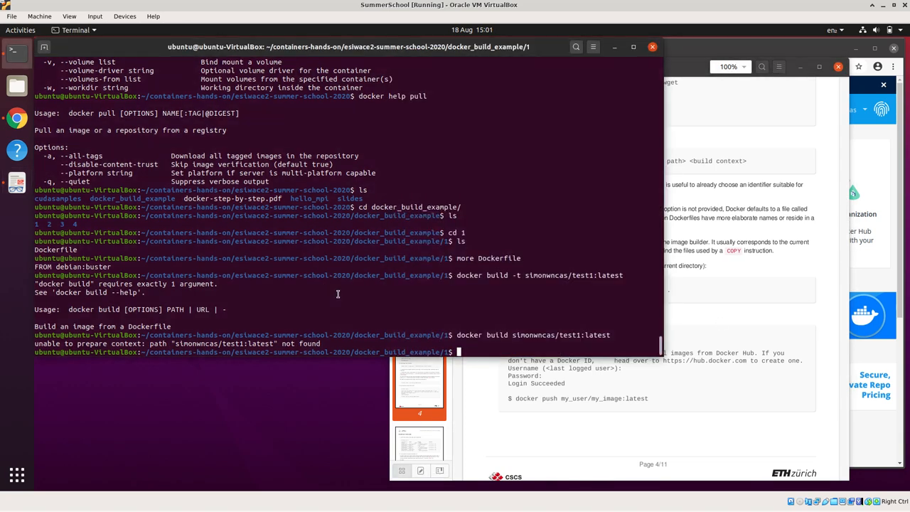
{"action": "type", "text": "docker build -t simonwncas/test1:latest"}
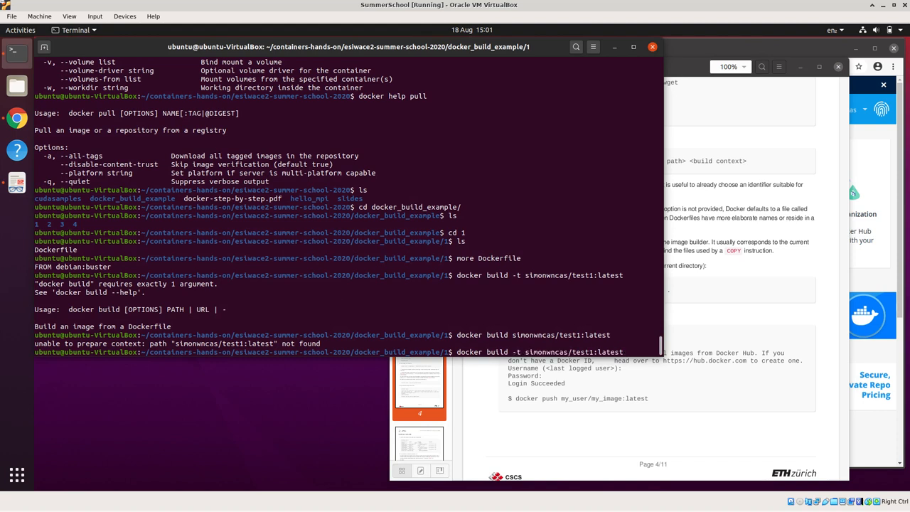
{"action": "type", "text": "."}
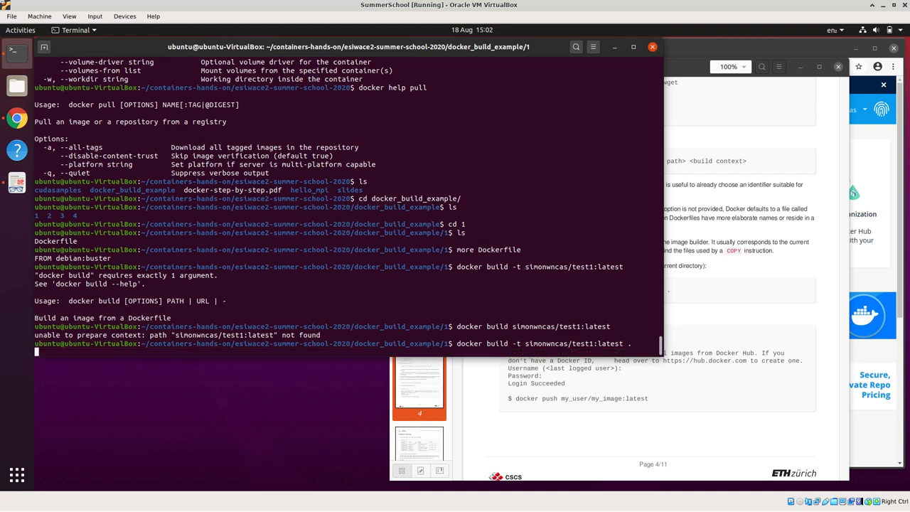
{"action": "key", "text": "Return"}
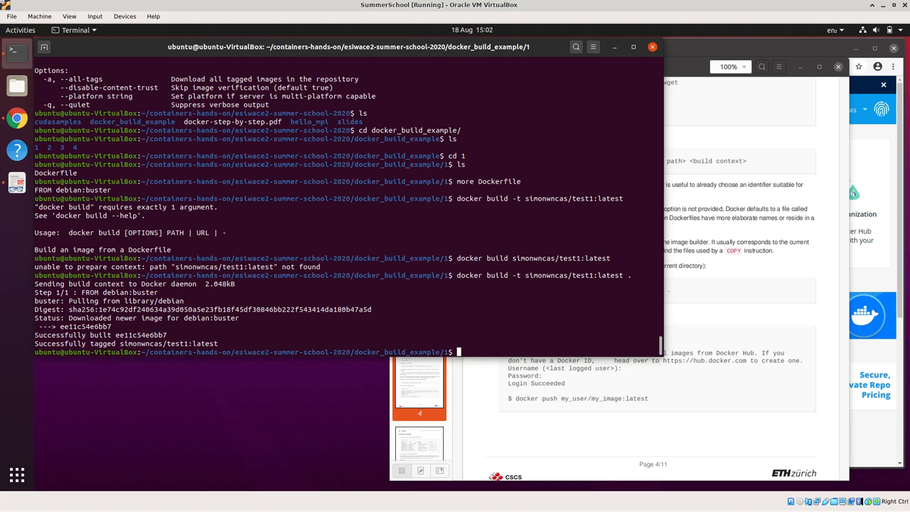
{"action": "mouse_move", "coordinate": [351, 287]}
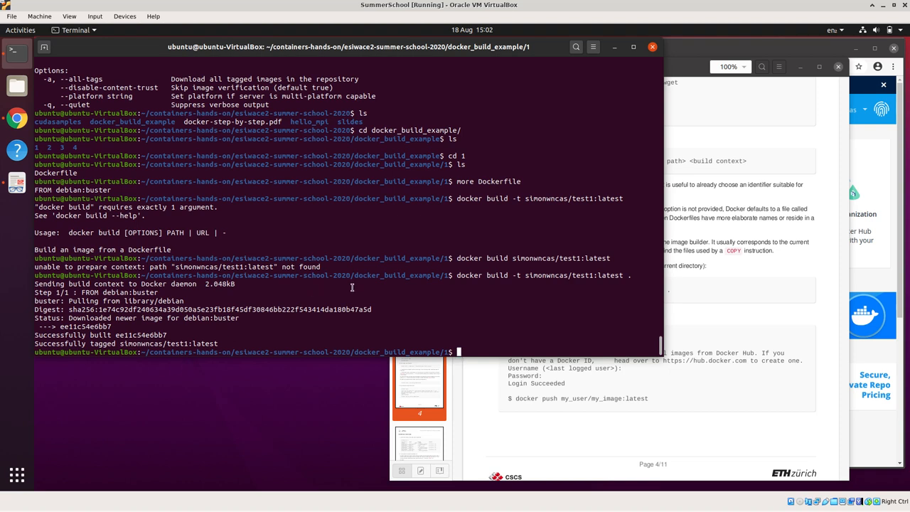
Run 'docker images' and pick out the new test1 image in the listing.
{"action": "type", "text": "docker image"}
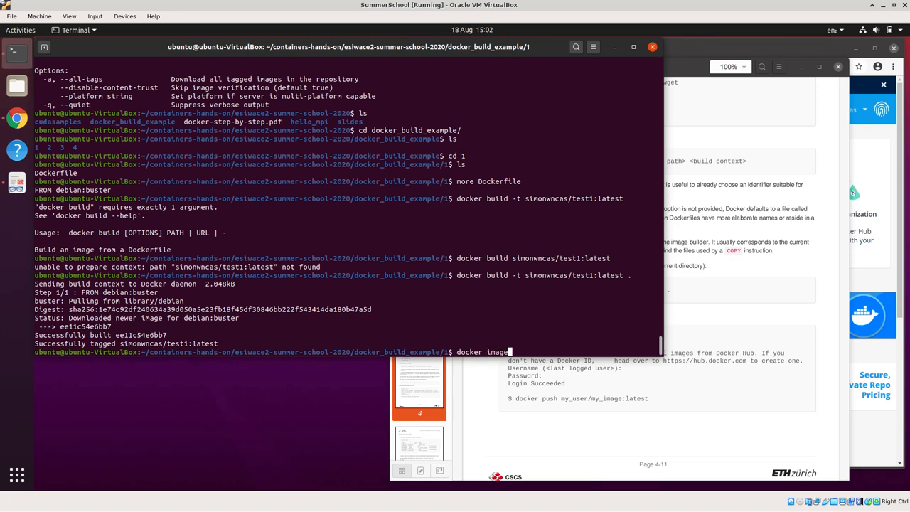
{"action": "key", "text": "Return"}
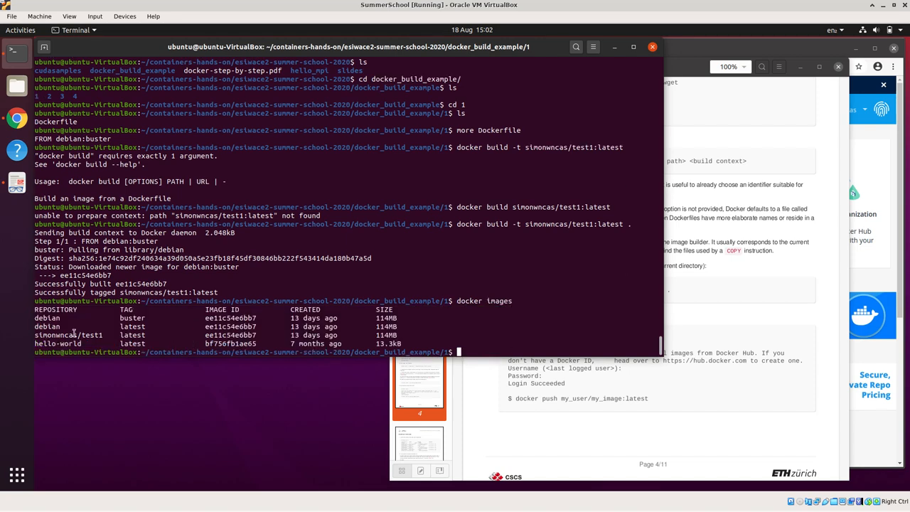
{"action": "double_click", "coordinate": [69, 335]}
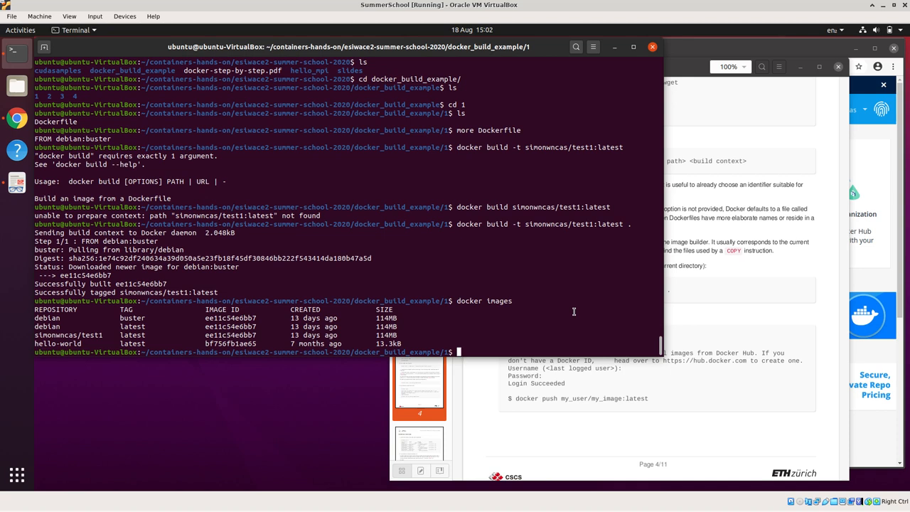
Start an interactive bash shell with 'docker run -it simonwncas/test1 bash'.
{"action": "type", "text": "docke"}
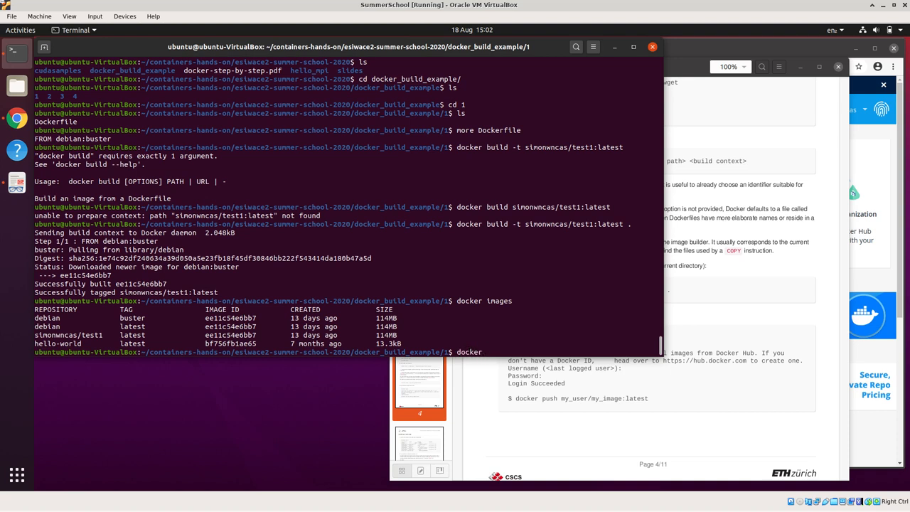
{"action": "type", "text": "run e"}
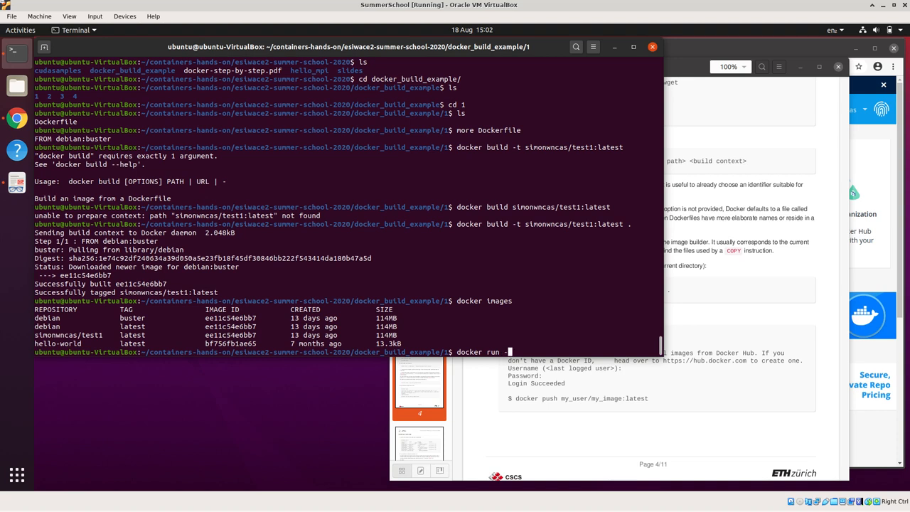
{"action": "type", "text": "t"}
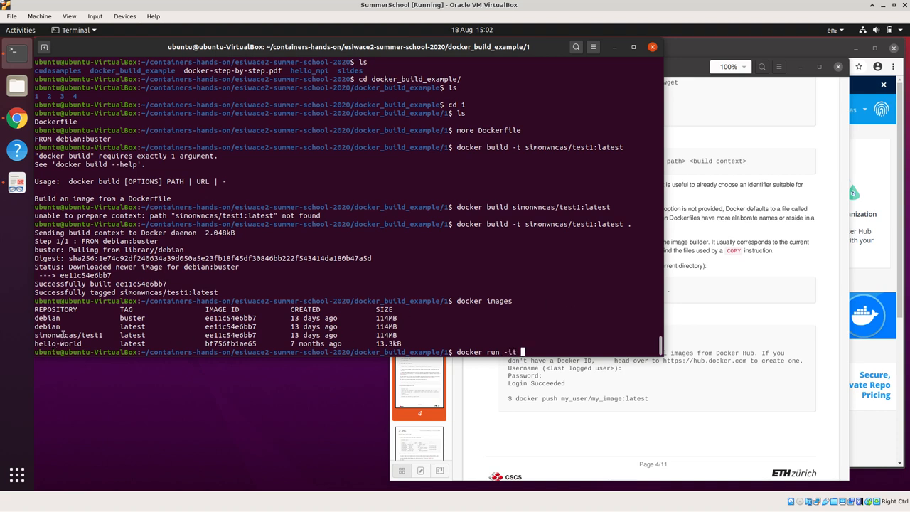
{"action": "type", "text": "simonwncas/test1 ba"}
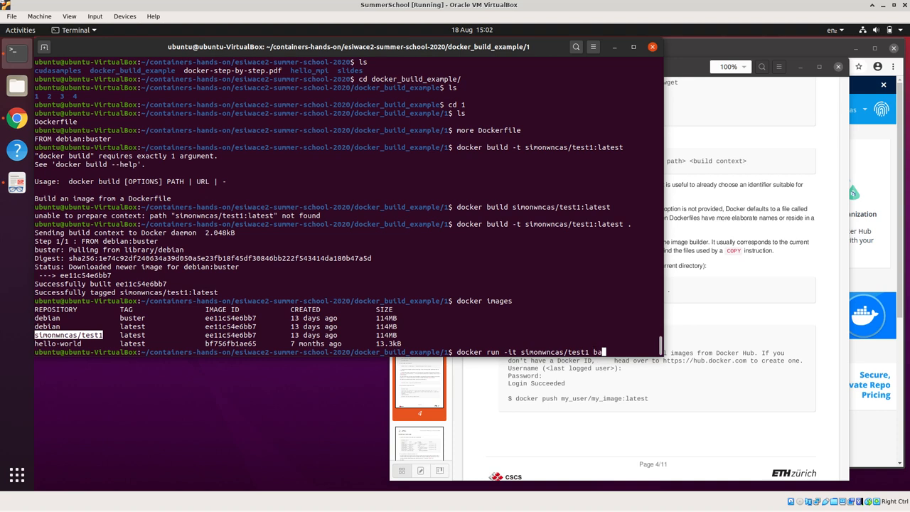
{"action": "key", "text": "Return"}
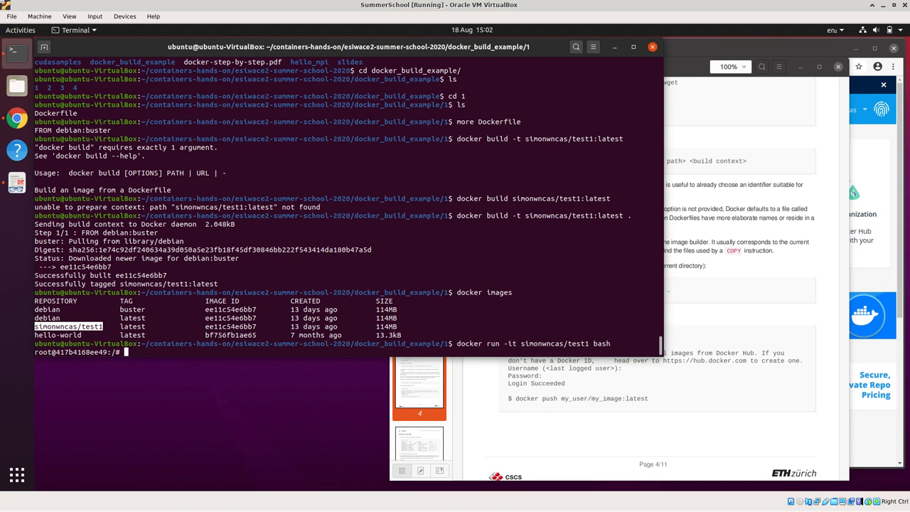
View /etc/os-release showing Debian 10 buster, then exit the container.
{"action": "type", "text": "ls /etc/os-release"}
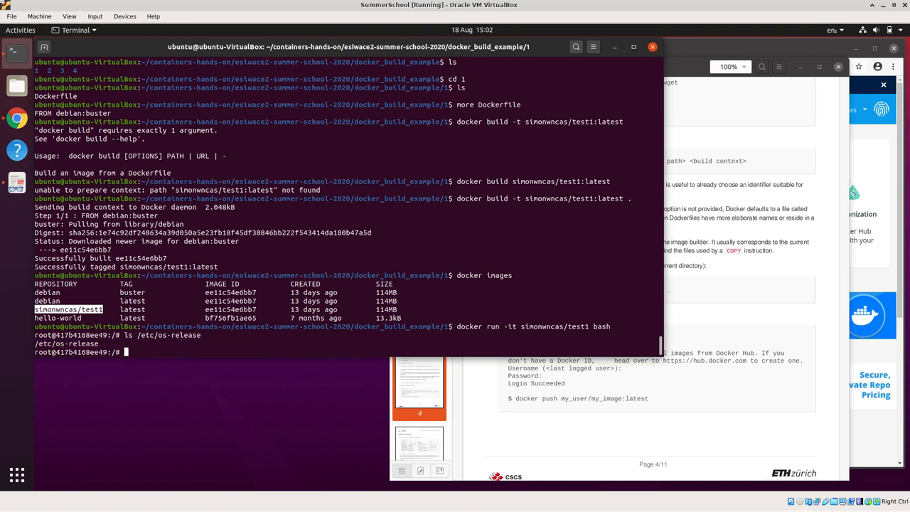
{"action": "type", "text": "ls /etc/os-release"}
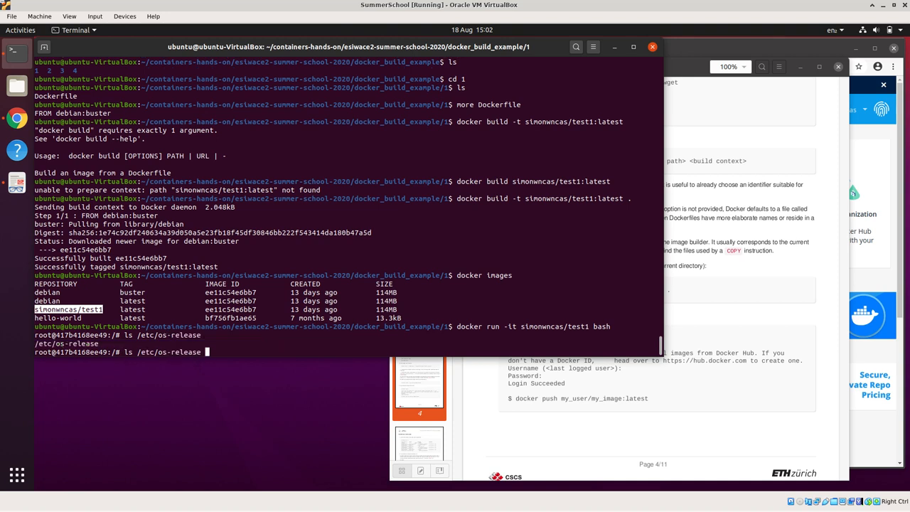
{"action": "type", "text": "mor"}
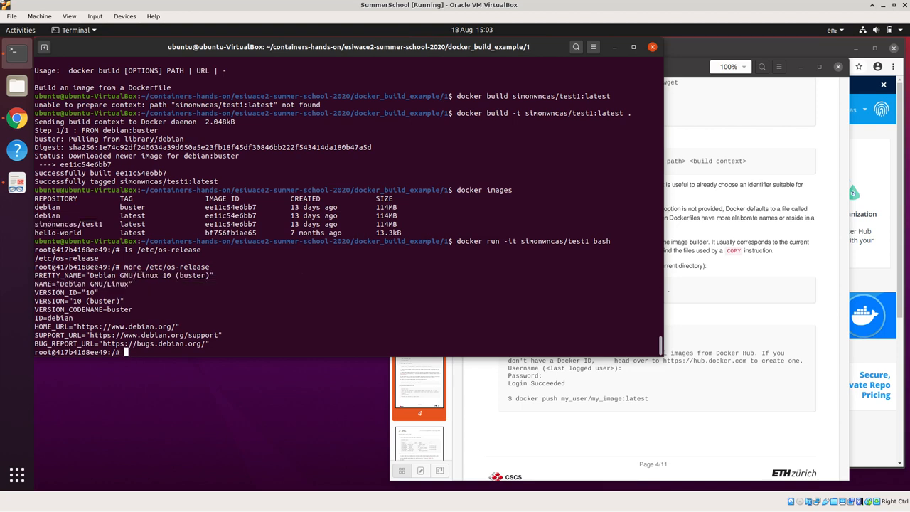
{"action": "type", "text": "exit"}
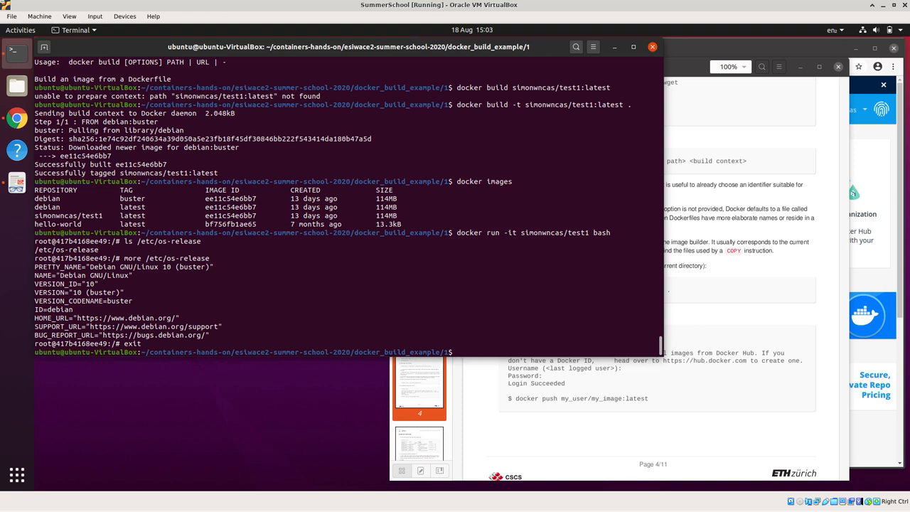
Run 'docker login' with username simonw and a password that is rejected.
{"action": "type", "text": "docke"}
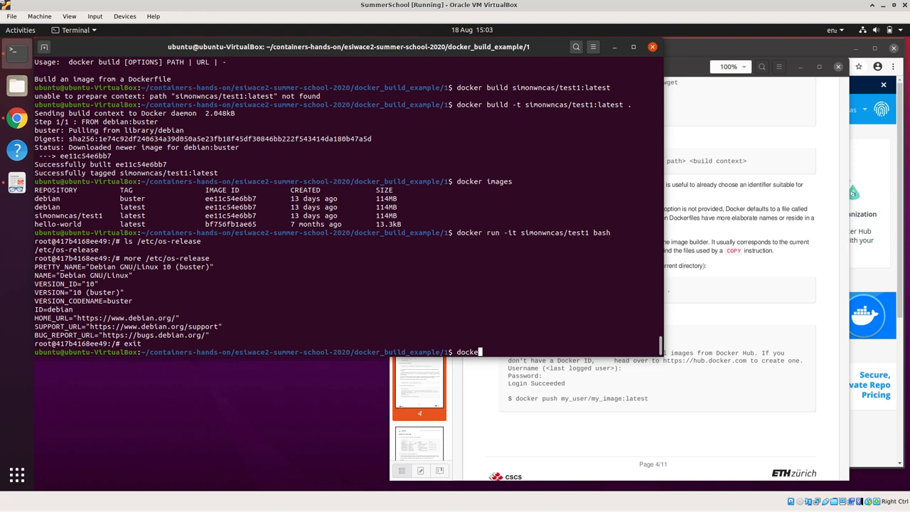
{"action": "type", "text": "login"}
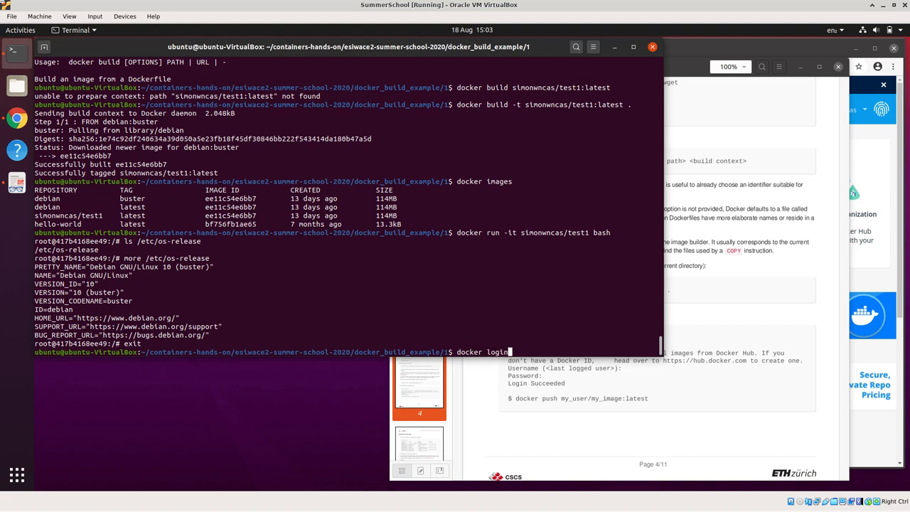
{"action": "key", "text": "Return"}
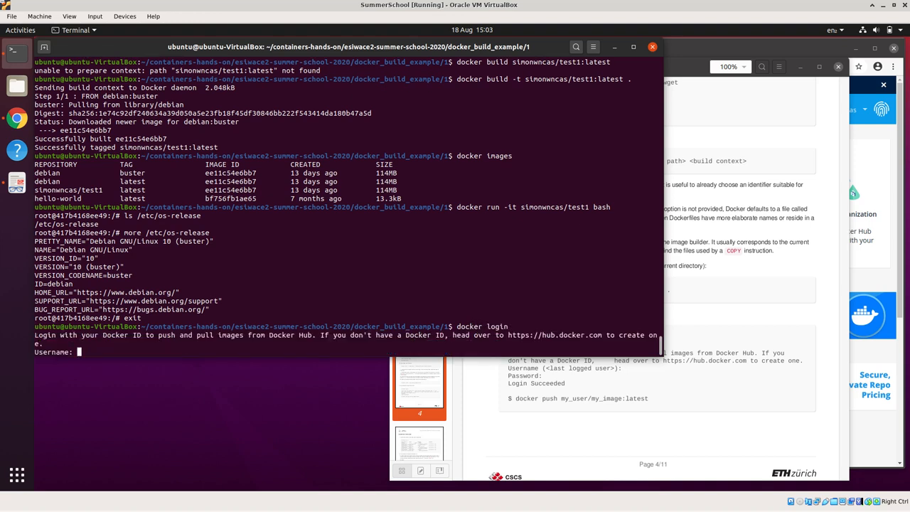
{"action": "type", "text": "simonw"}
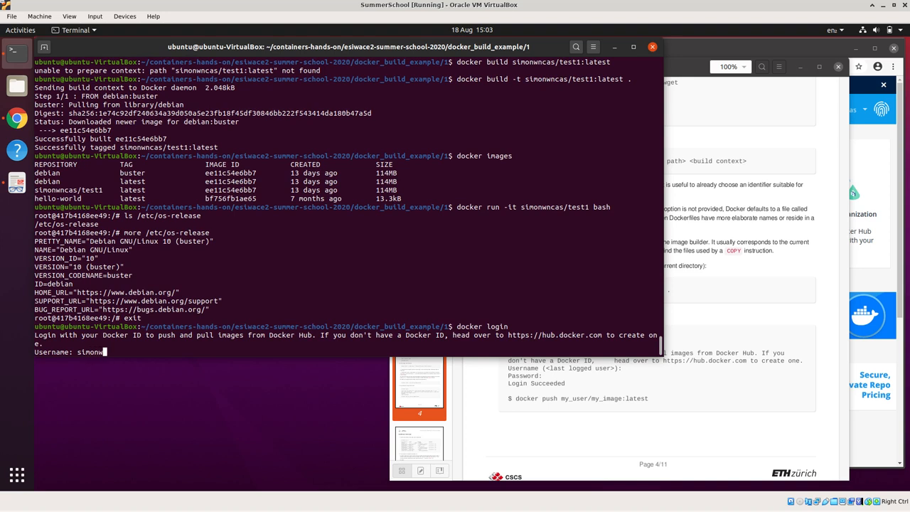
{"action": "key", "text": "Return"}
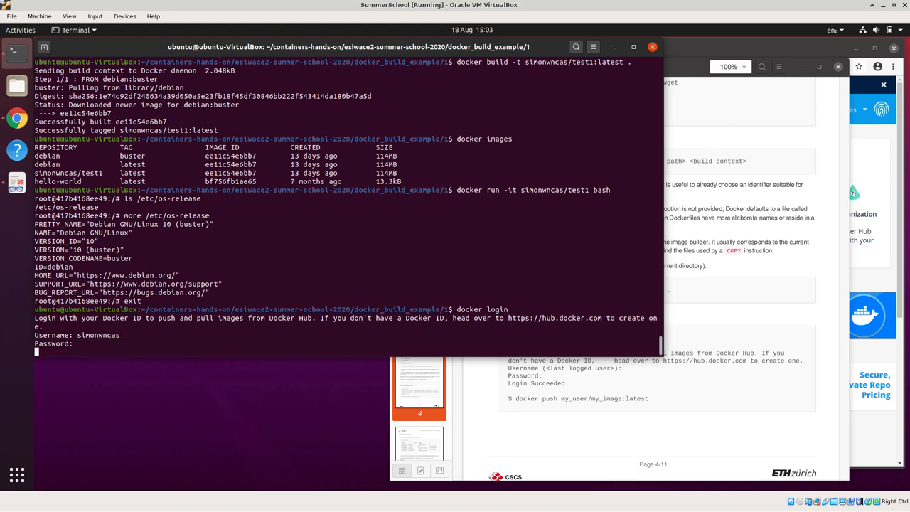
{"action": "key", "text": "Return"}
{"action": "type", "text": "docker login"}
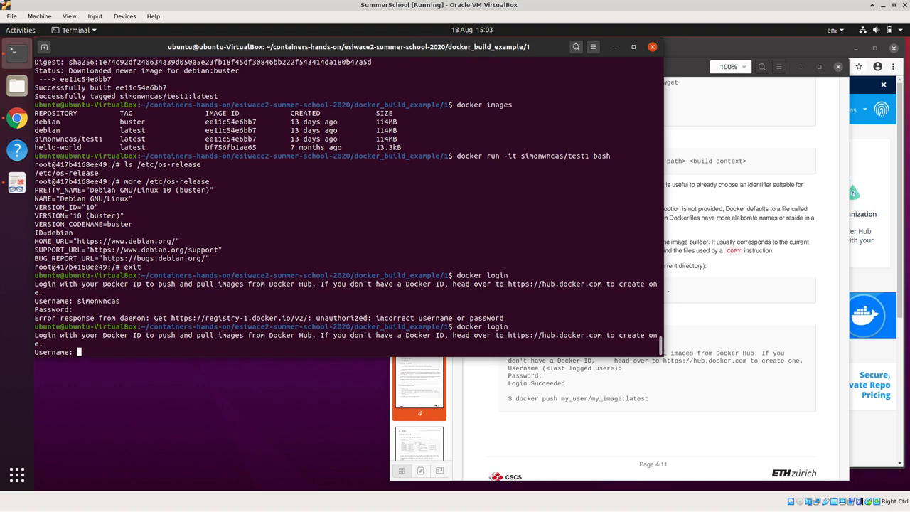
Retry the Docker Hub sign-in until Login Succeeded appears.
{"action": "type", "text": "simonwncas"}
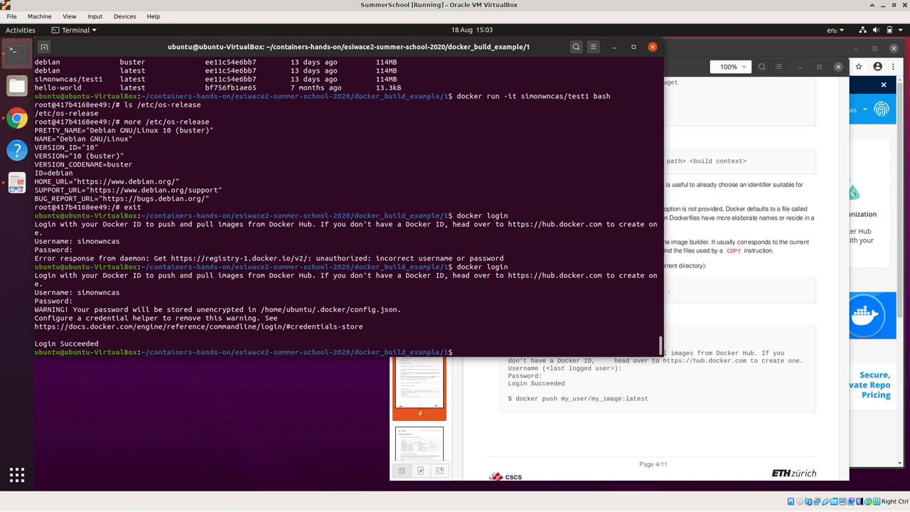
{"action": "type", "text": "docker"}
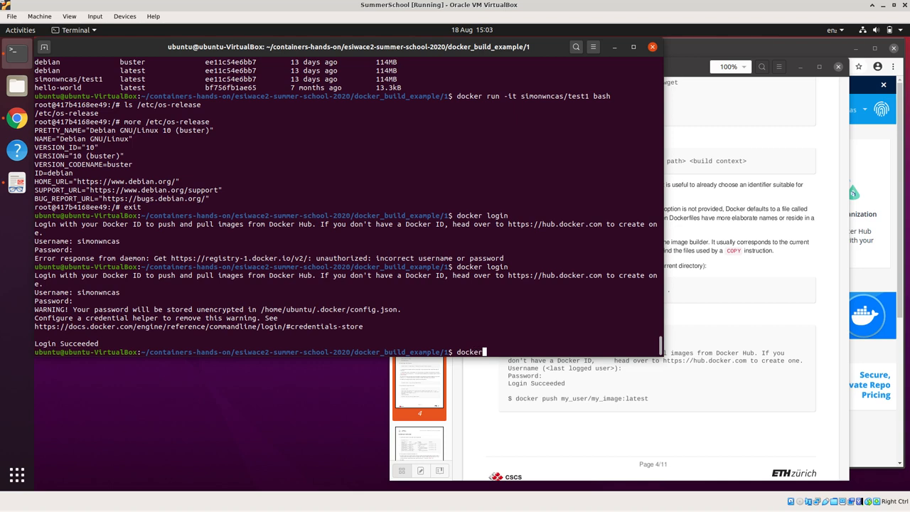
Run 'docker push simonwncas/test1' until the latest tag's digest is reported.
{"action": "type", "text": "push simonwncas/test1"}
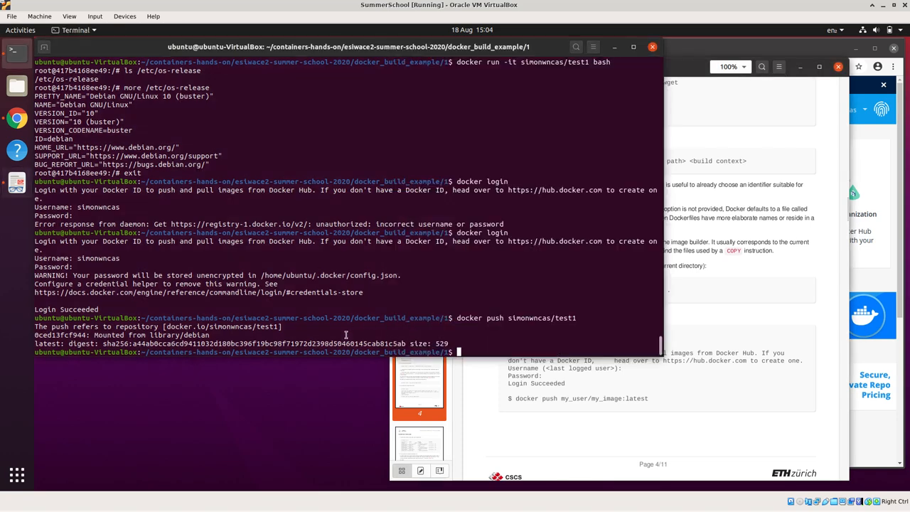
{"action": "mouse_move", "coordinate": [869, 284]}
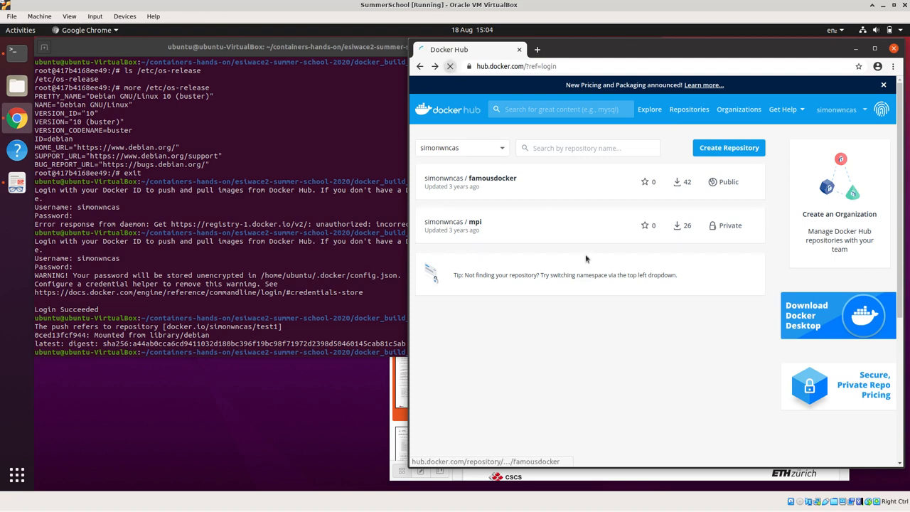
Reload the Docker Hub repositories page so test1 appears beside famousdocker and mpi.
{"action": "left_click", "coordinate": [450, 67]}
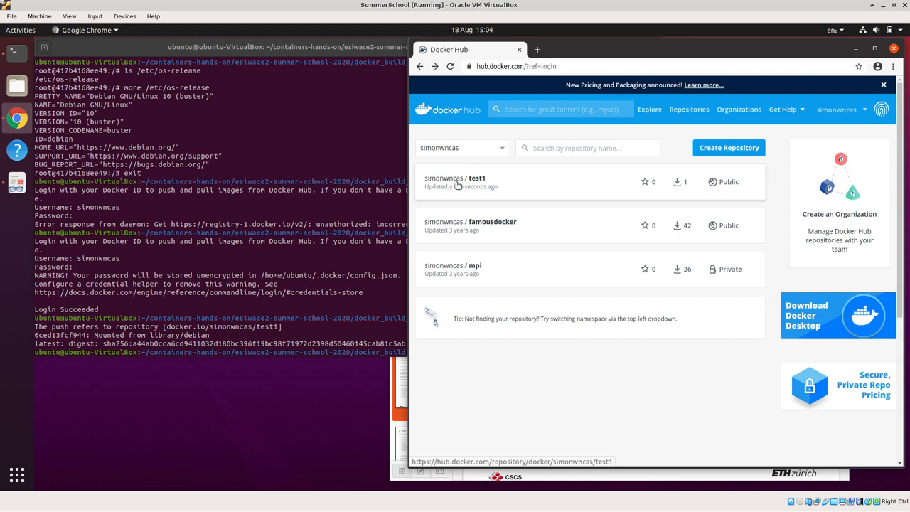
{"action": "mouse_move", "coordinate": [524, 182]}
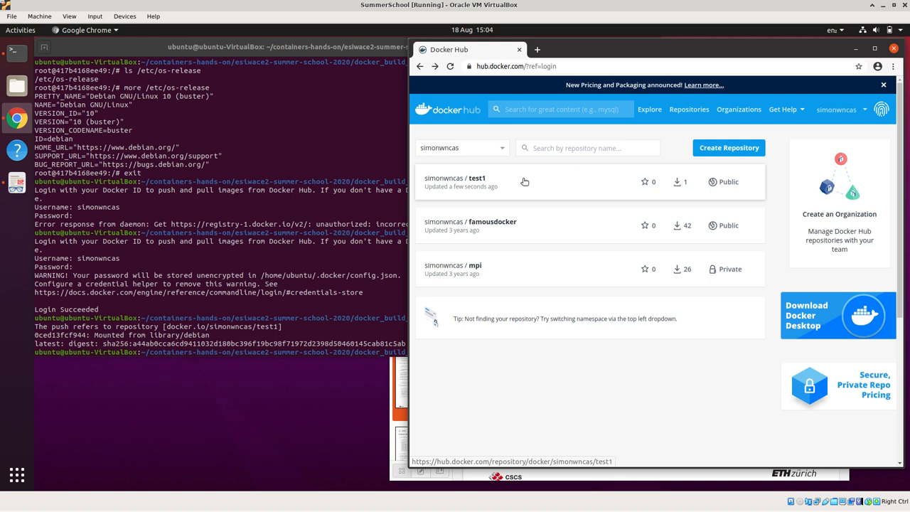
{"action": "mouse_move", "coordinate": [651, 187]}
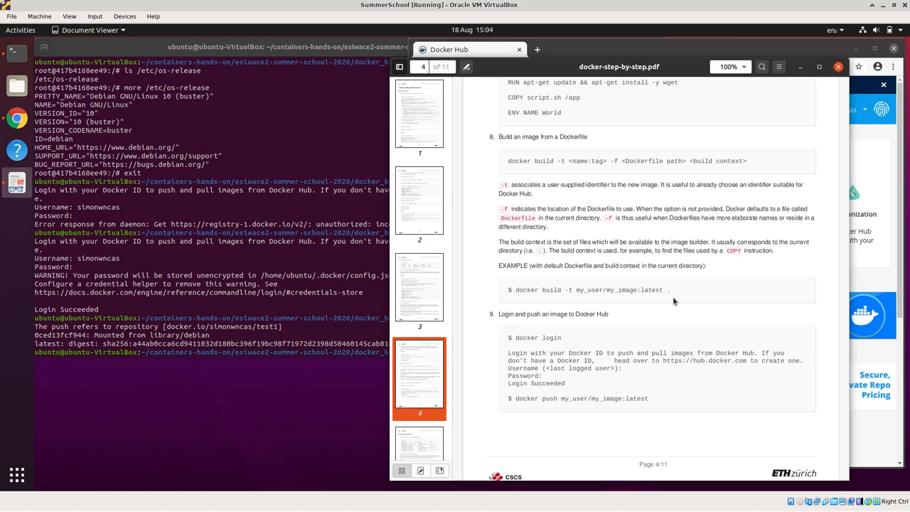
{"action": "mouse_move", "coordinate": [491, 265]}
{"action": "type", "text": "cd ."}
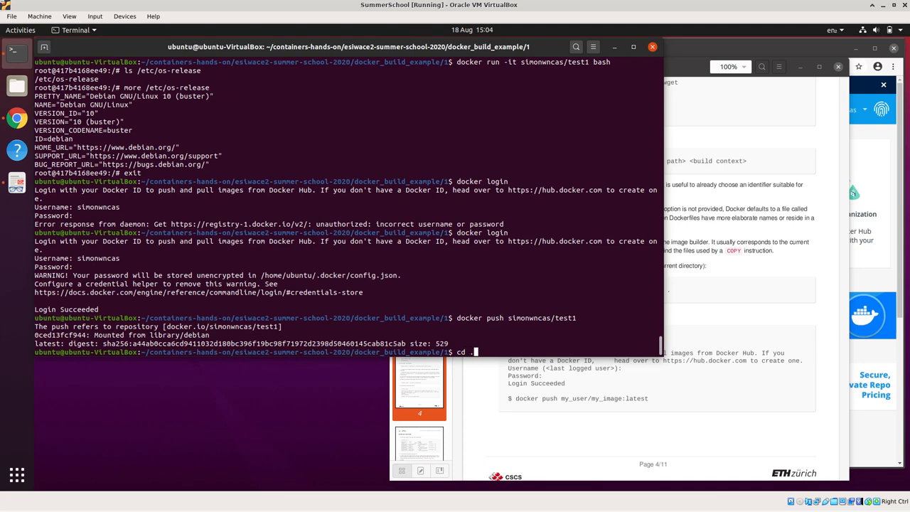
Return to the docker_build_example folder with cd .. and scroll the worksheet to Additional commands.
{"action": "key", "text": "Return"}
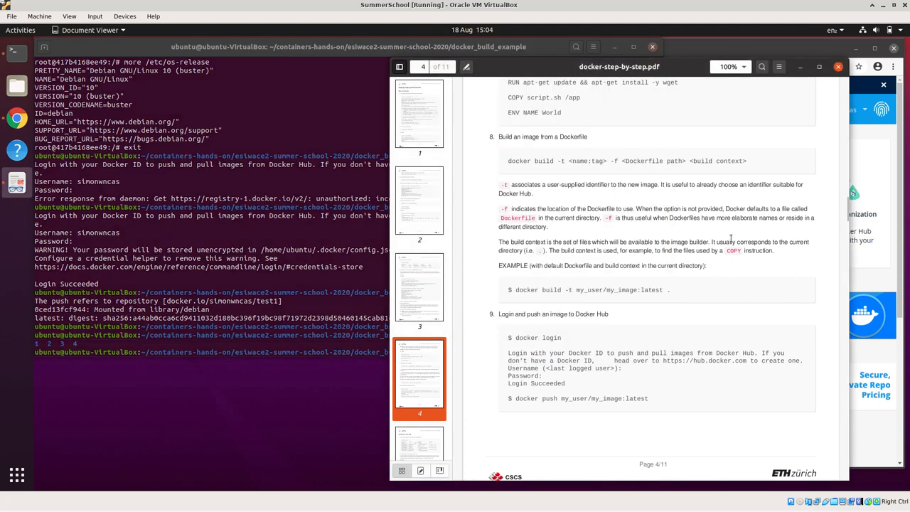
{"action": "scroll", "scroll_direction": "up", "scroll_amount": 3}
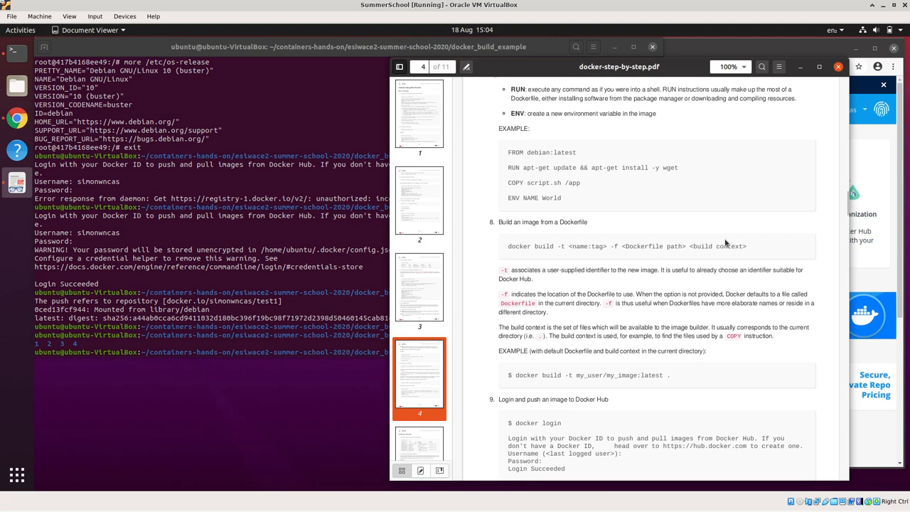
{"action": "scroll", "scroll_direction": "down", "scroll_amount": 3}
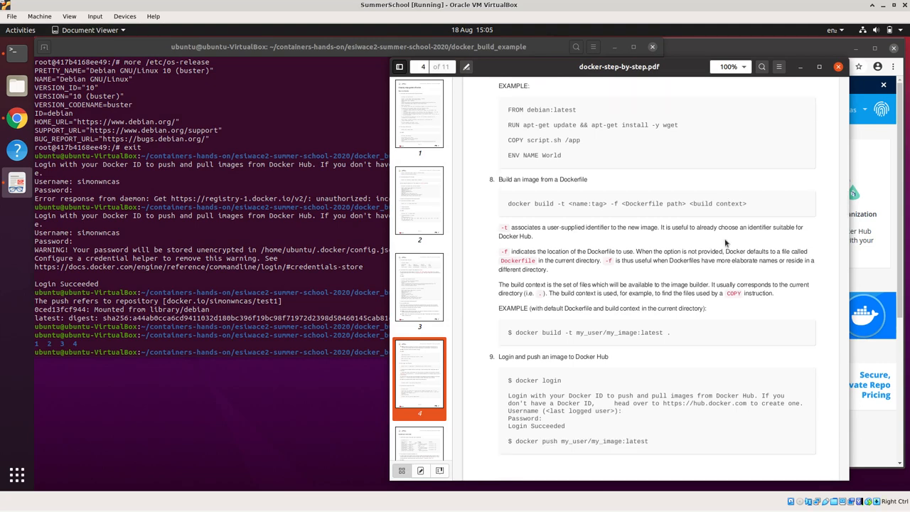
{"action": "scroll", "scroll_direction": "down", "scroll_amount": 3}
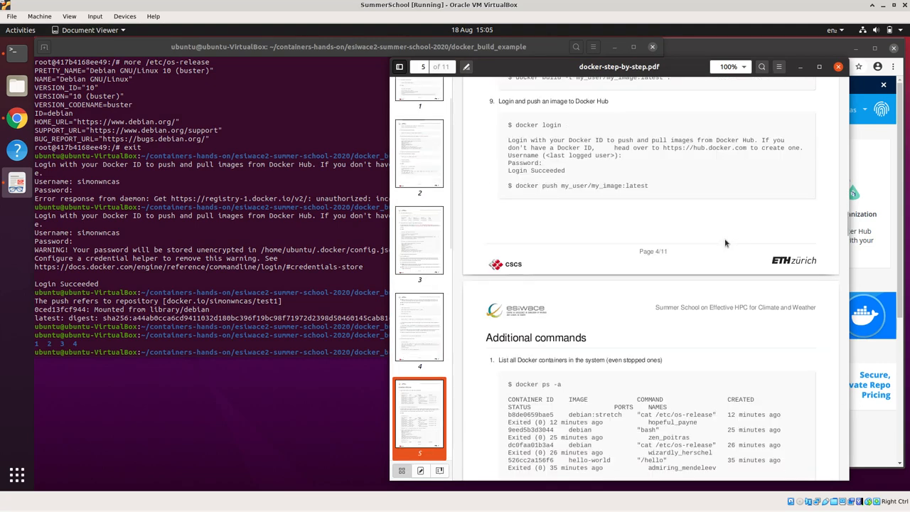
{"action": "scroll", "scroll_direction": "down", "scroll_amount": 3}
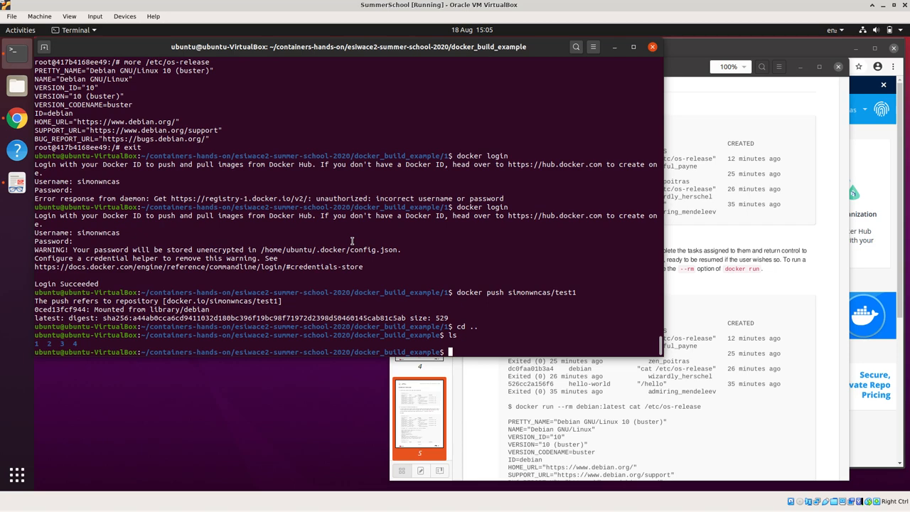
List the locally stored Docker images with docker images.
{"action": "type", "text": "docker im"}
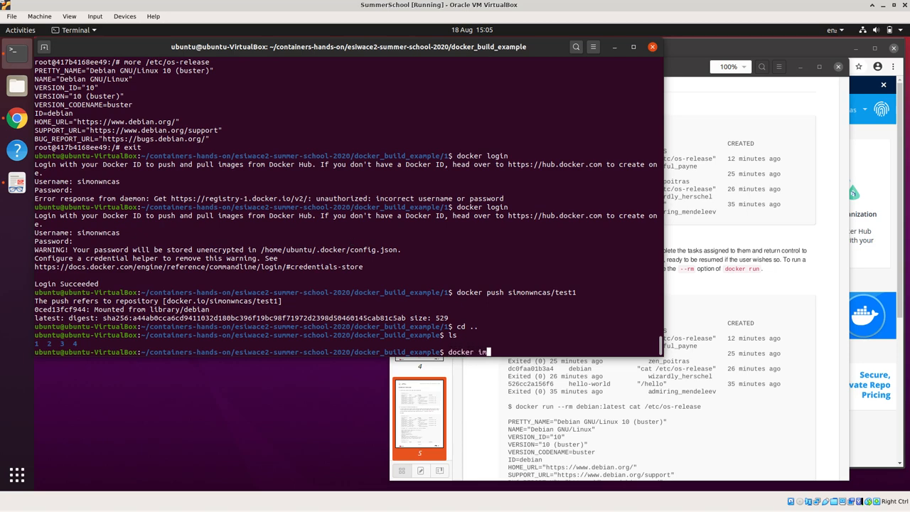
{"action": "type", "text": "ages"}
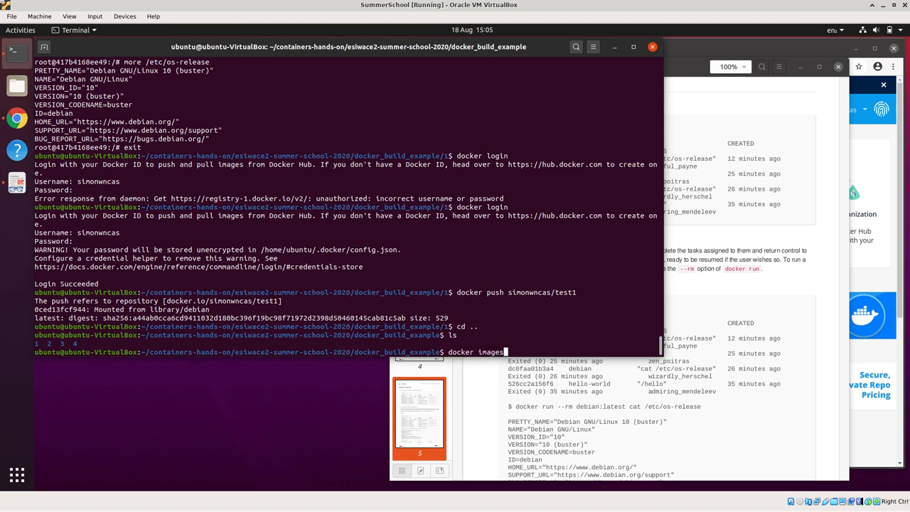
{"action": "key", "text": "Return"}
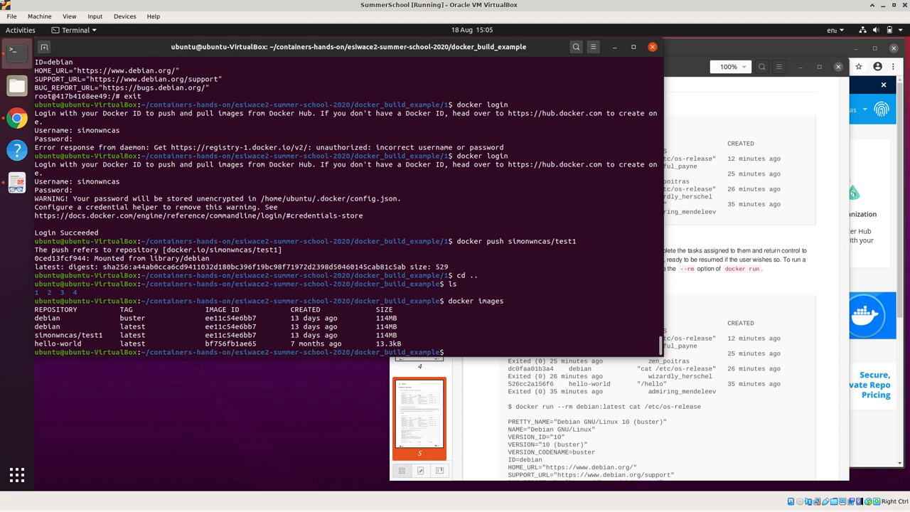
List all containers including stopped ones with docker ps -a and compare with the worksheet.
{"action": "type", "text": "docker"}
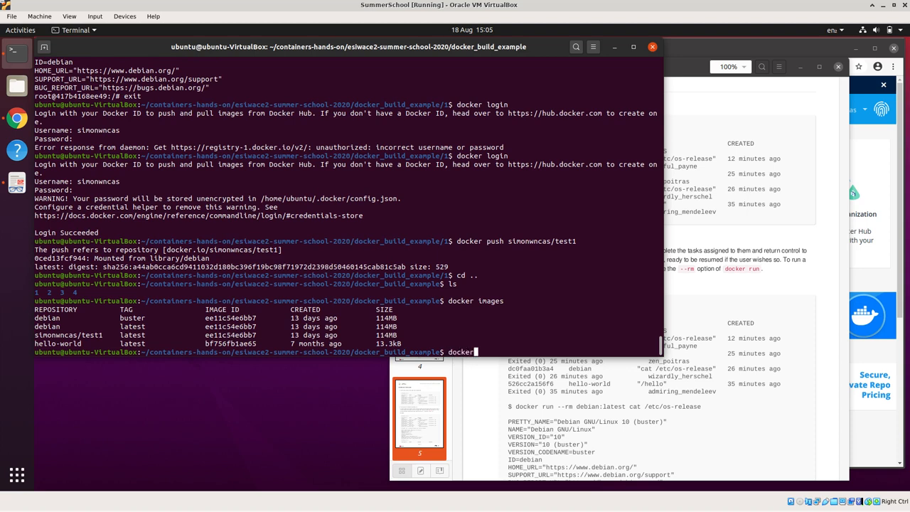
{"action": "type", "text": "ps -a"}
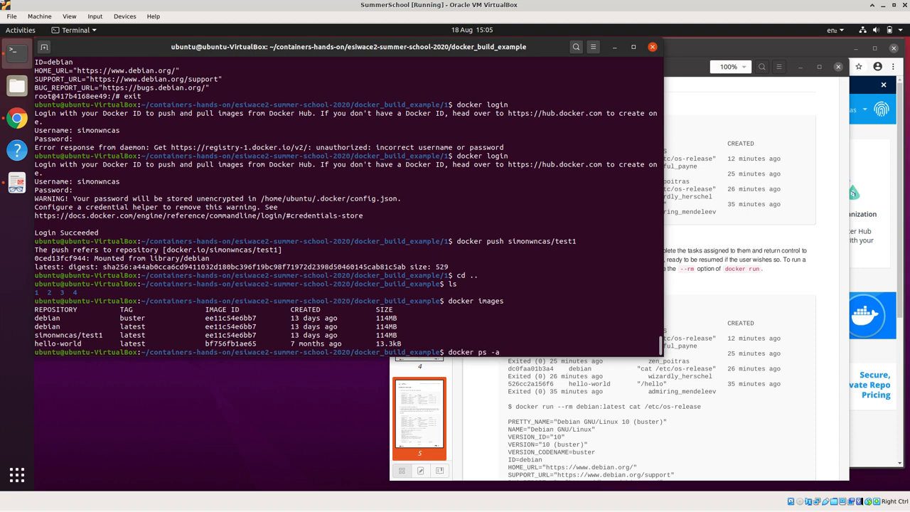
{"action": "key", "text": "Return"}
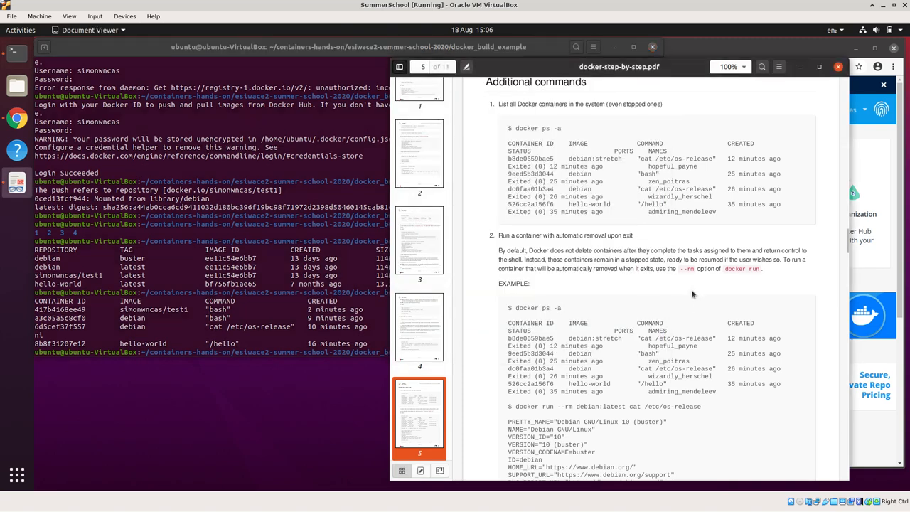
{"action": "scroll", "scroll_direction": "down", "scroll_amount": 3}
{"action": "type", "text": "cd .."}
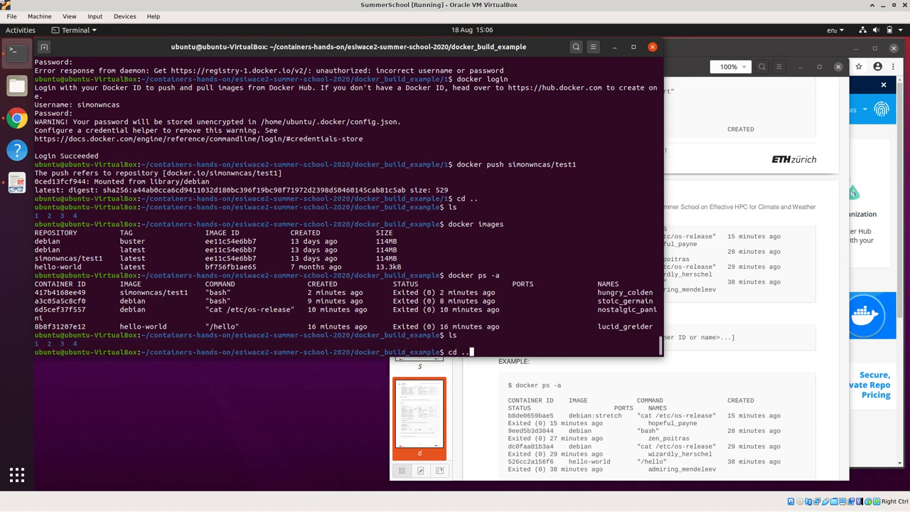
Move up to the parent folder, enter hello_mpi/ and start printing its Dockerfile with more.
{"action": "key", "text": "Return"}
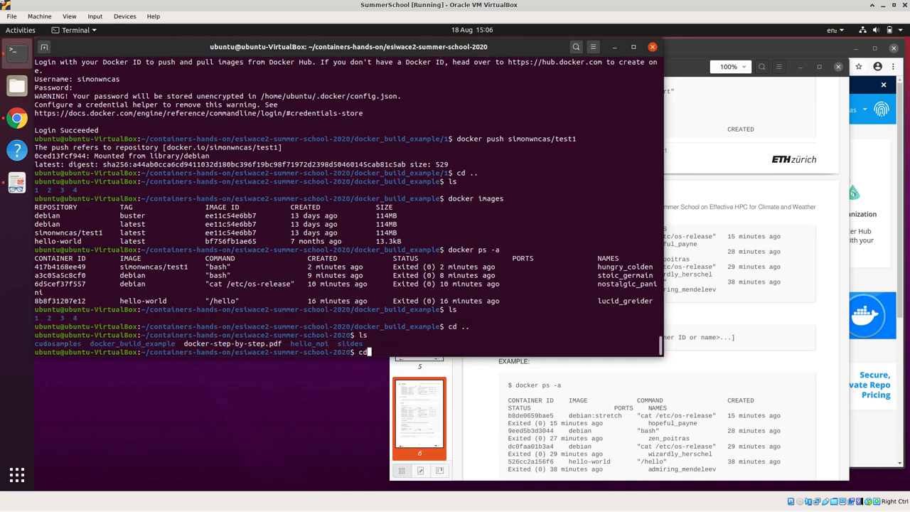
{"action": "type", "text": "hello_mpi/"}
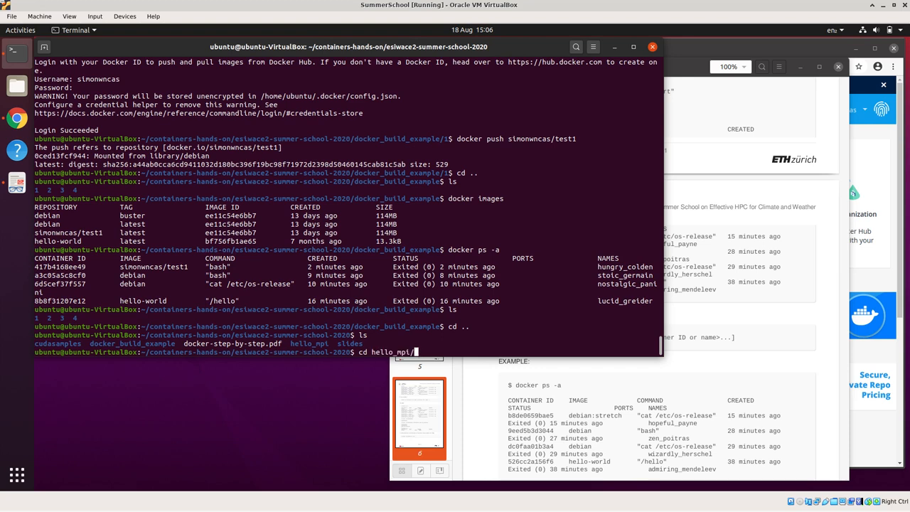
{"action": "key", "text": "Return"}
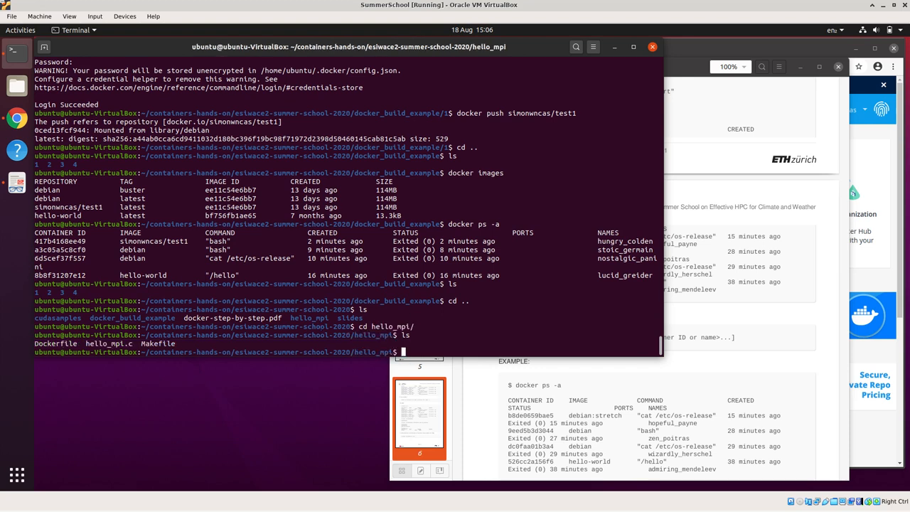
{"action": "type", "text": "more Dockerfile"}
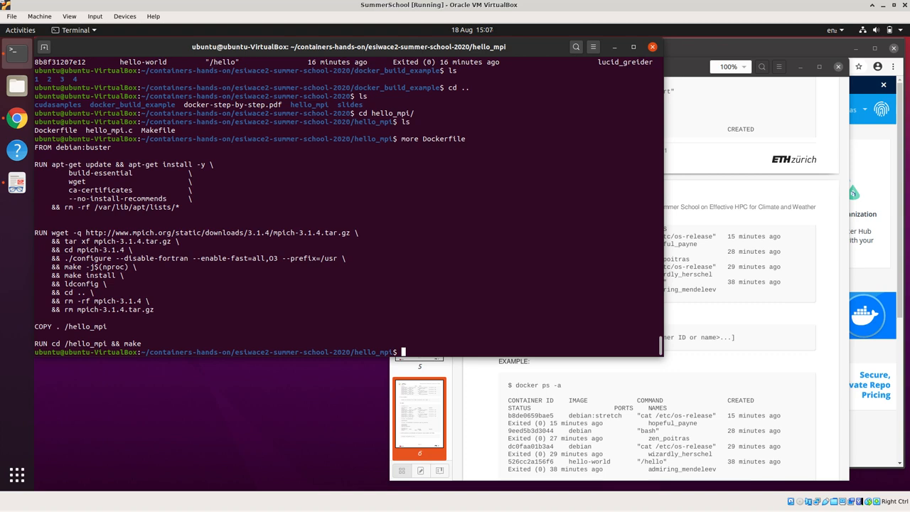
{"action": "mouse_move", "coordinate": [438, 289]}
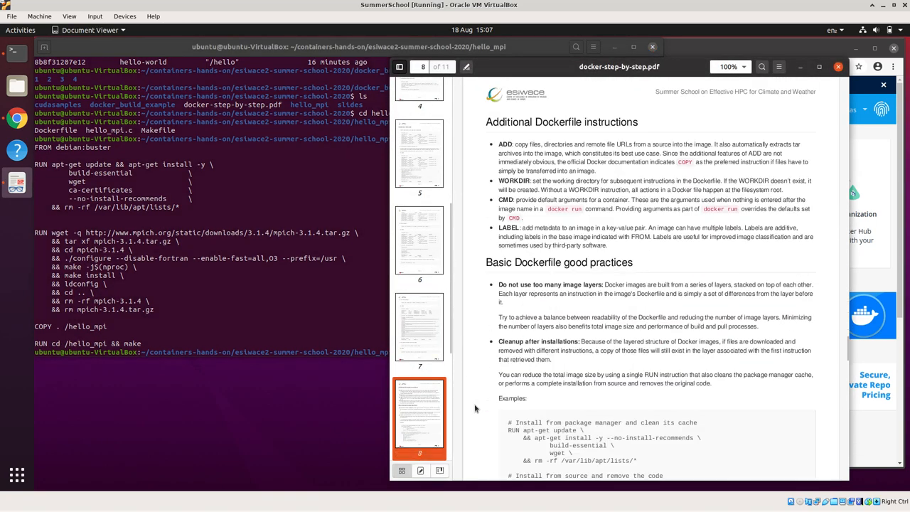
Browse the PDF past Building an MPI Hello World Docker image and back to the Write a simple Dockerfile section.
{"action": "scroll", "scroll_direction": "down", "scroll_amount": 3}
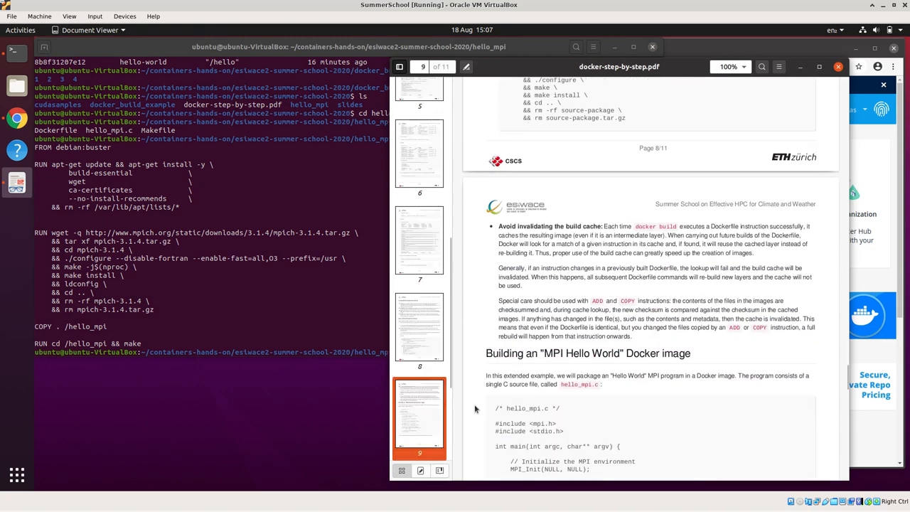
{"action": "scroll", "scroll_direction": "down", "scroll_amount": 3}
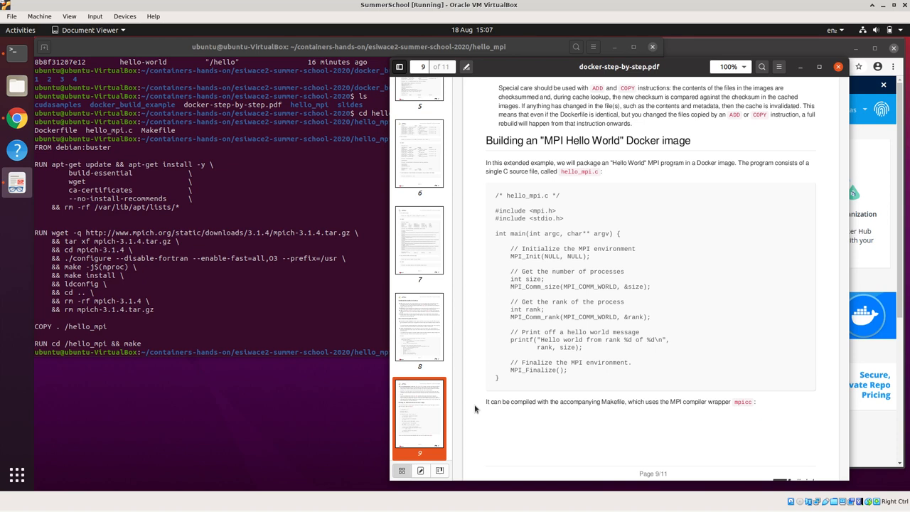
{"action": "left_click", "coordinate": [419, 326]}
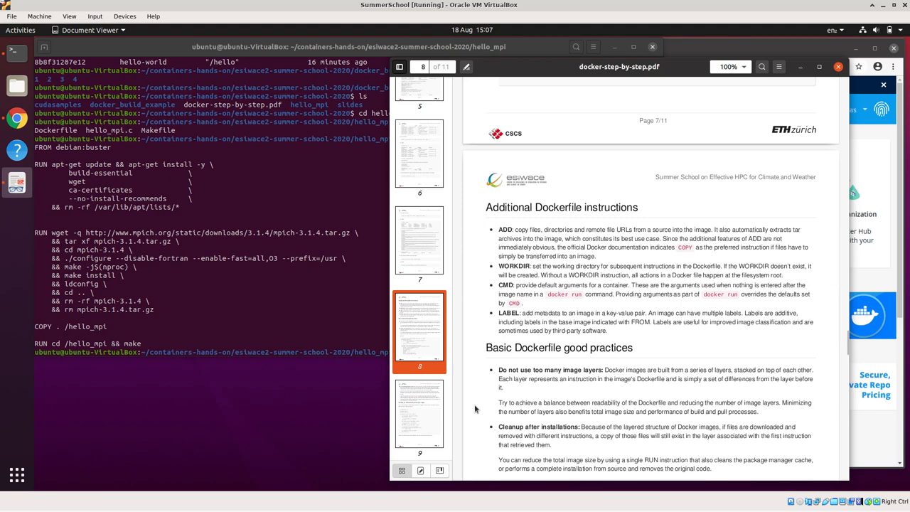
{"action": "scroll", "scroll_direction": "down", "scroll_amount": 3}
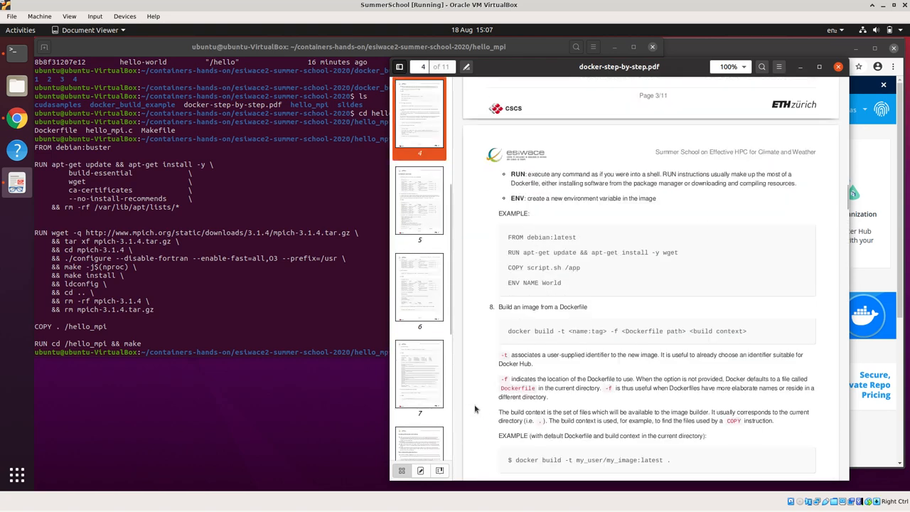
{"action": "scroll", "scroll_direction": "up", "scroll_amount": 3}
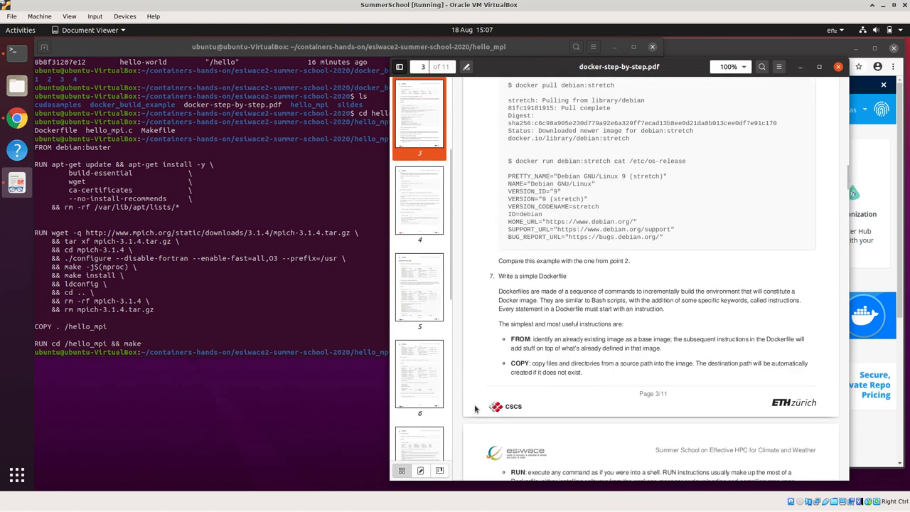